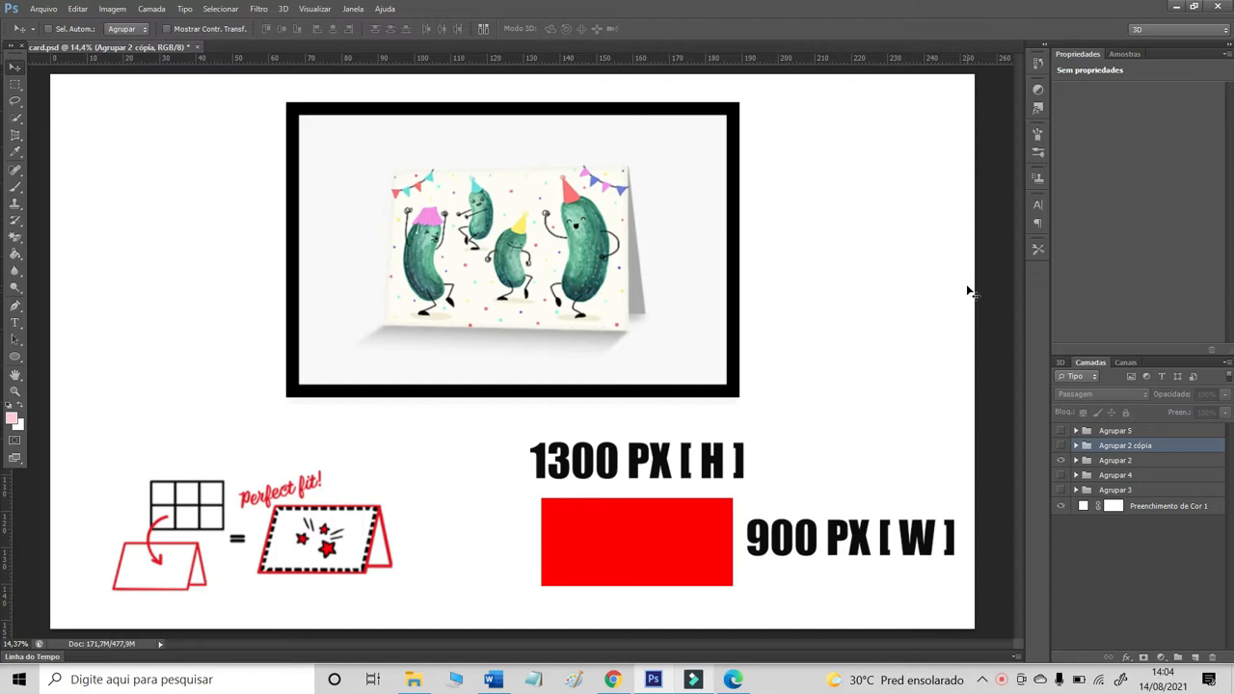
pyautogui.moveTo(796, 331)
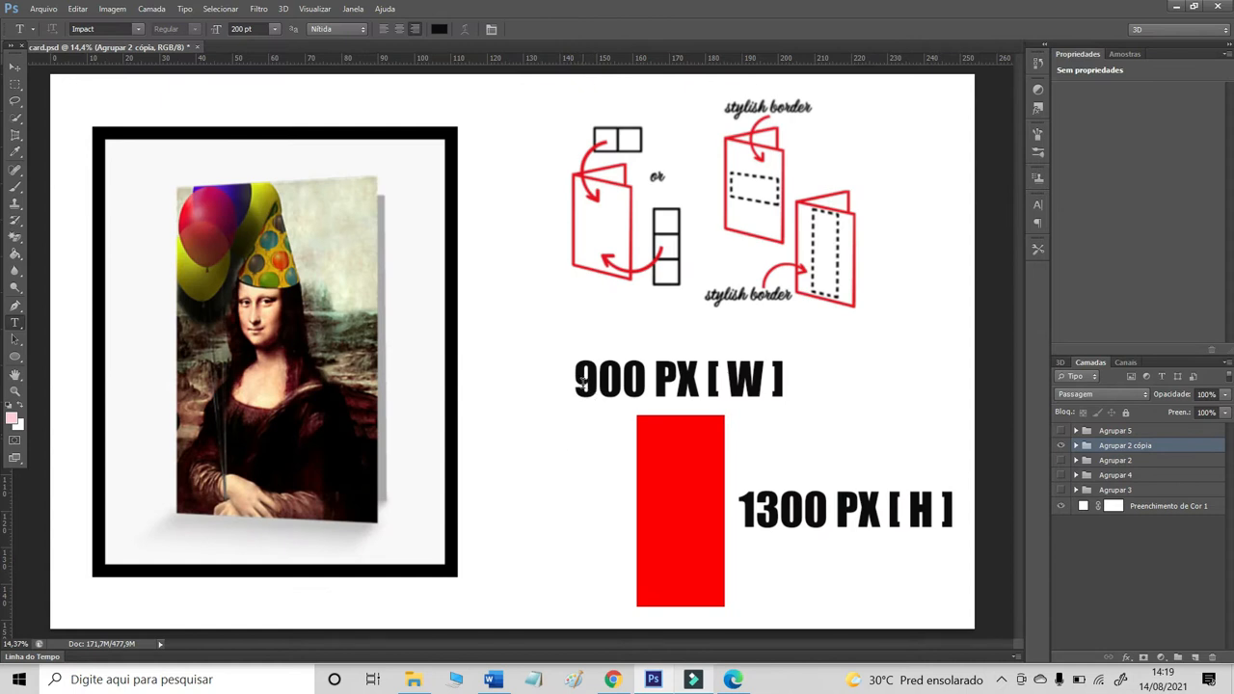
pyautogui.moveTo(768, 395)
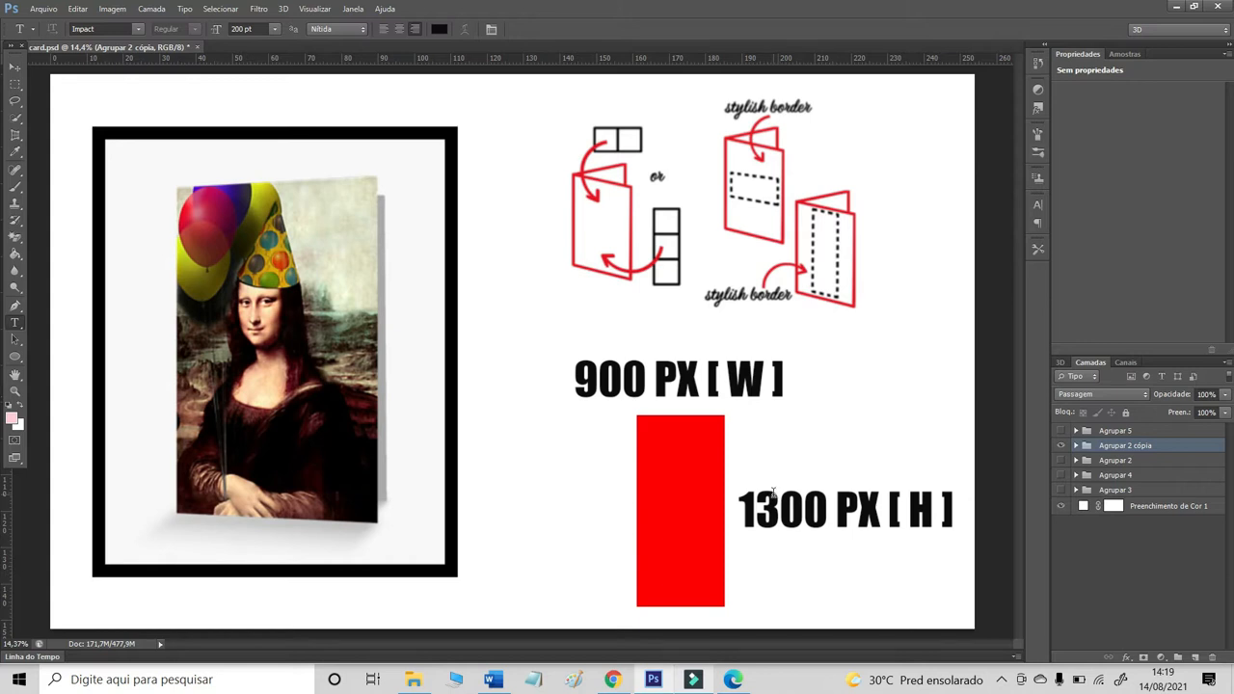
pyautogui.moveTo(199, 361)
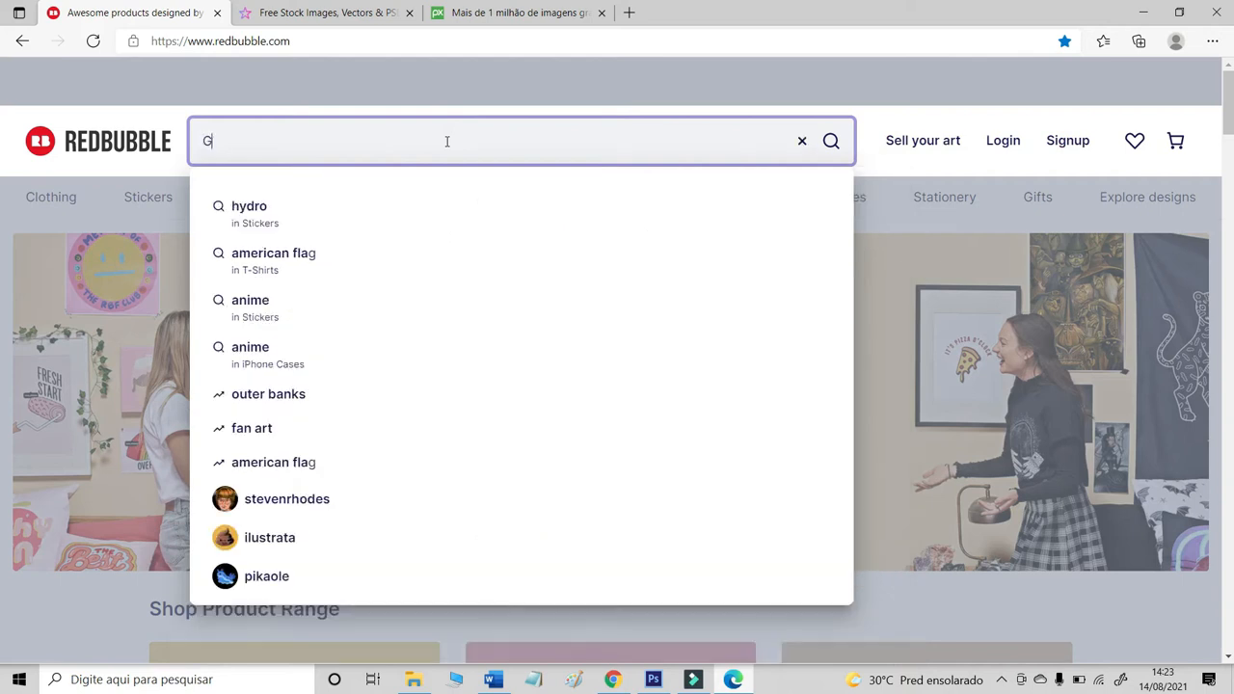
# - Search Redbubble for greeting cards and sort the results by Best Selling
pyautogui.write('REETING CAR')
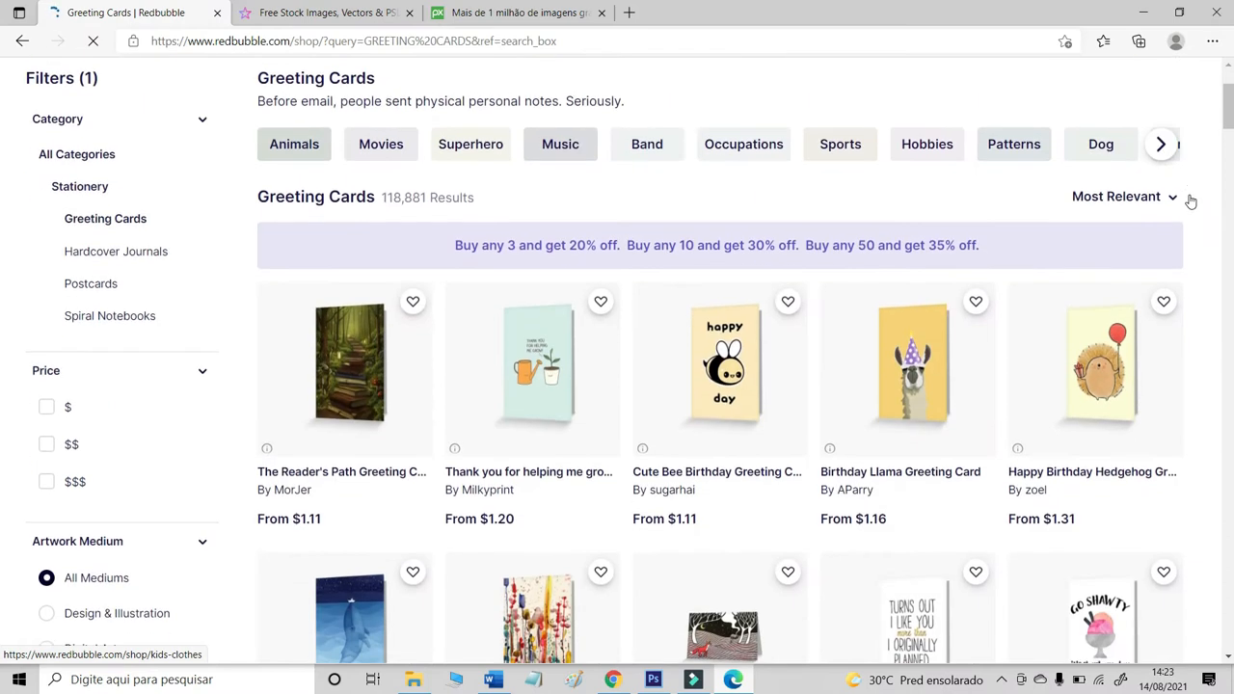
pyautogui.click(1121, 197)
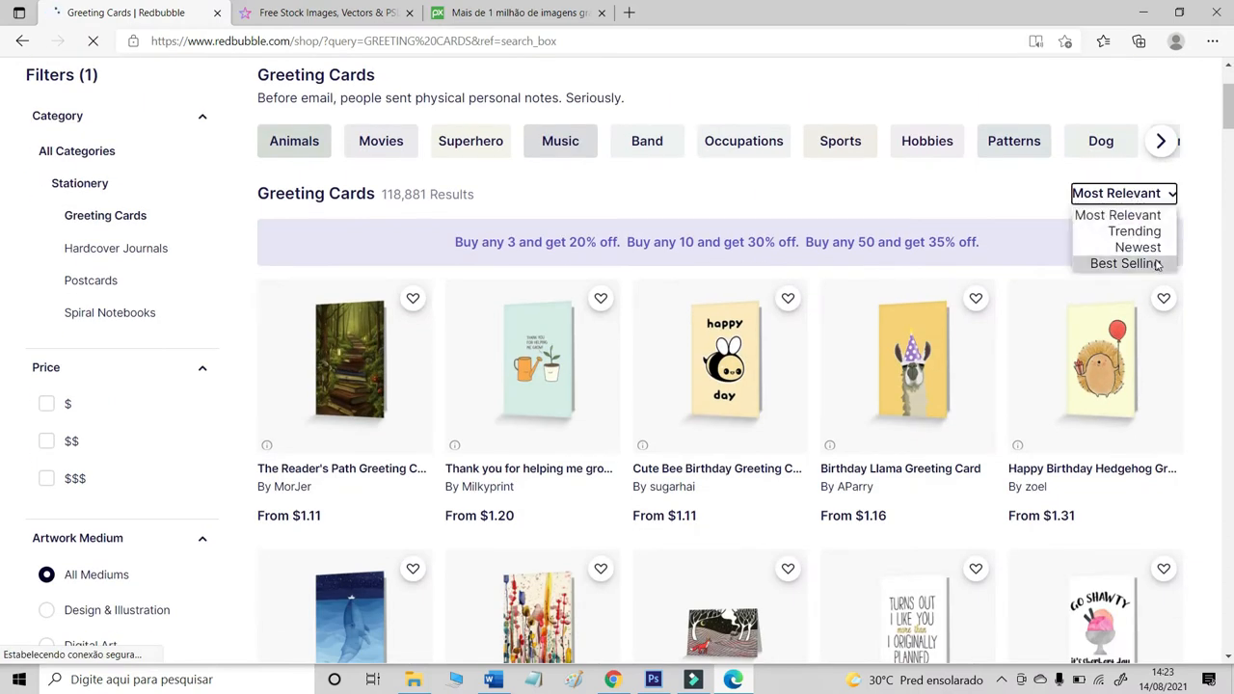
pyautogui.click(1118, 262)
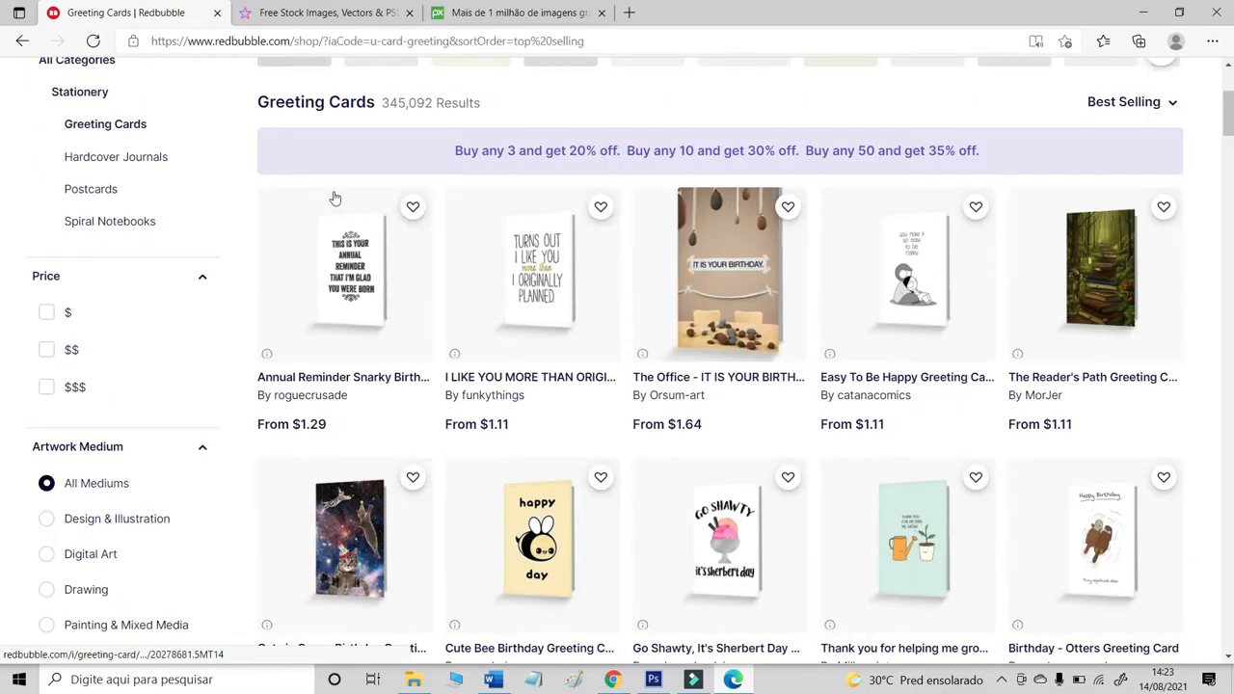
pyautogui.moveTo(802, 237)
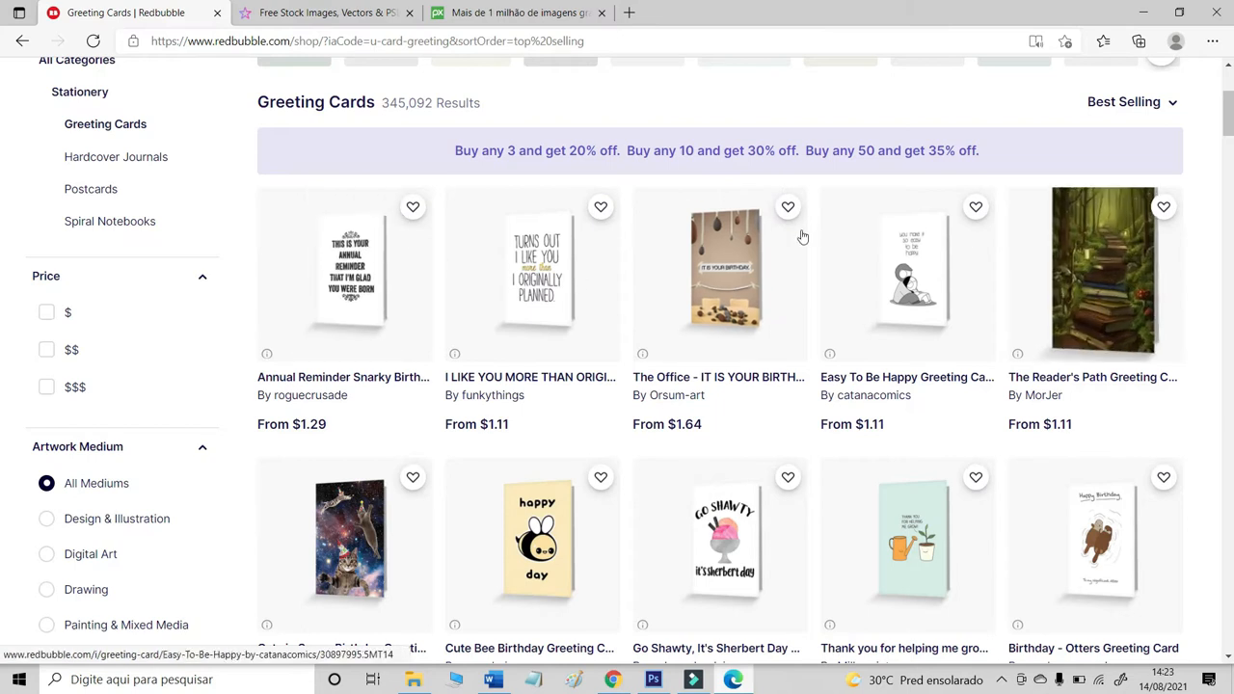
# - Scroll through the best-selling greeting card designs
pyautogui.scroll(-3)
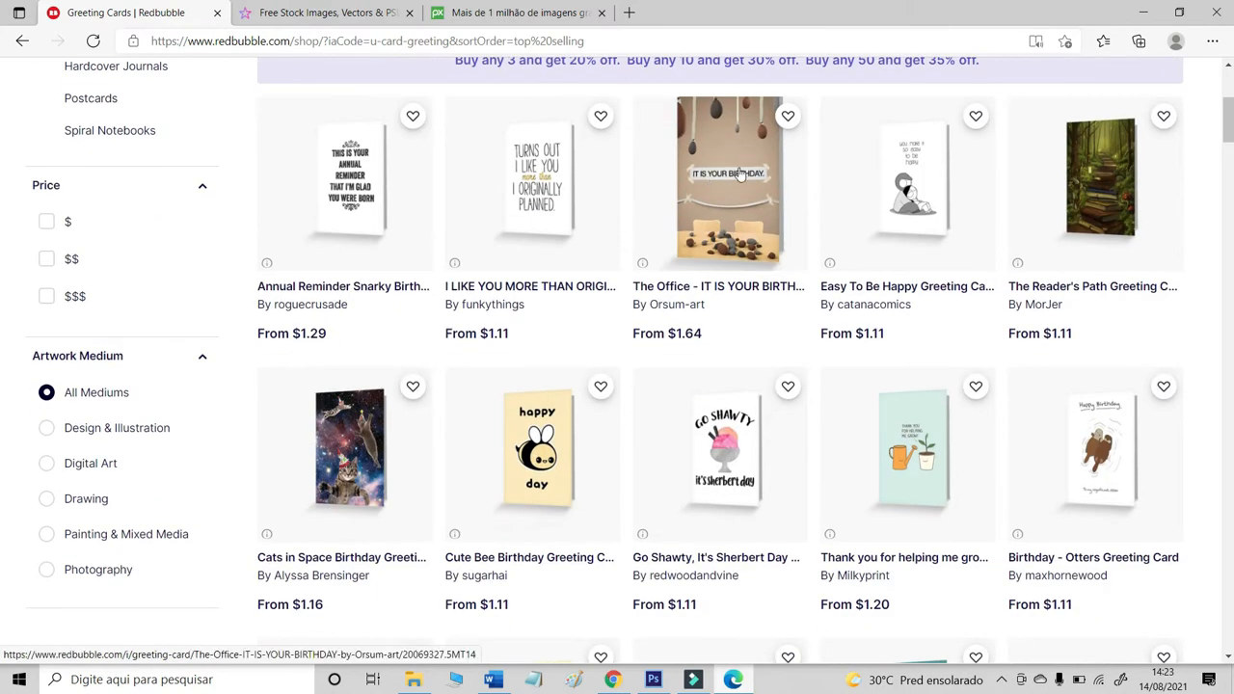
pyautogui.scroll(-3)
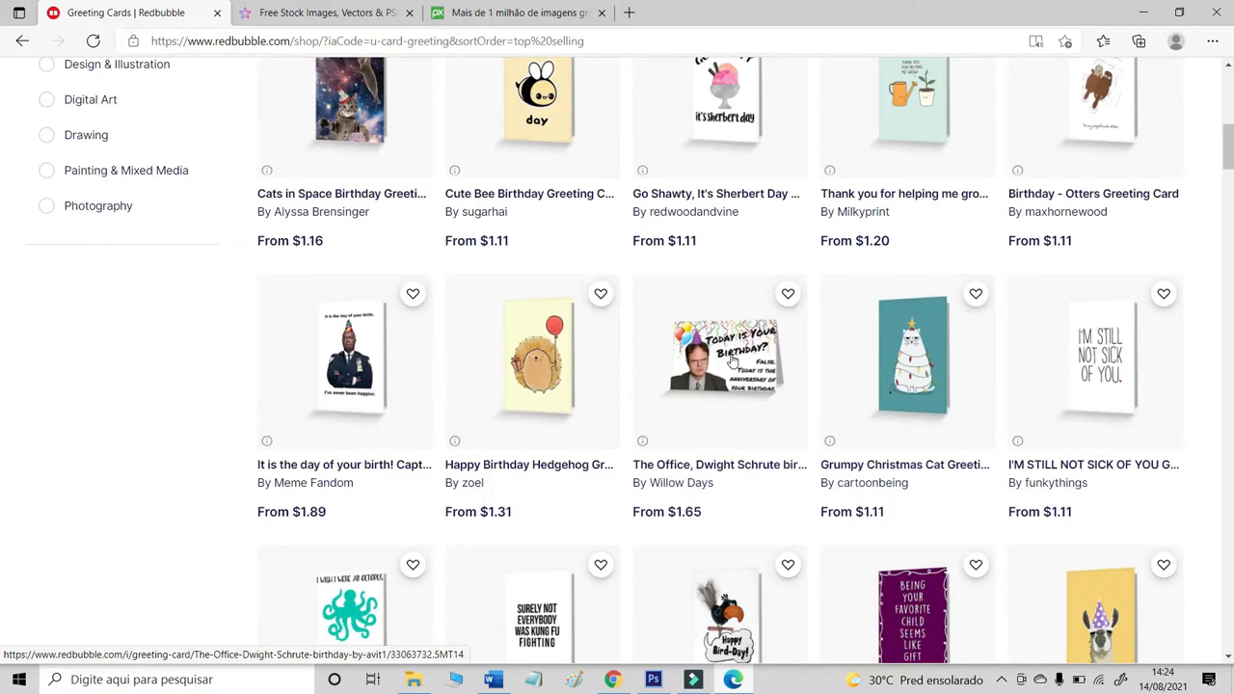
pyautogui.scroll(-3)
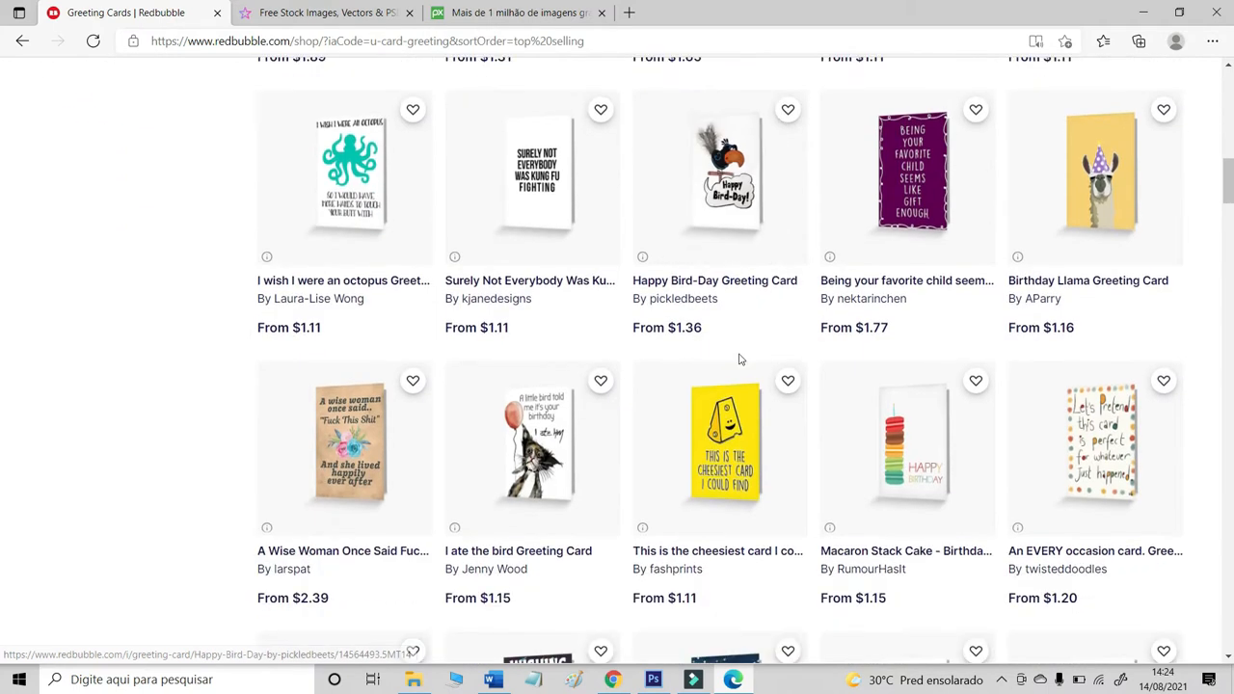
pyautogui.scroll(-3)
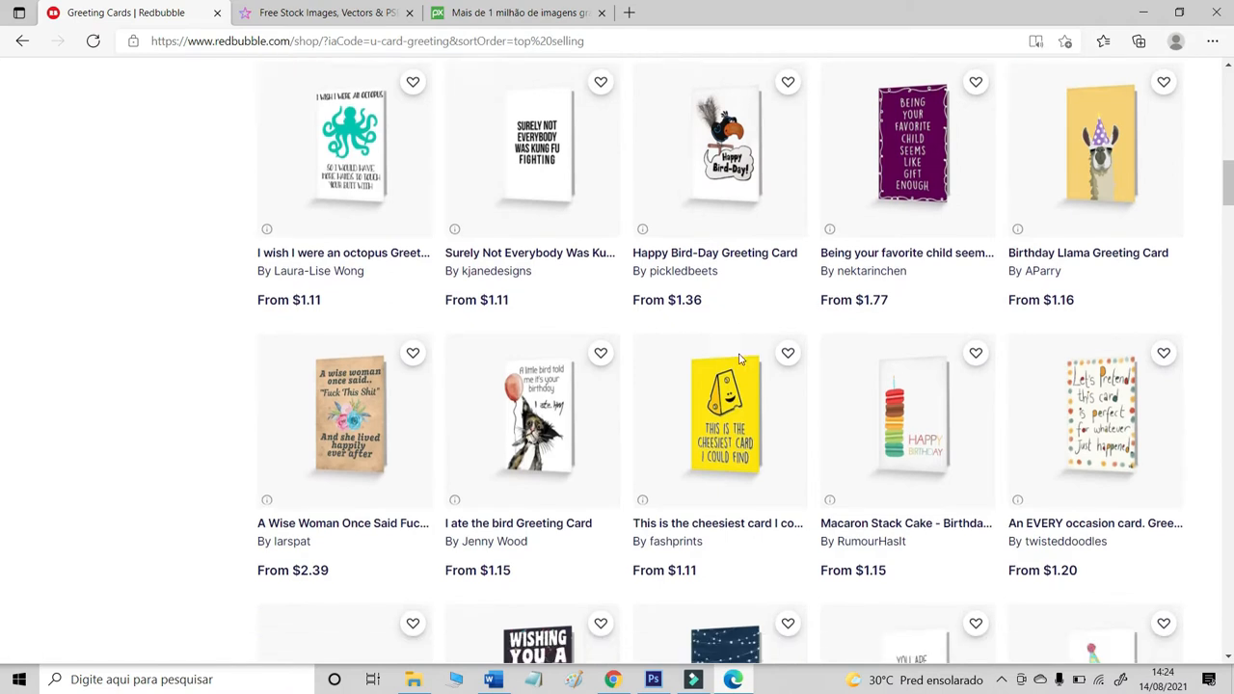
pyautogui.scroll(-3)
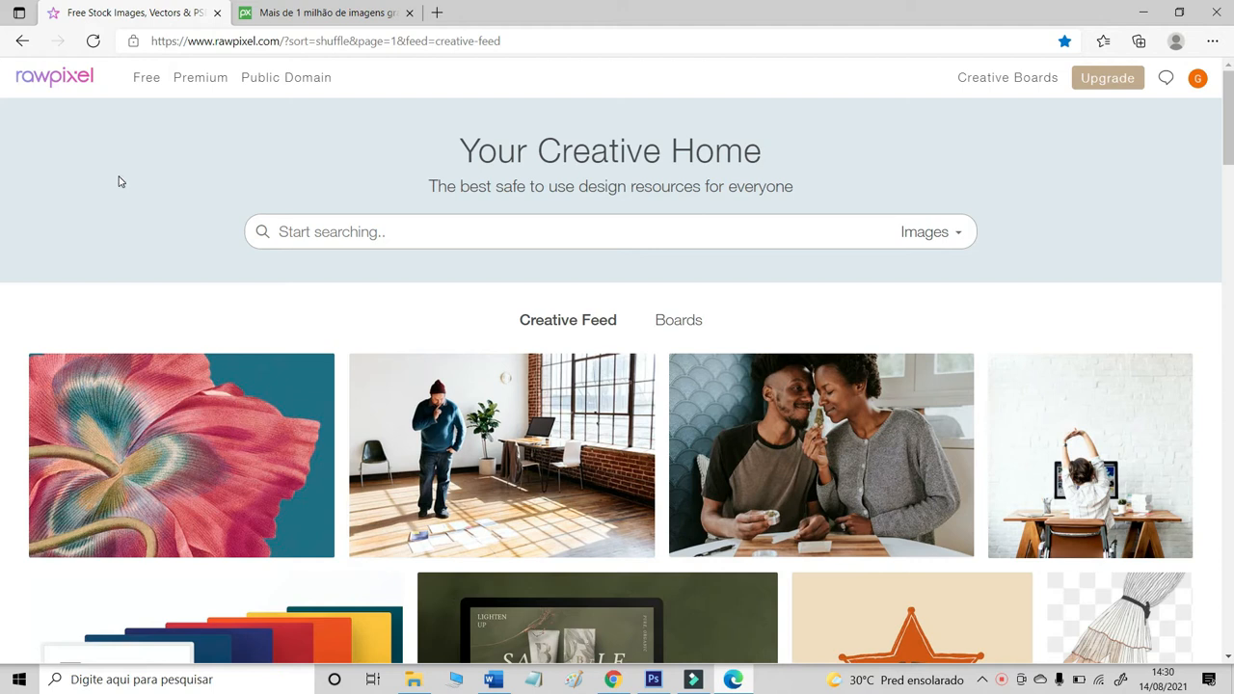
pyautogui.moveTo(54, 181)
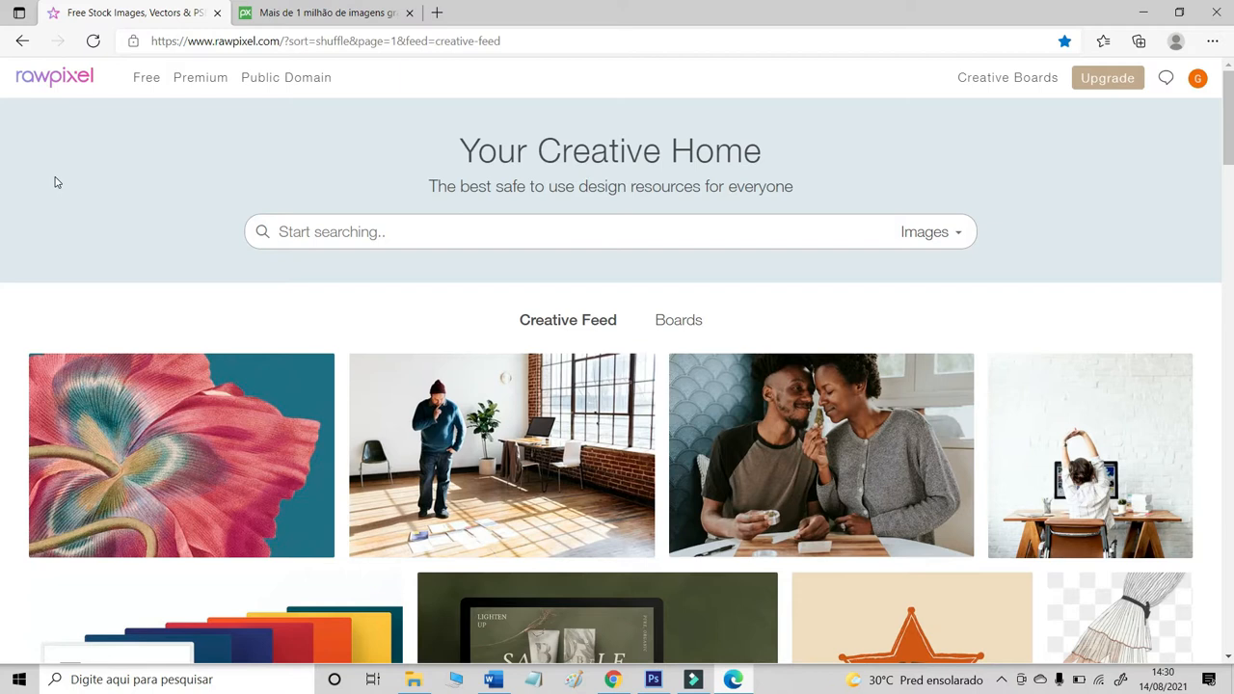
# - Search rawpixel for ART and limit the results to public domain images
pyautogui.click(328, 232)
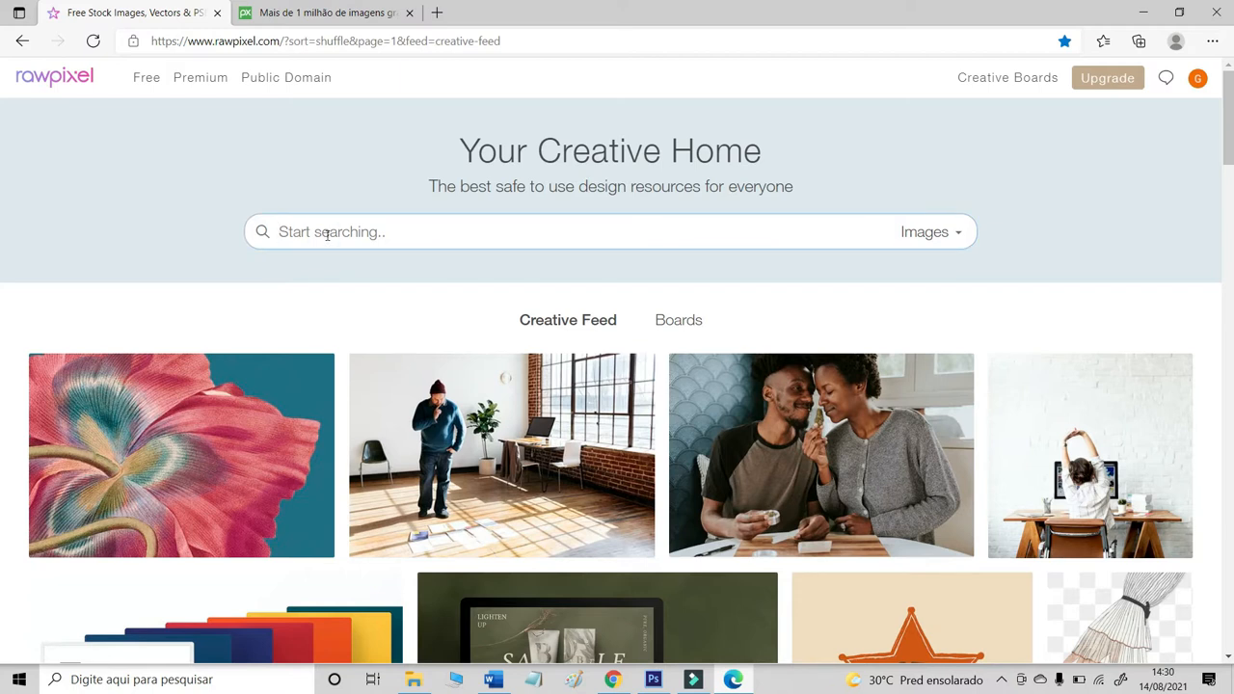
pyautogui.write('ART')
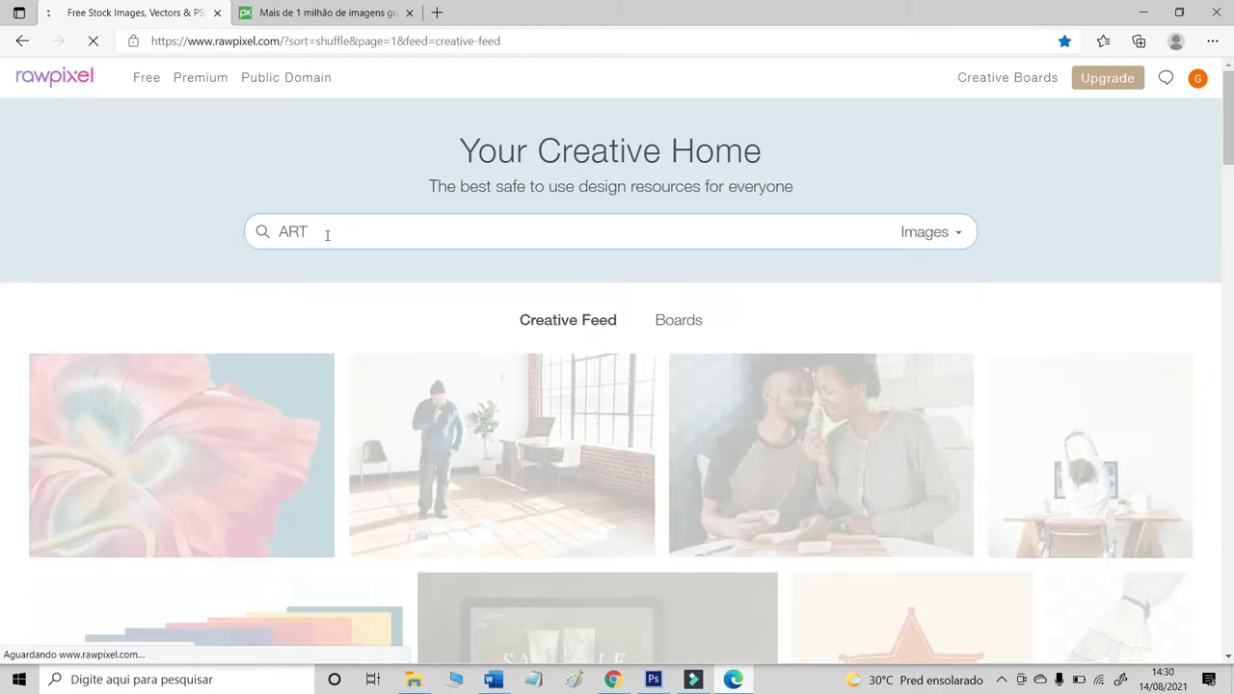
pyautogui.press('Enter')
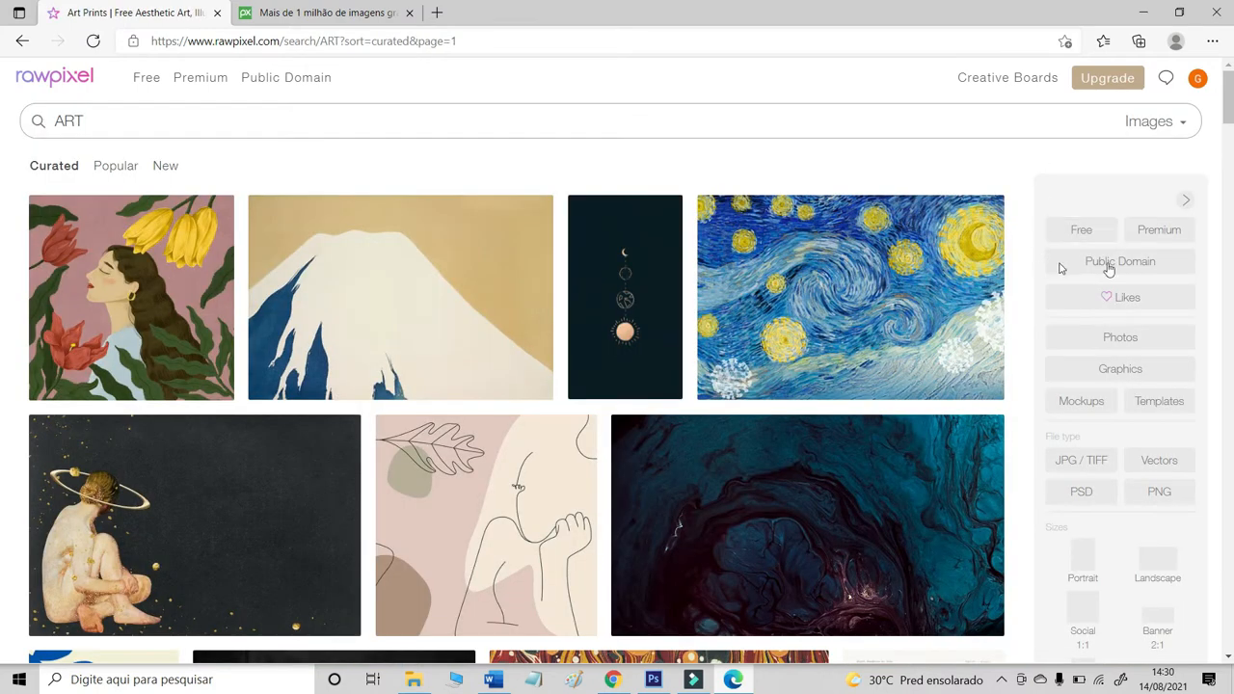
pyautogui.click(1118, 262)
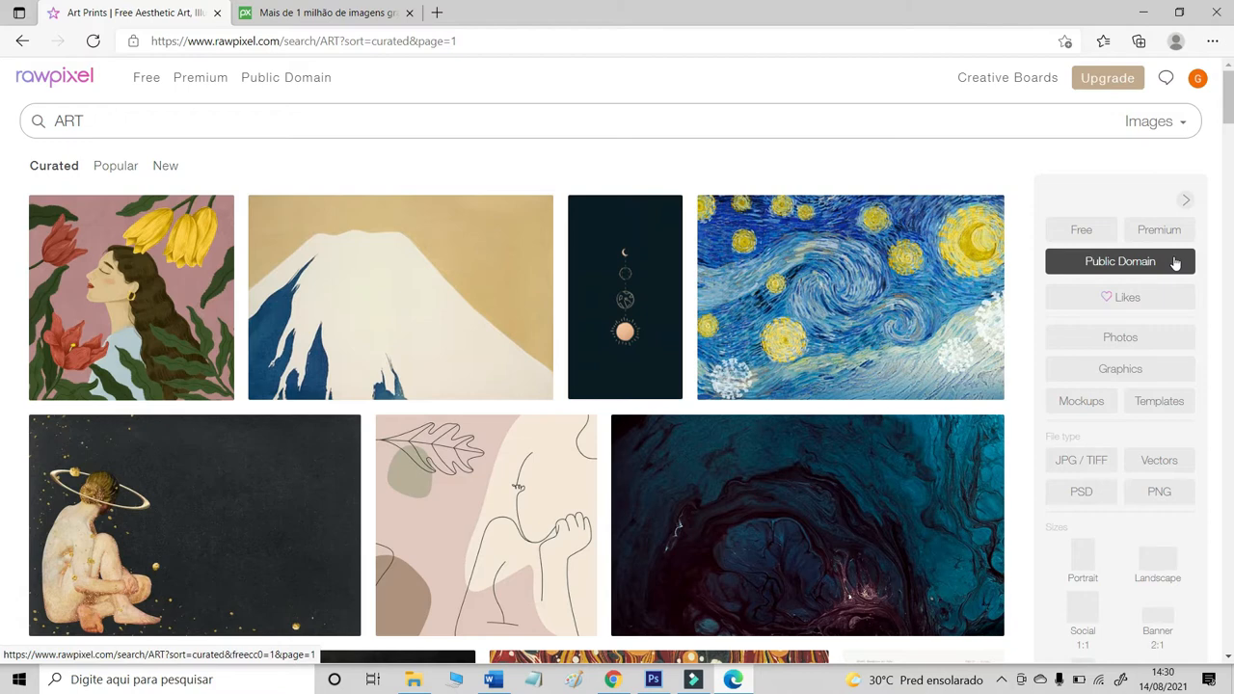
pyautogui.click(1118, 262)
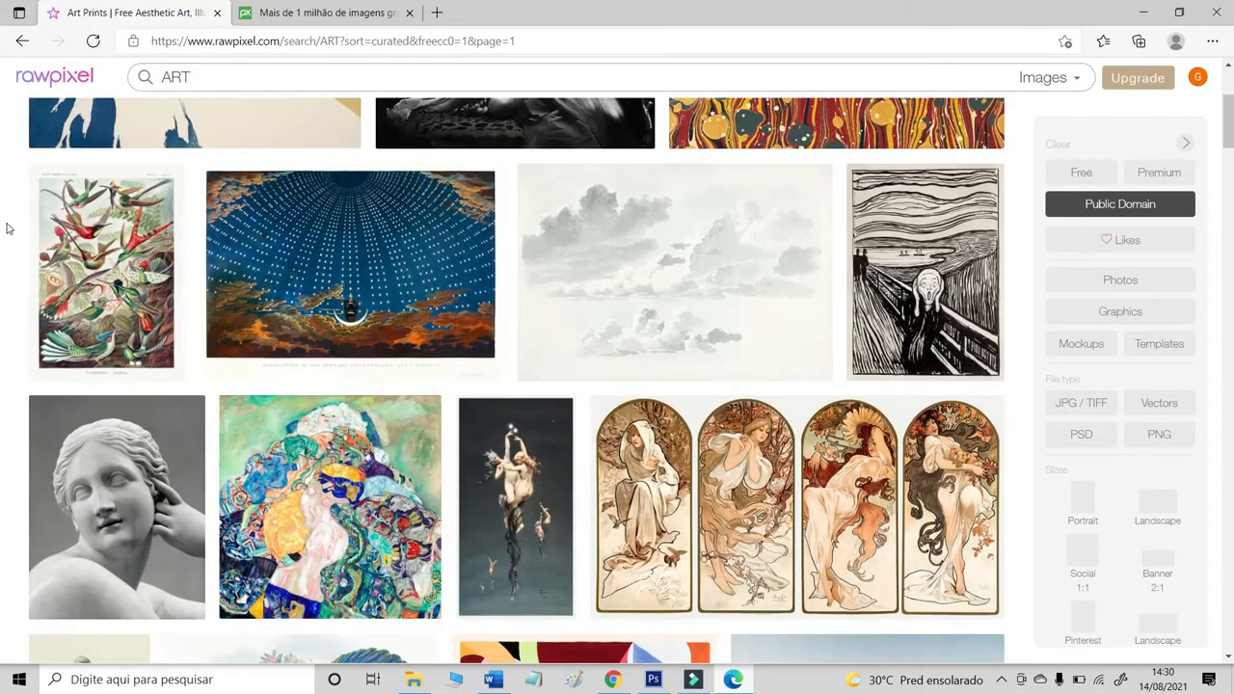
# - Browse the results and open the sun-and-moon paper lantern illustration
pyautogui.scroll(-3)
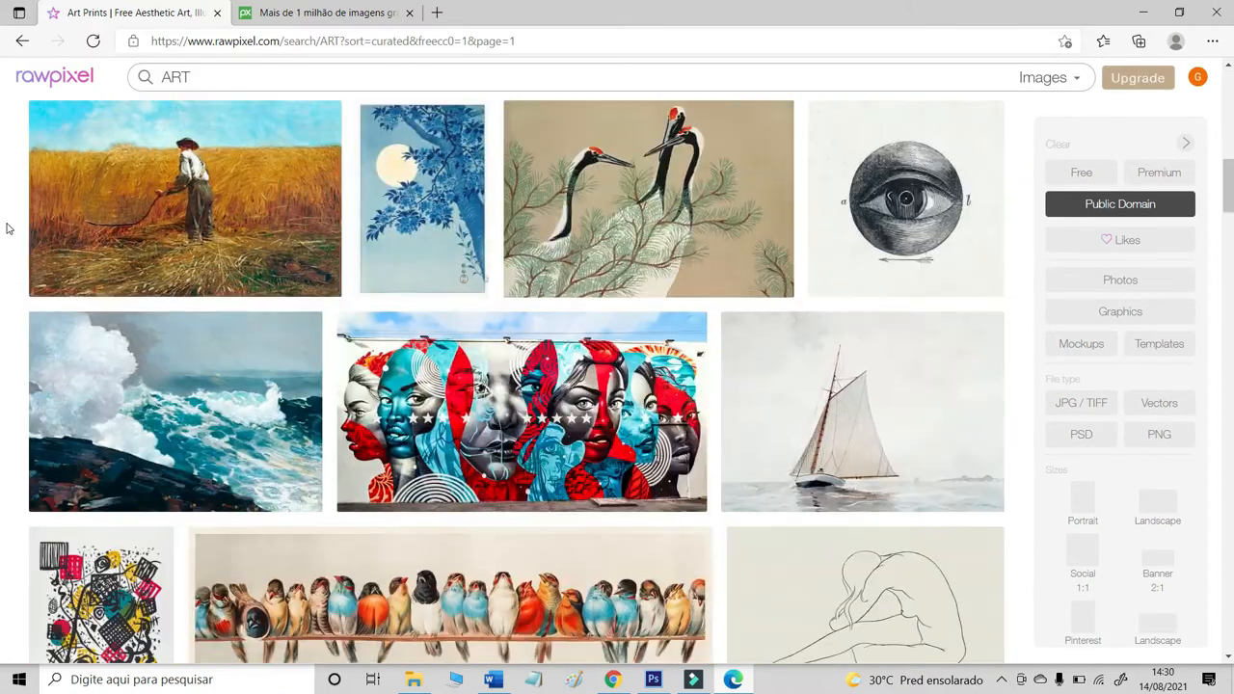
pyautogui.scroll(-3)
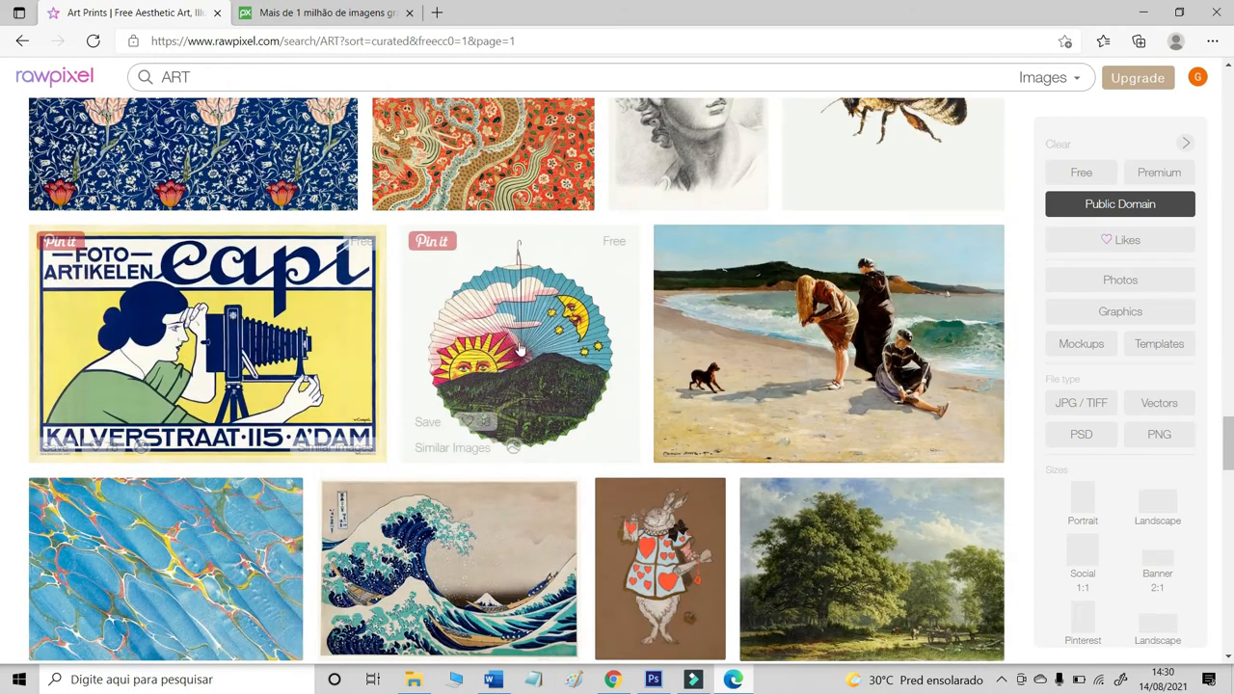
pyautogui.moveTo(575, 336)
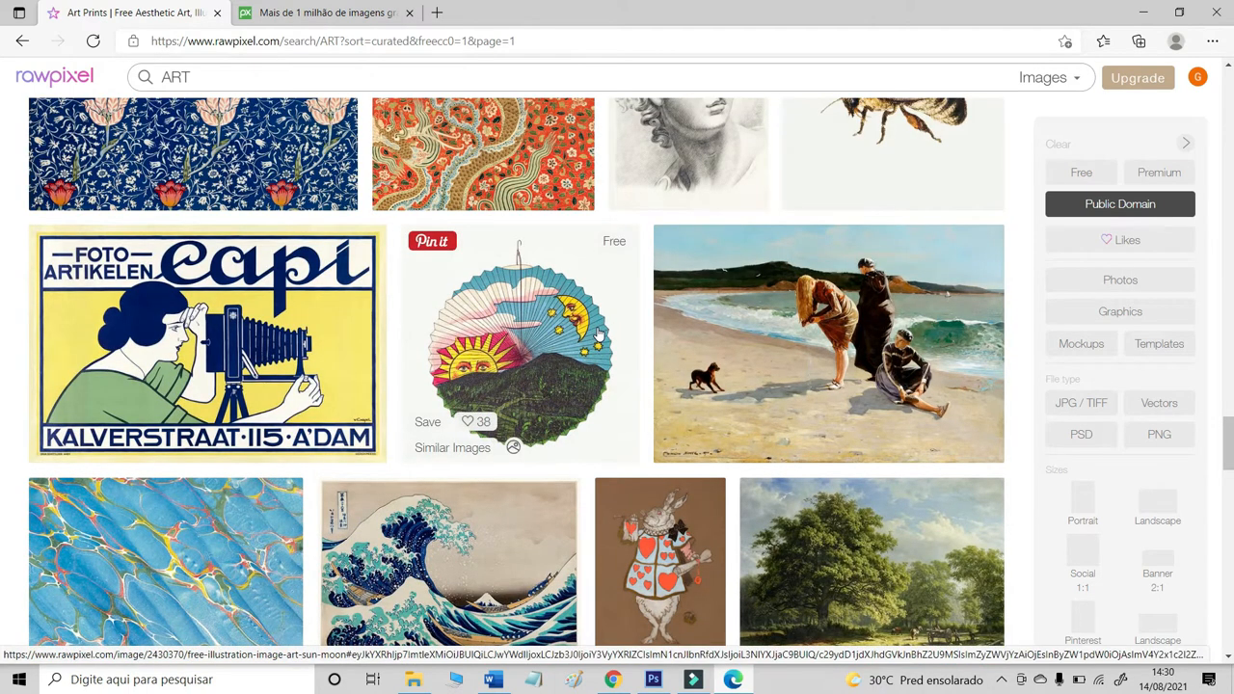
pyautogui.click(516, 347)
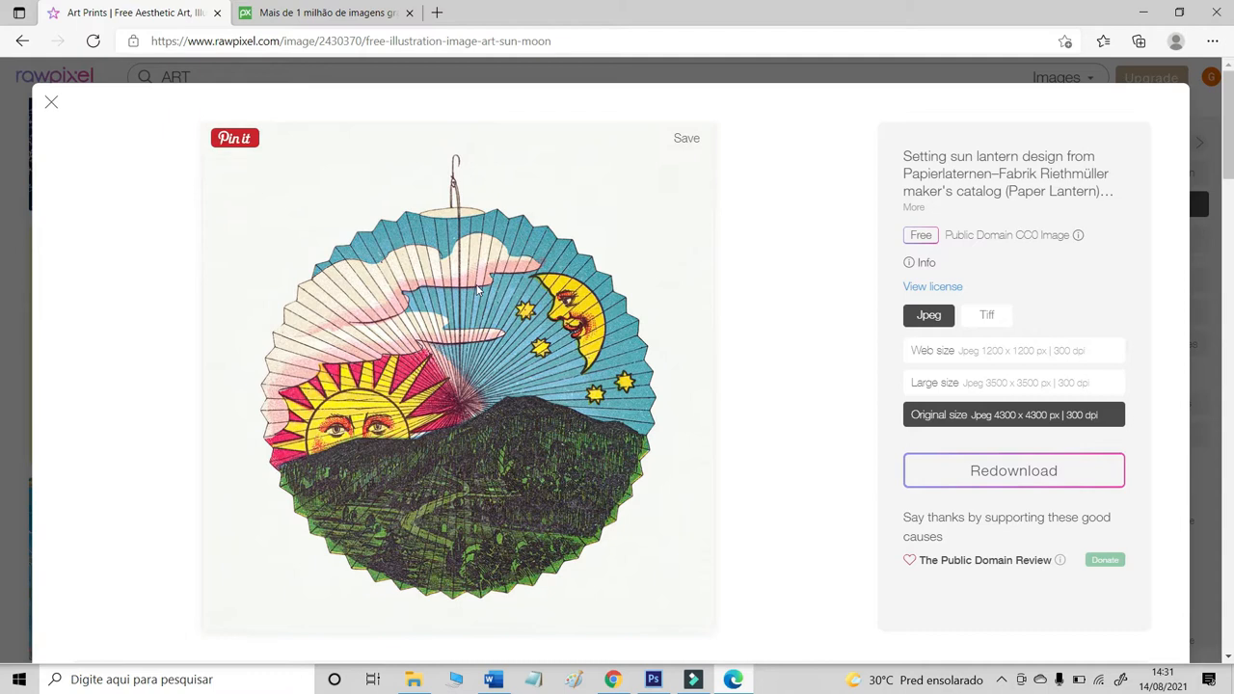
pyautogui.moveTo(954, 482)
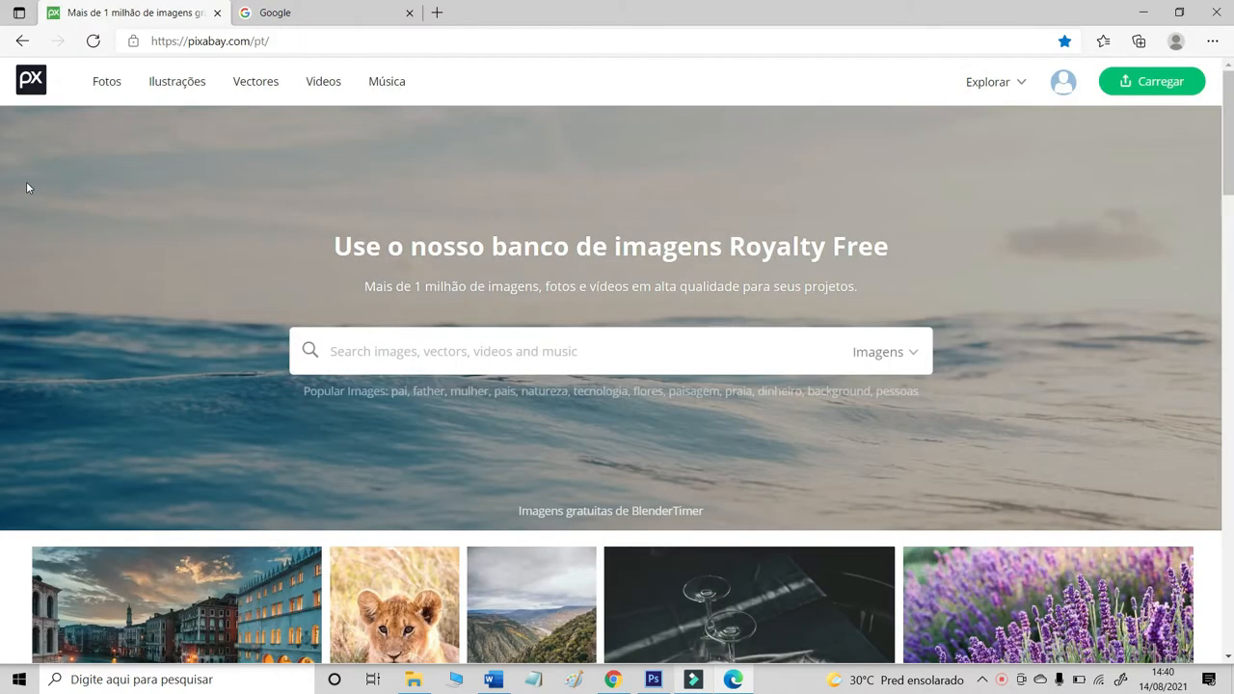
pyautogui.moveTo(62, 98)
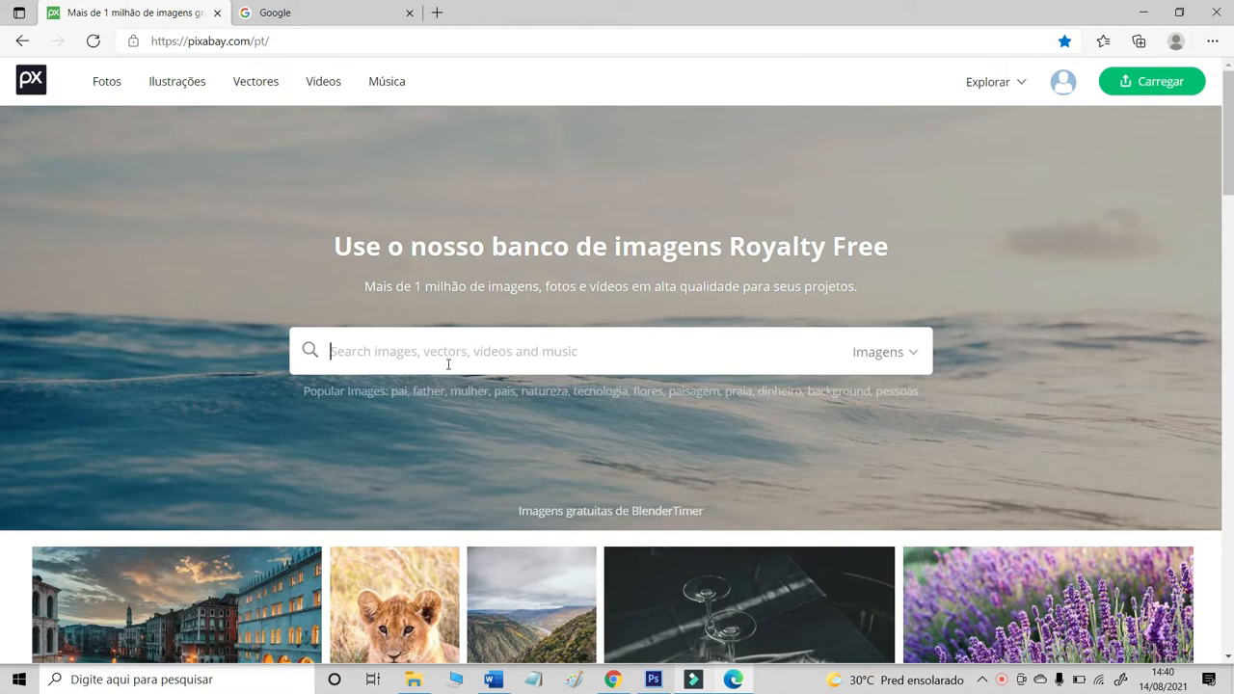
# - Search Pixabay for SKY BACKGROUND illustrations and browse the results
pyautogui.write('SKY')
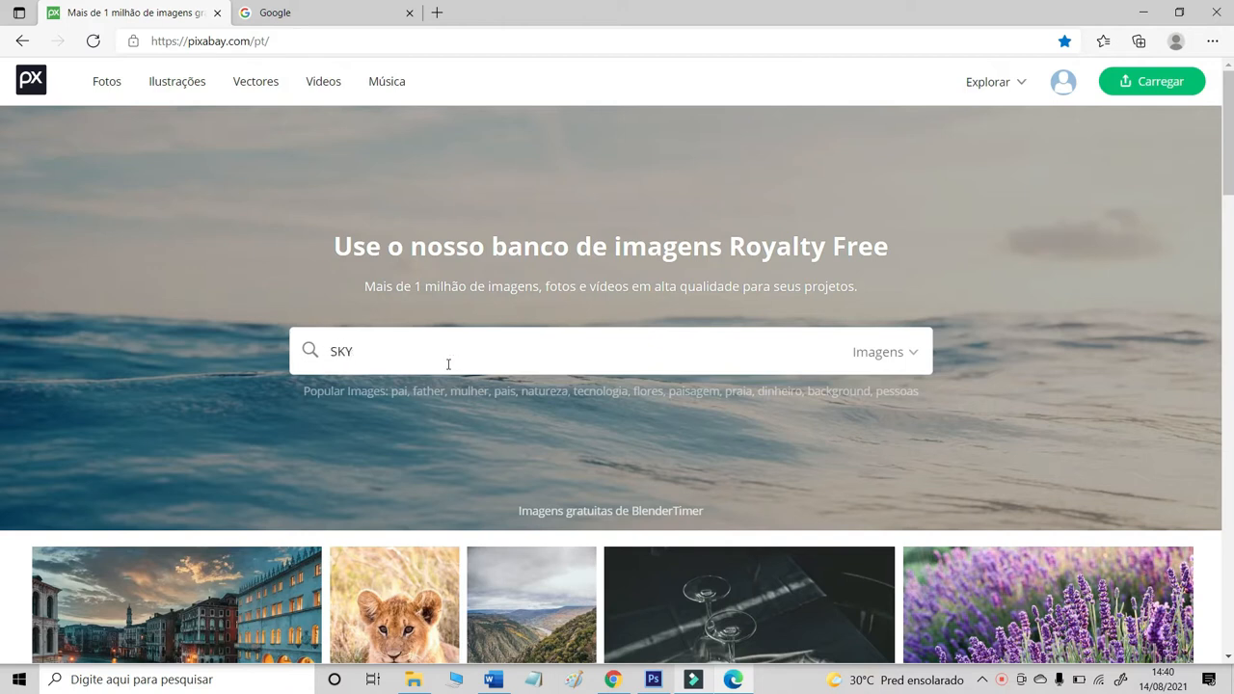
pyautogui.write('BACKGROUND')
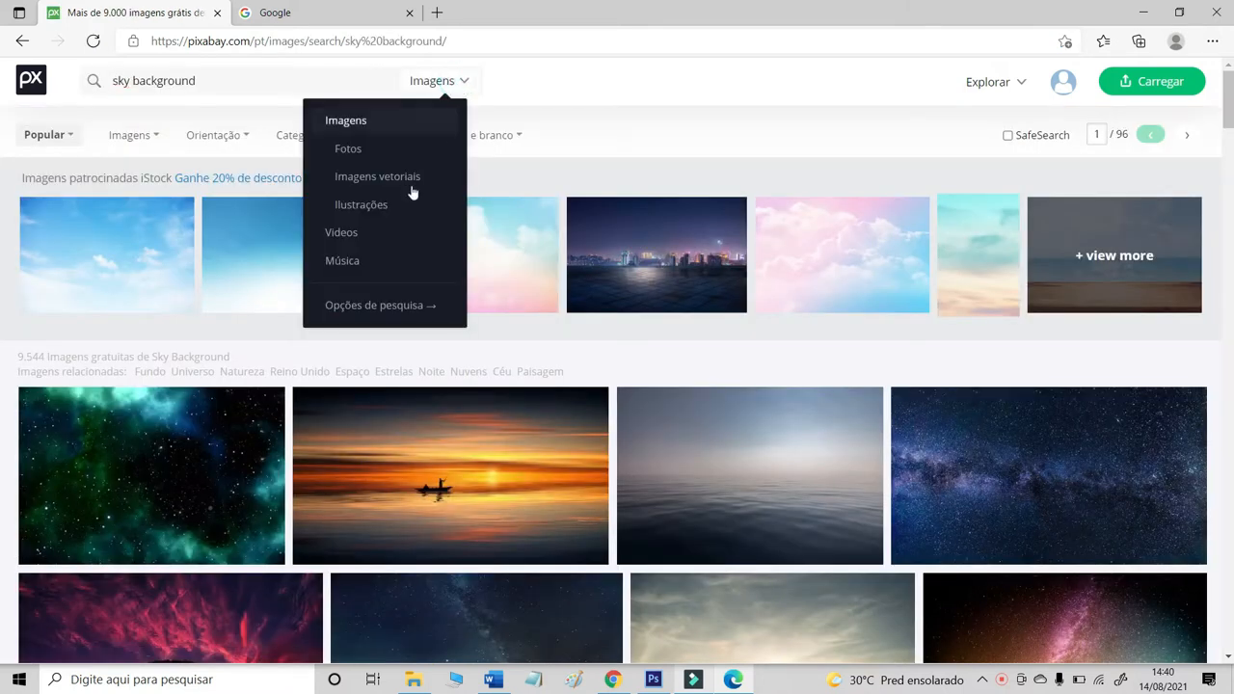
pyautogui.click(360, 204)
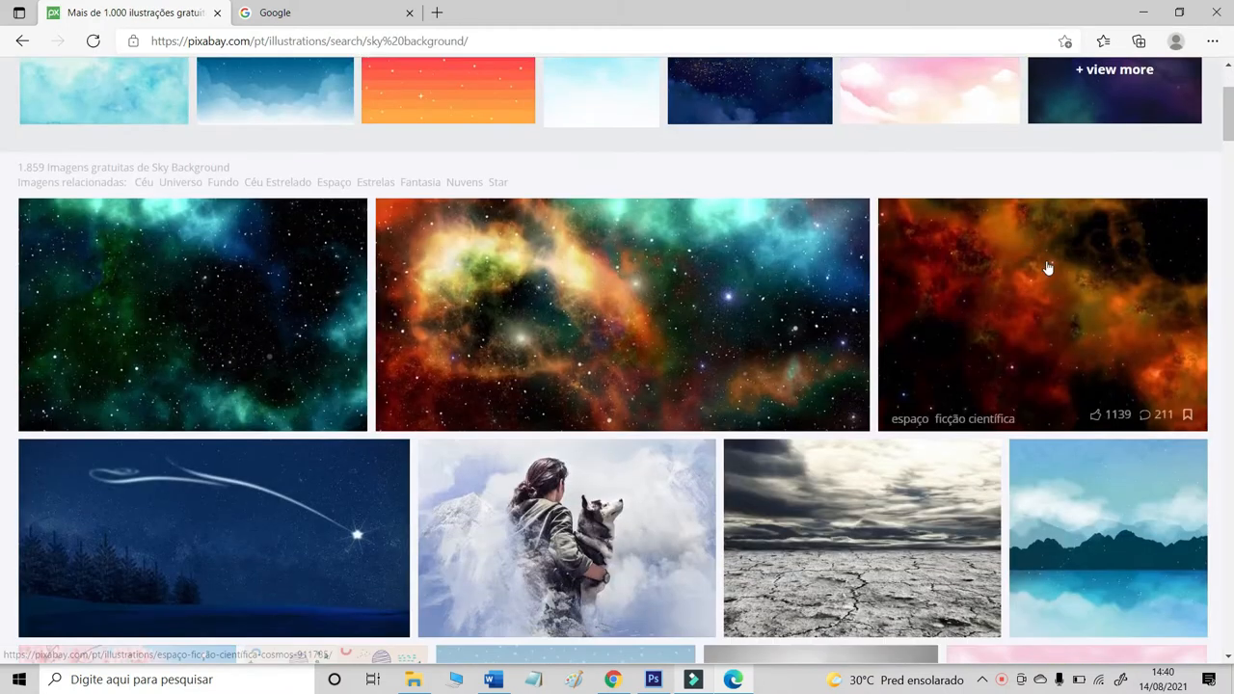
pyautogui.scroll(-3)
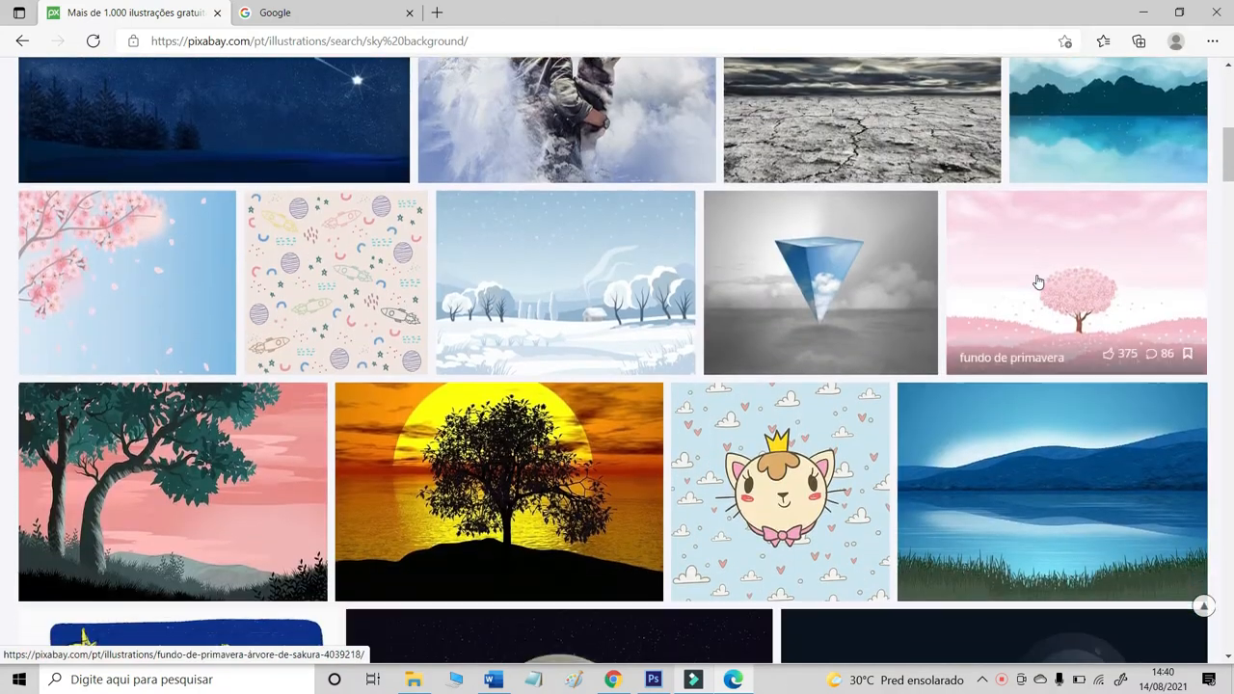
pyautogui.scroll(-3)
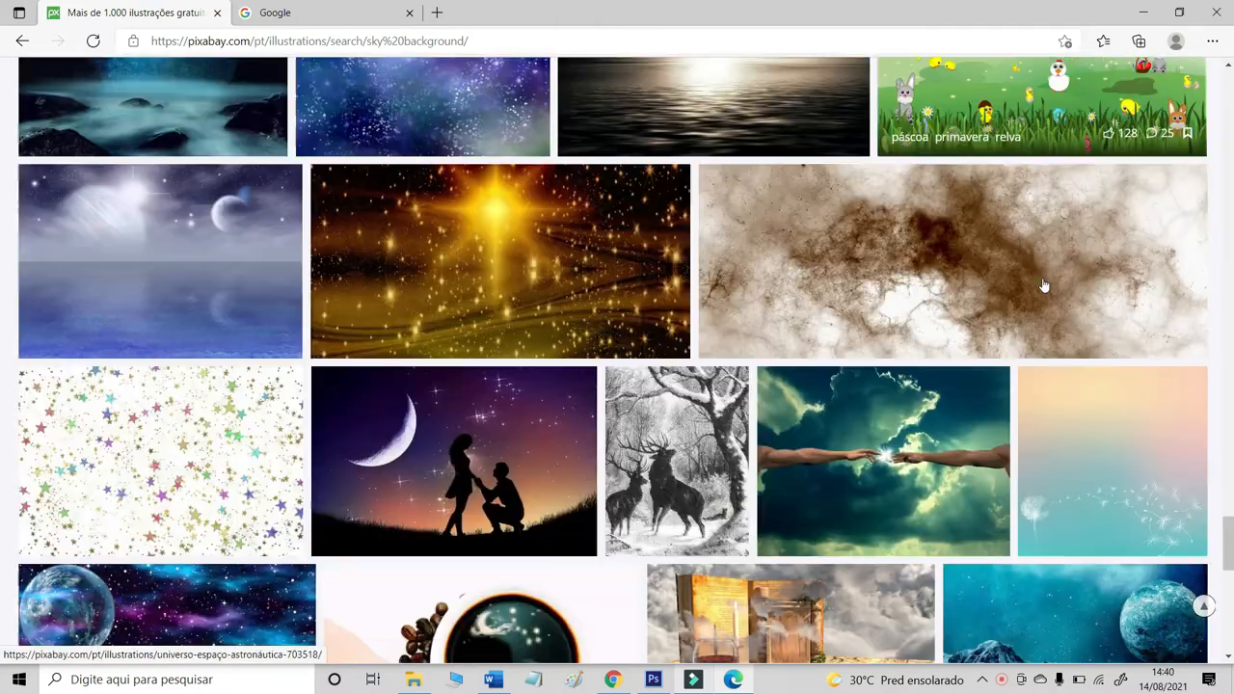
pyautogui.scroll(-3)
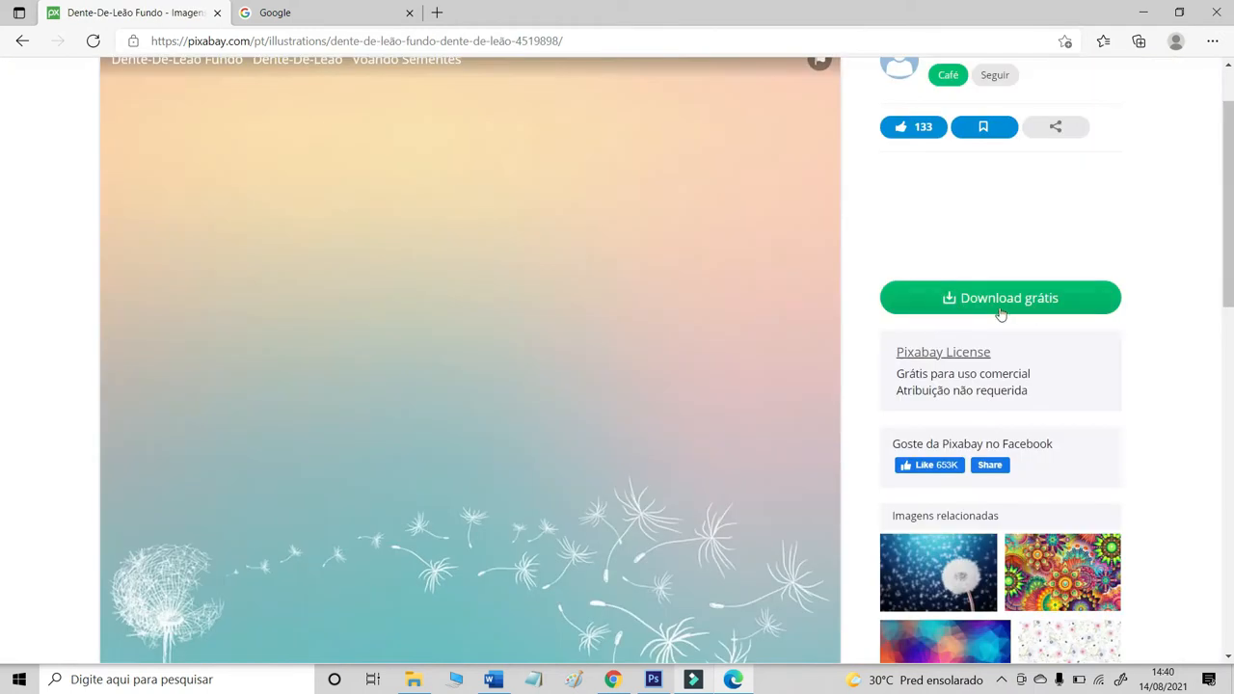
pyautogui.moveTo(1019, 305)
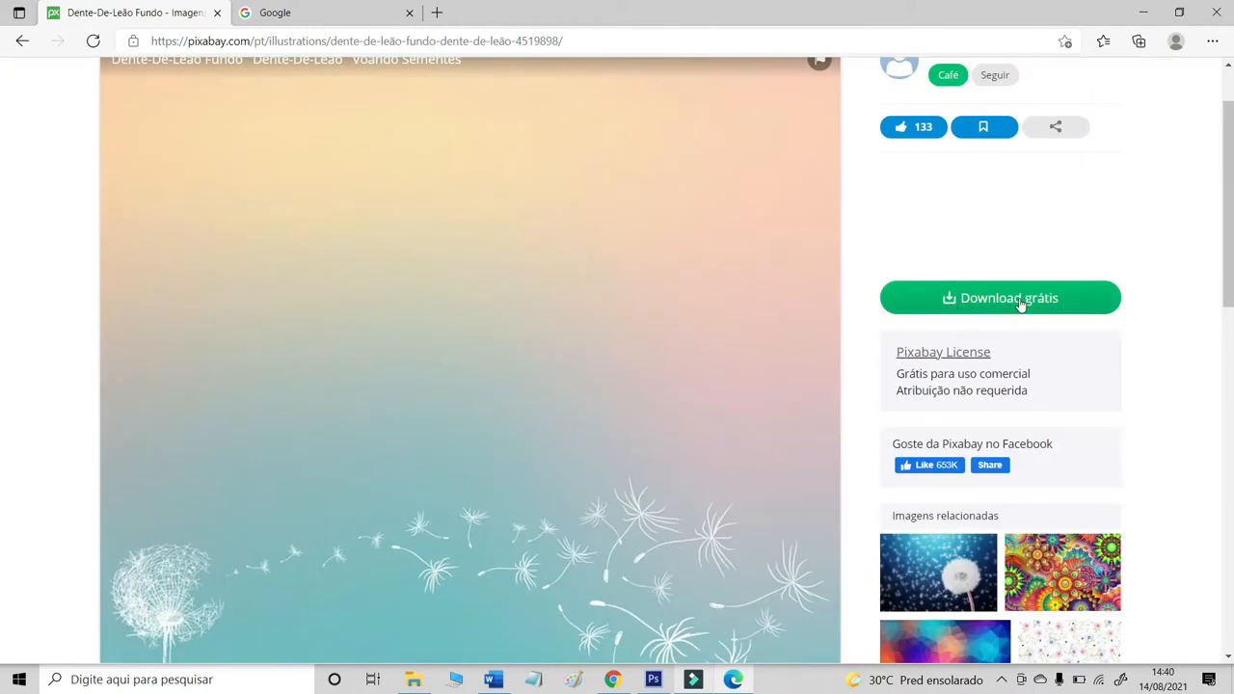
# - Download the dandelion background illustration at 1920×1920
pyautogui.click(1018, 297)
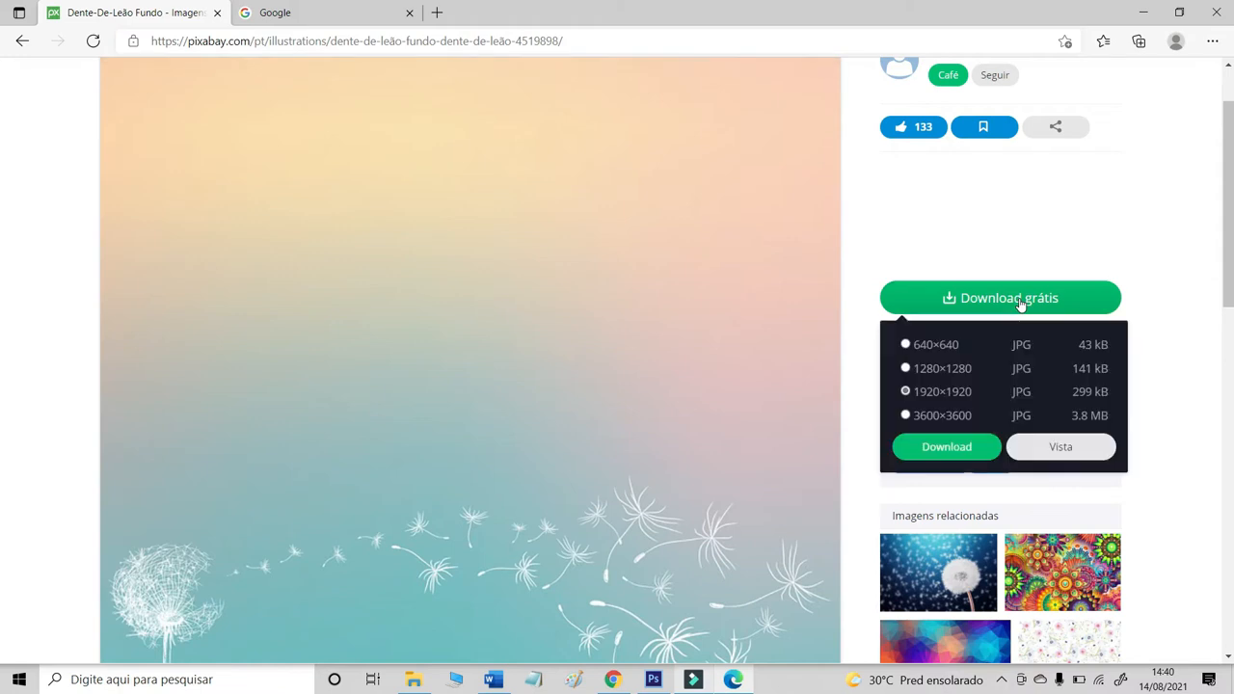
pyautogui.moveTo(944, 447)
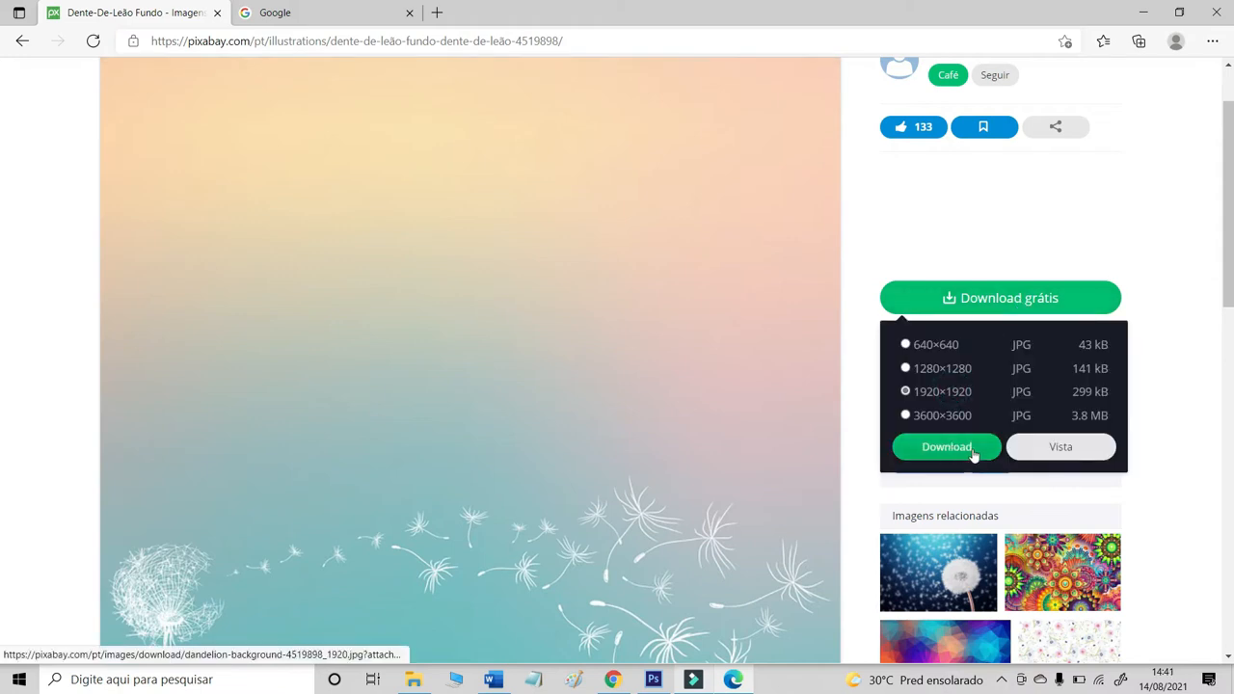
pyautogui.click(299, 11)
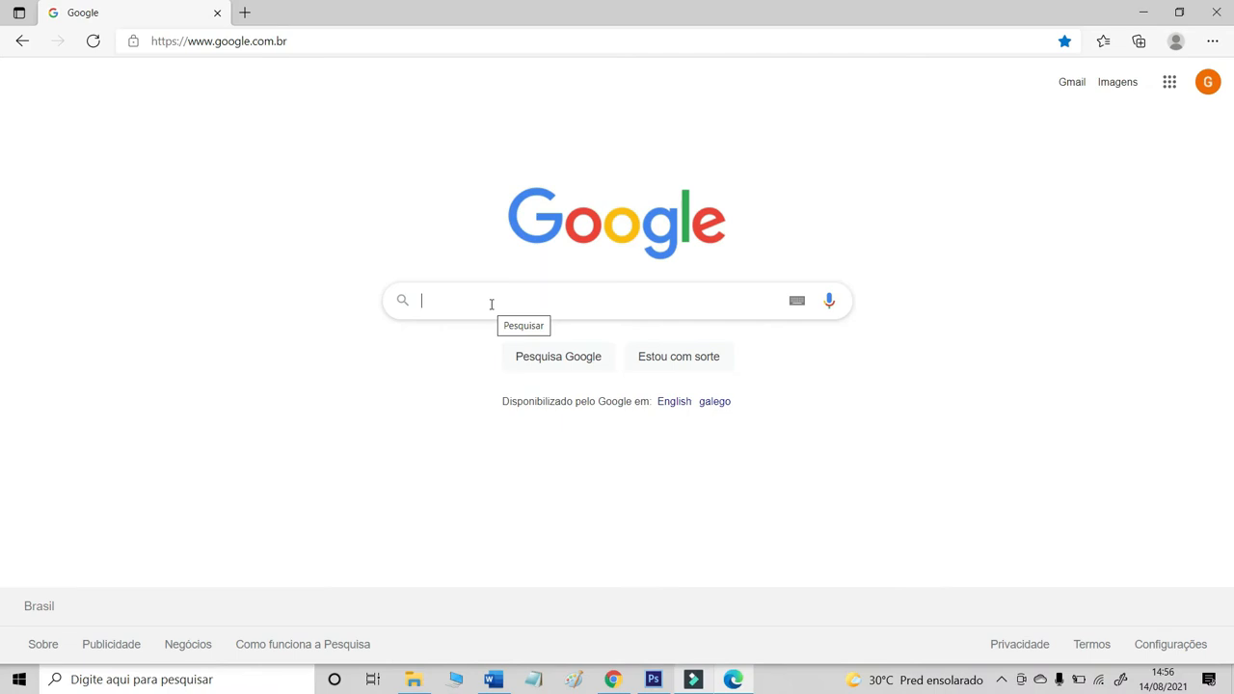
# - Google 'photopea' and open the Photopea online photo editor site
pyautogui.write('PHOTO')
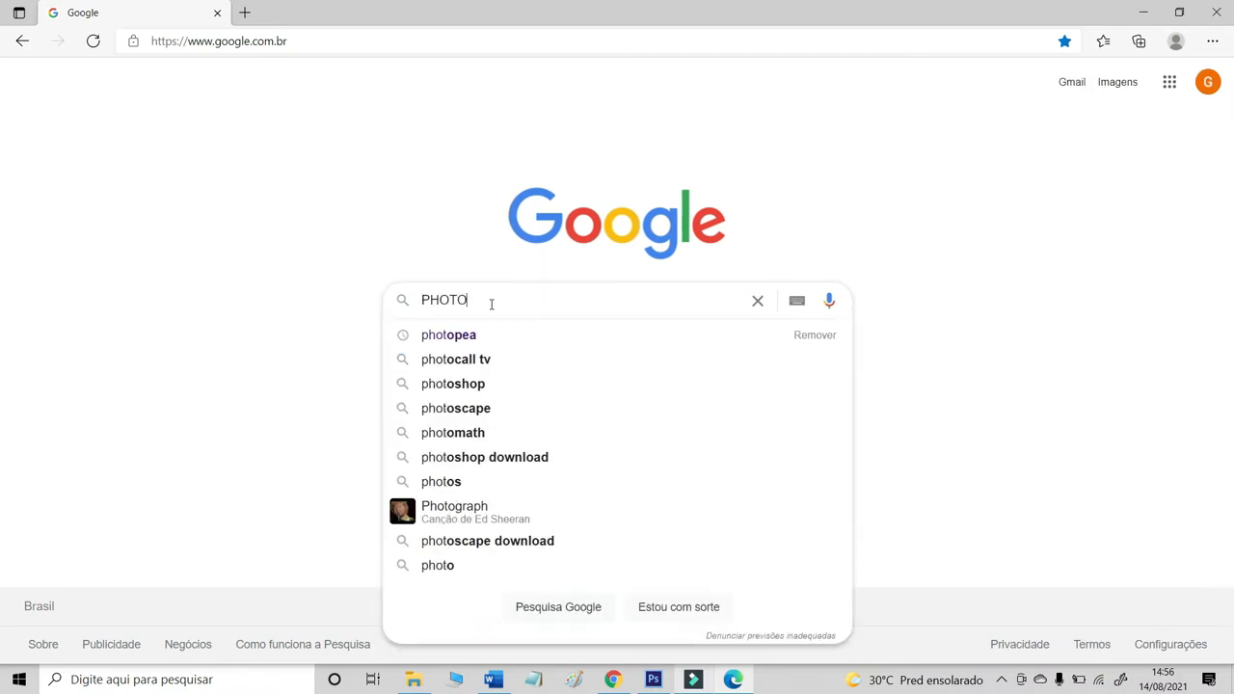
pyautogui.click(447, 335)
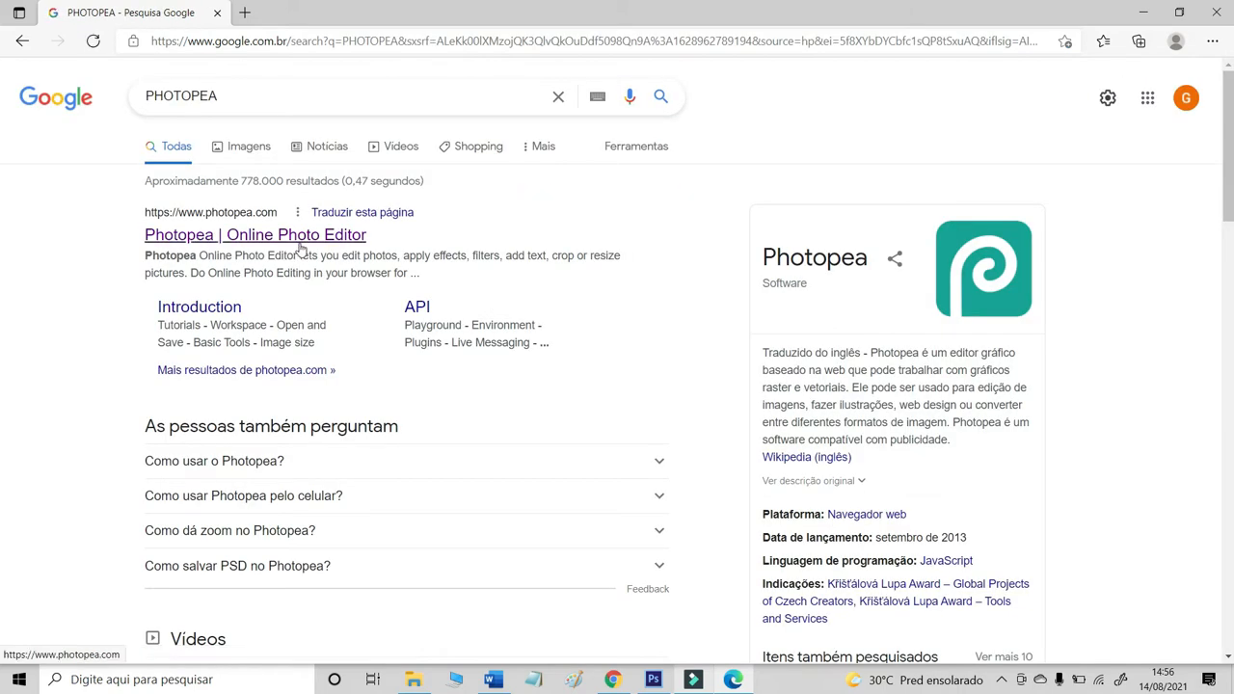
pyautogui.click(254, 235)
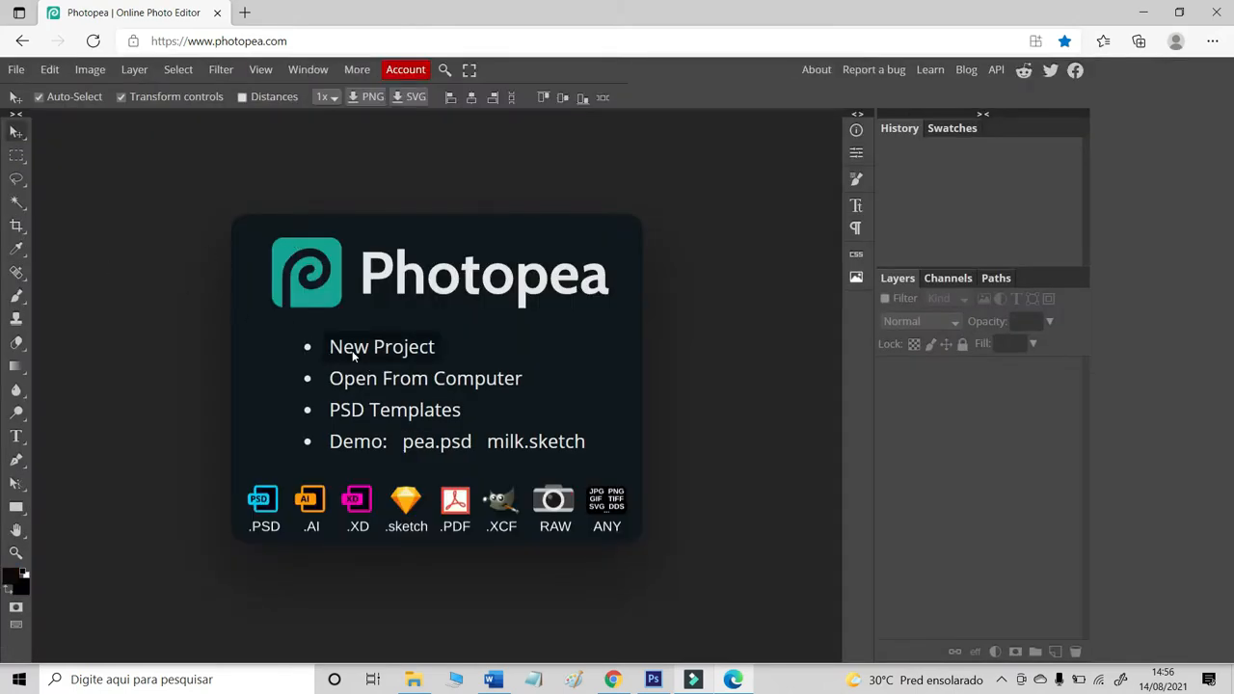
# - Create a new blank white project 900 px wide by 1300 px tall
pyautogui.click(382, 347)
pyautogui.write('9')
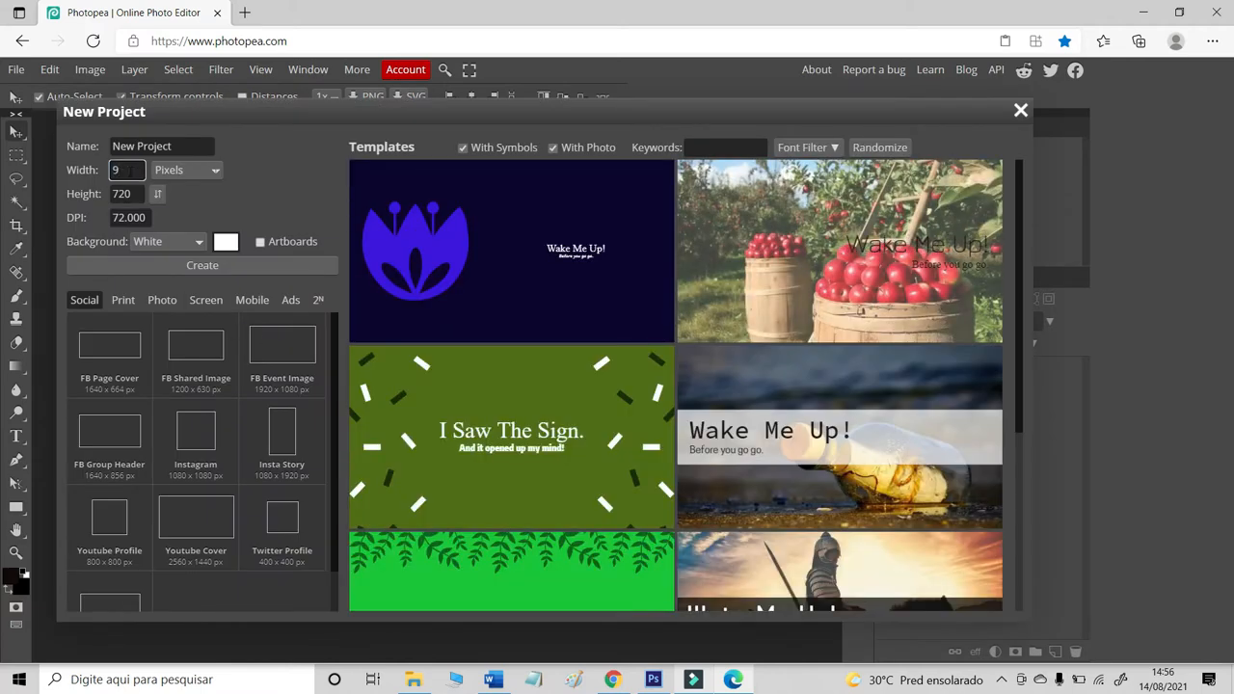
pyautogui.write('00')
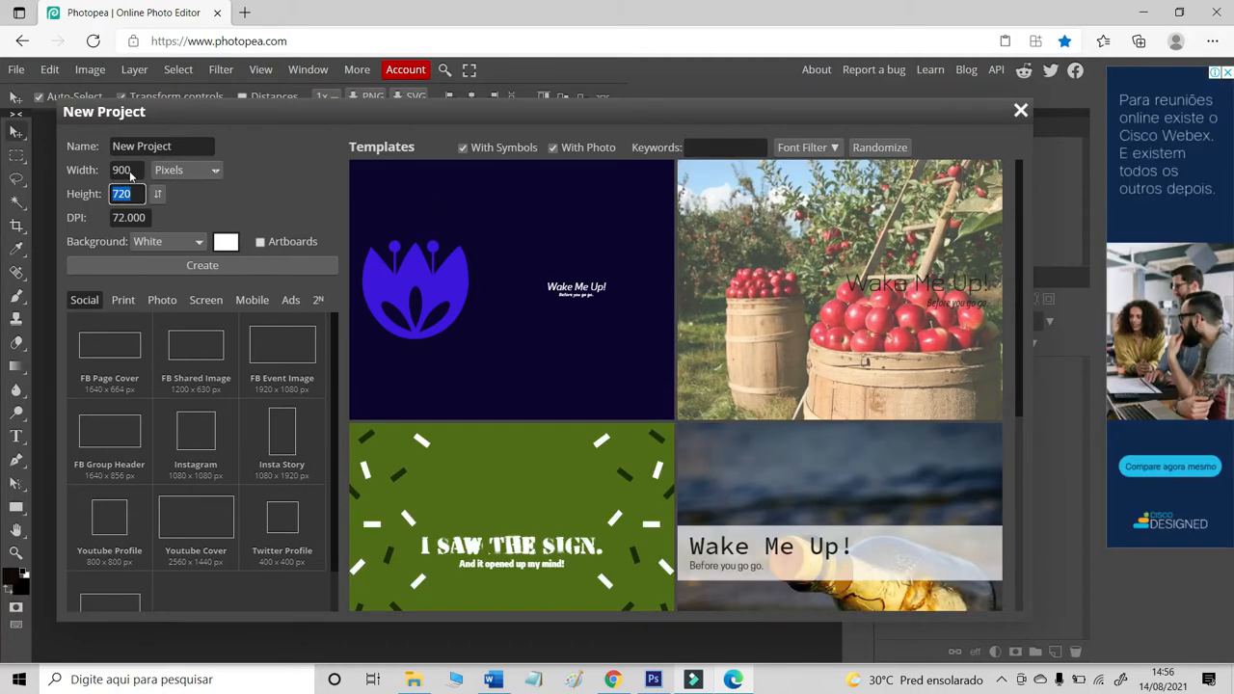
pyautogui.write('1300')
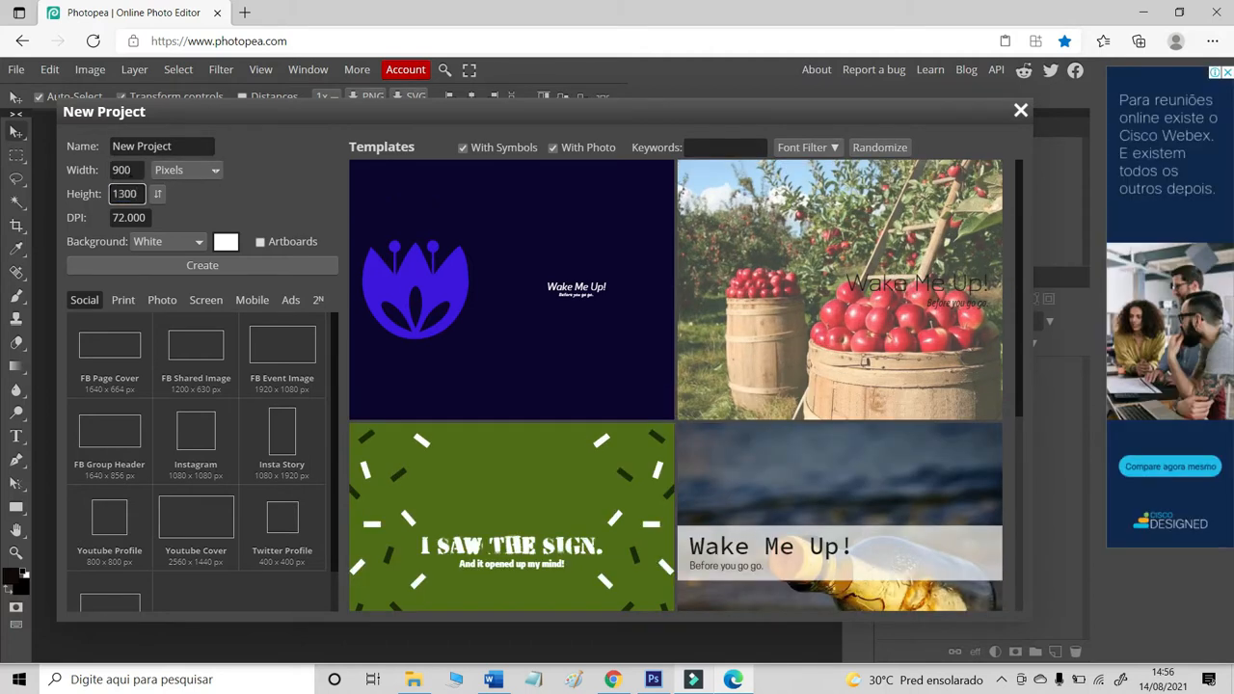
pyautogui.click(202, 266)
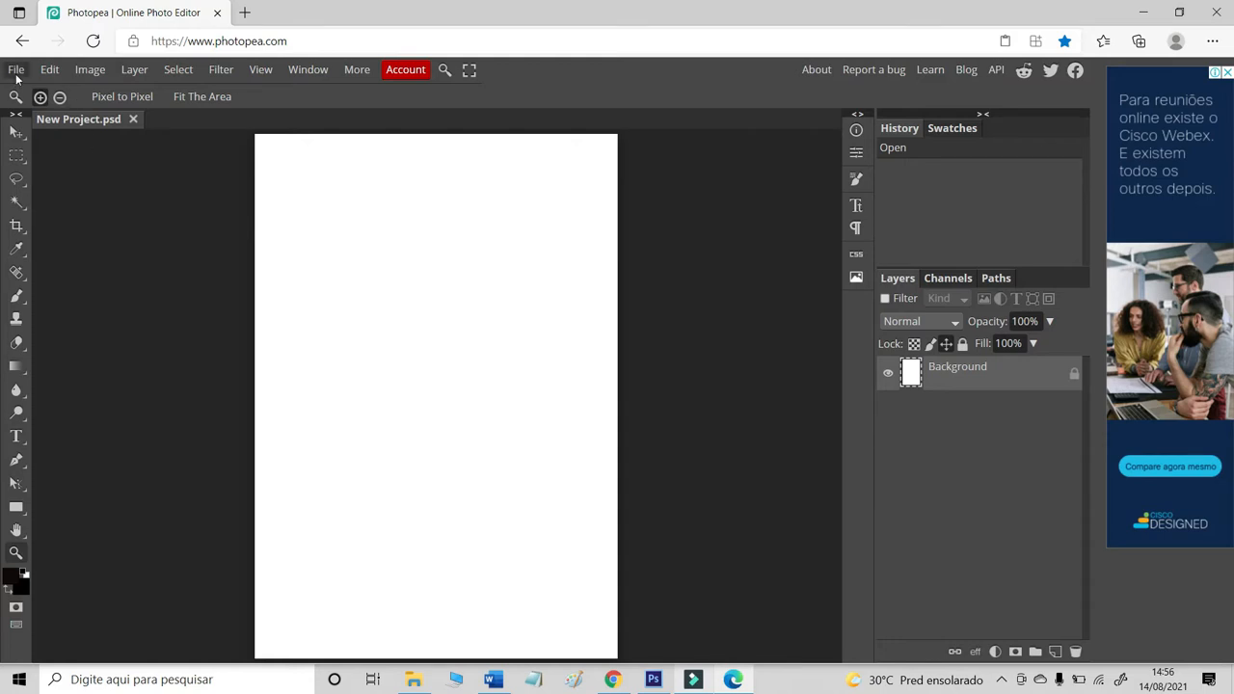
# - Place the dandelion-background-4519898_1920 image from Downloads into the card as a layer
pyautogui.click(13, 69)
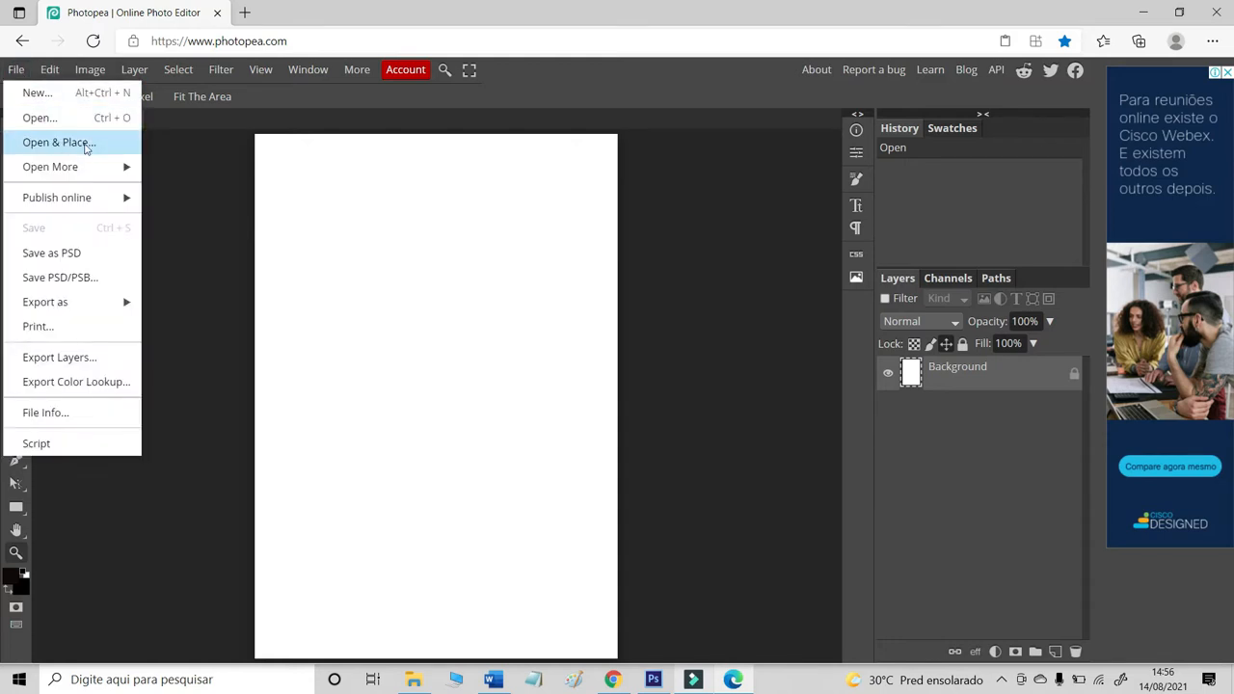
pyautogui.click(58, 143)
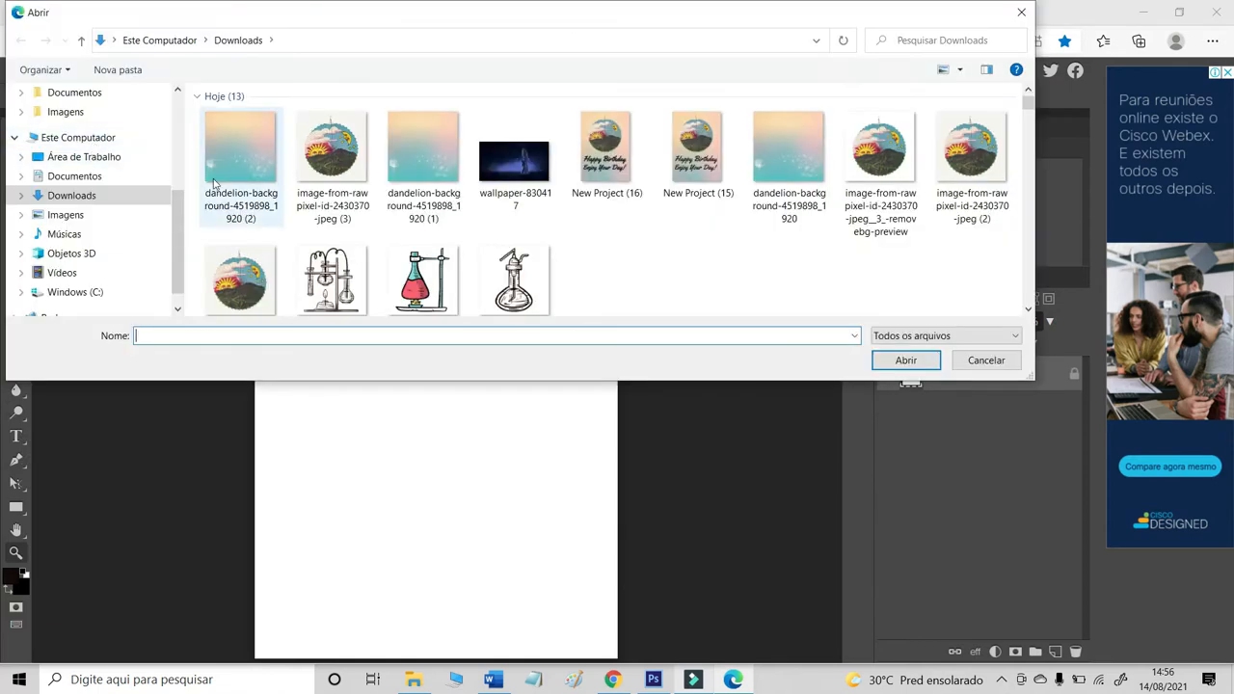
pyautogui.click(240, 151)
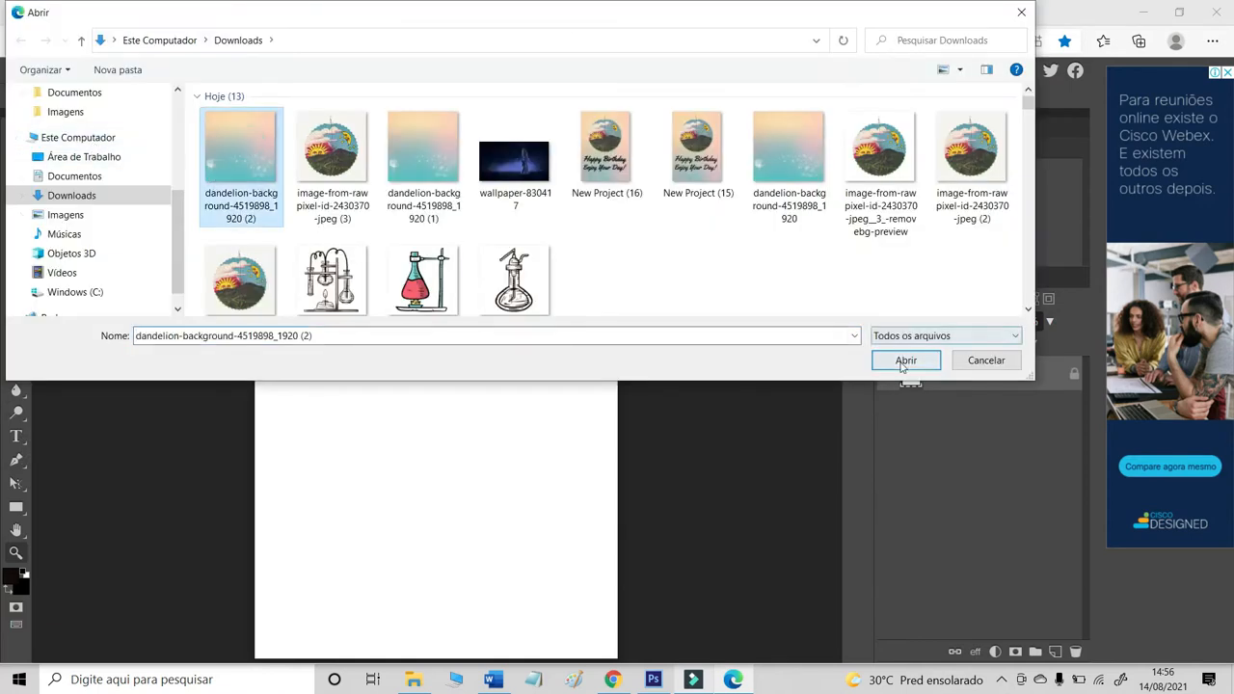
pyautogui.click(906, 361)
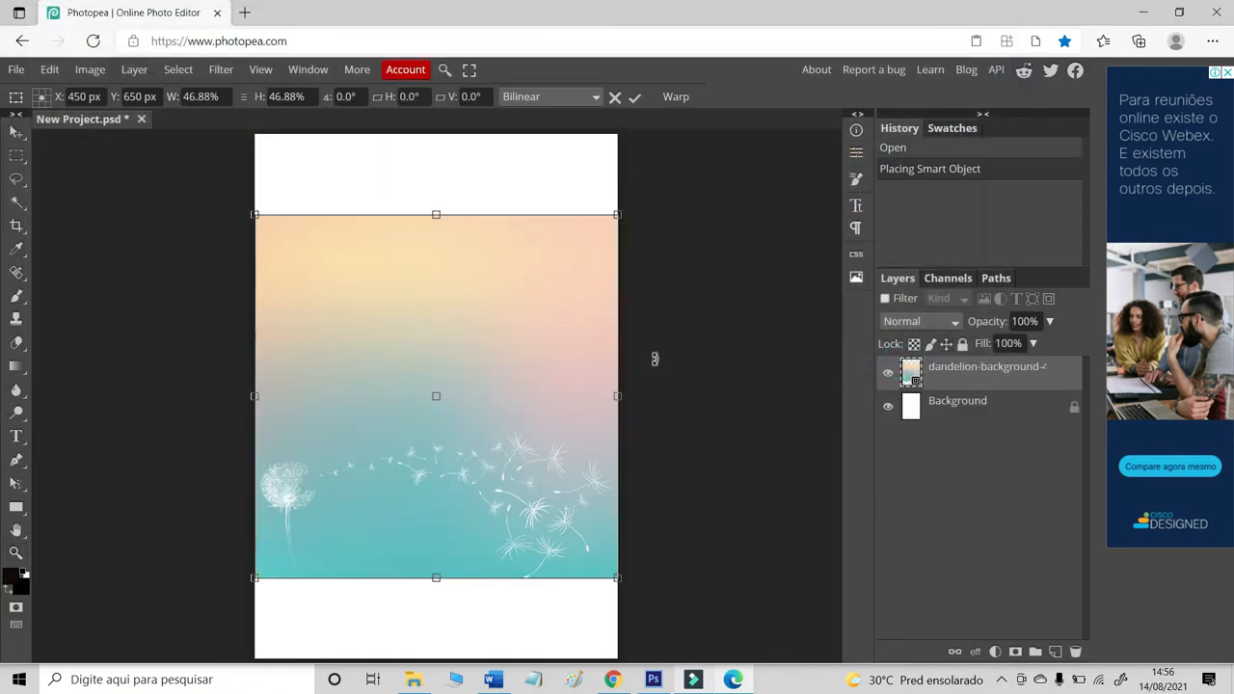
pyautogui.moveTo(636, 96)
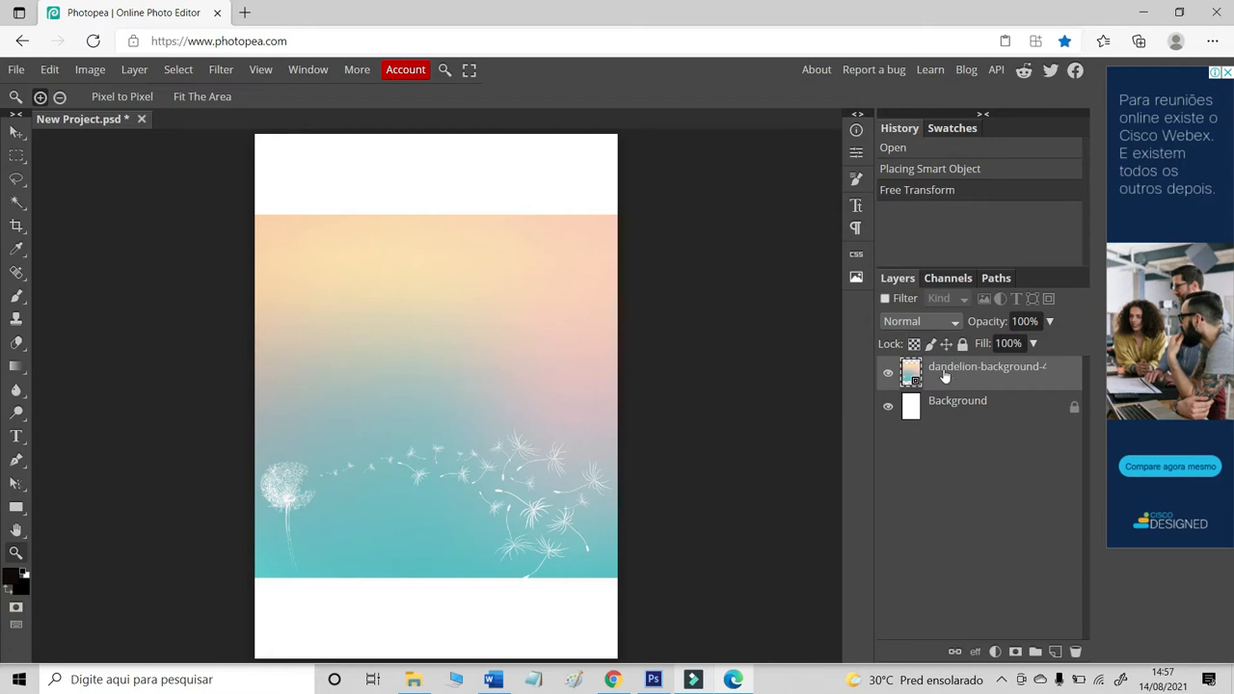
# - Rasterize the background layer and select the dandelion band at its bottom for clearing
pyautogui.rightClick(981, 366)
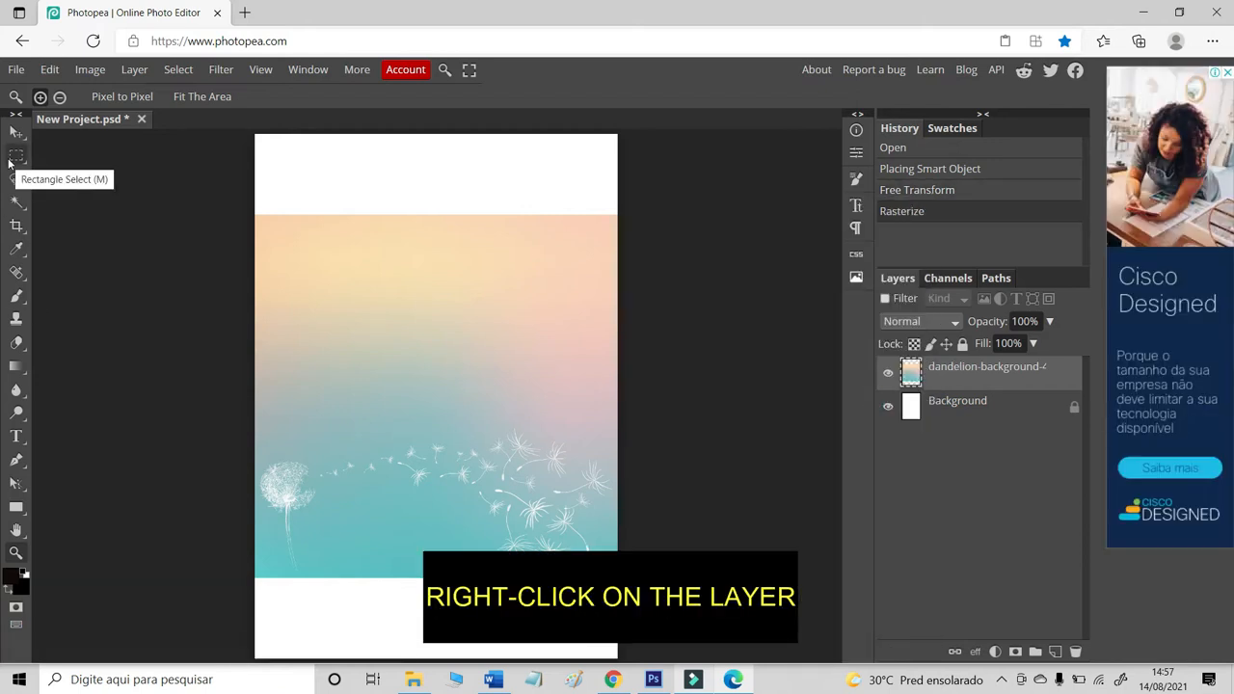
pyautogui.moveTo(254, 593); pyautogui.dragTo(376, 613)
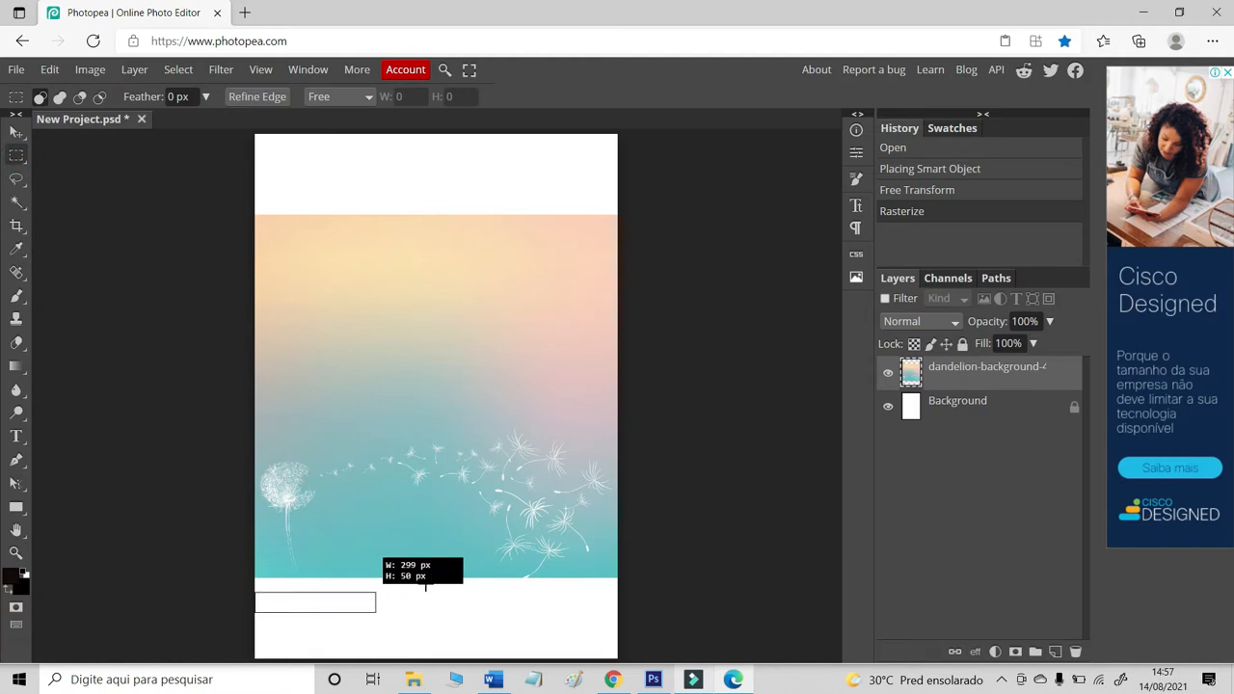
pyautogui.moveTo(254, 420); pyautogui.dragTo(616, 621)
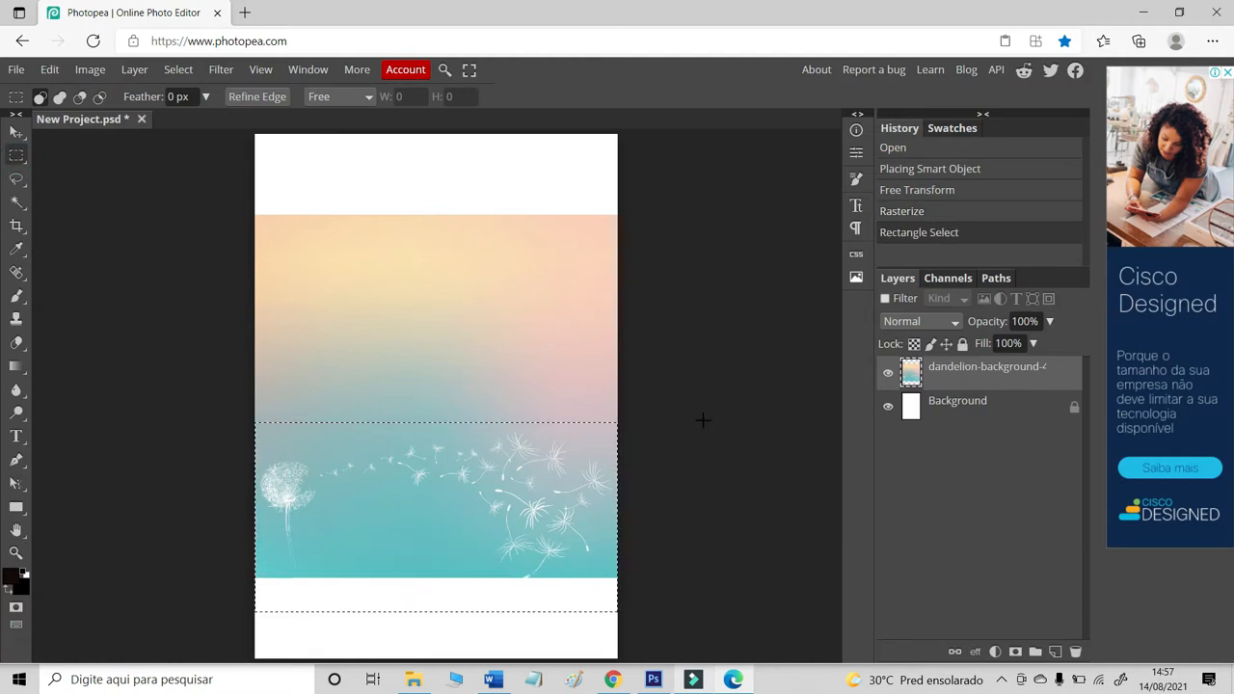
pyautogui.moveTo(737, 399)
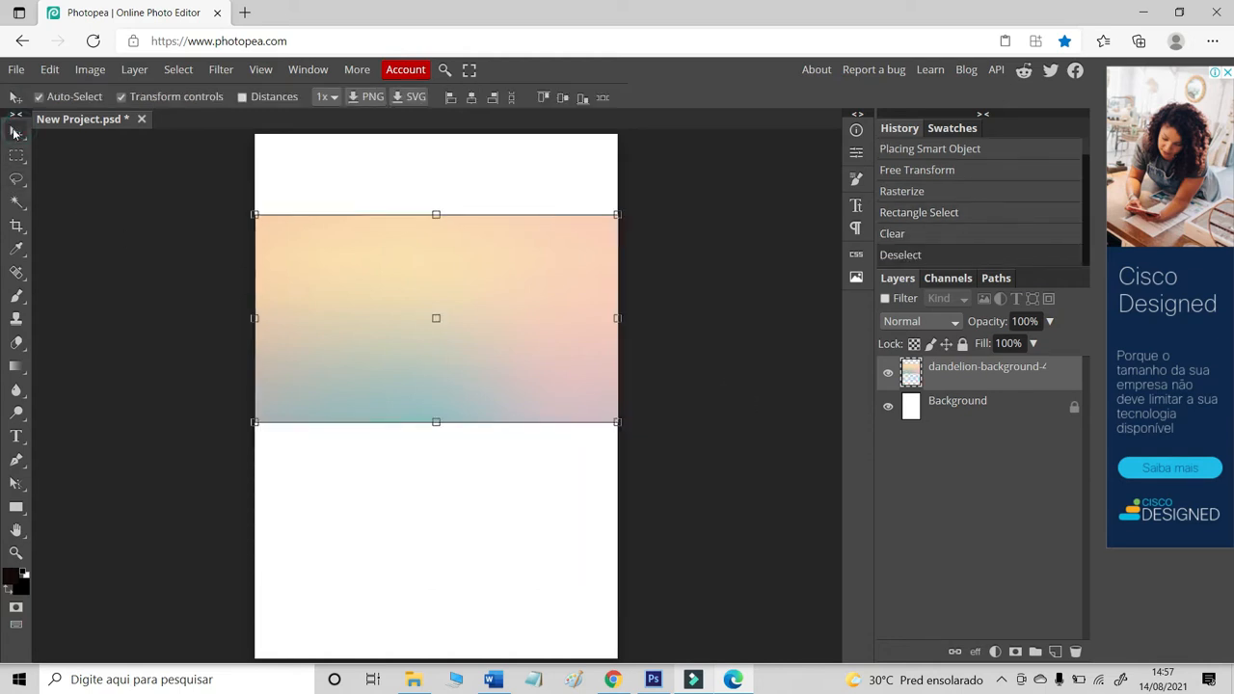
pyautogui.moveTo(16, 131)
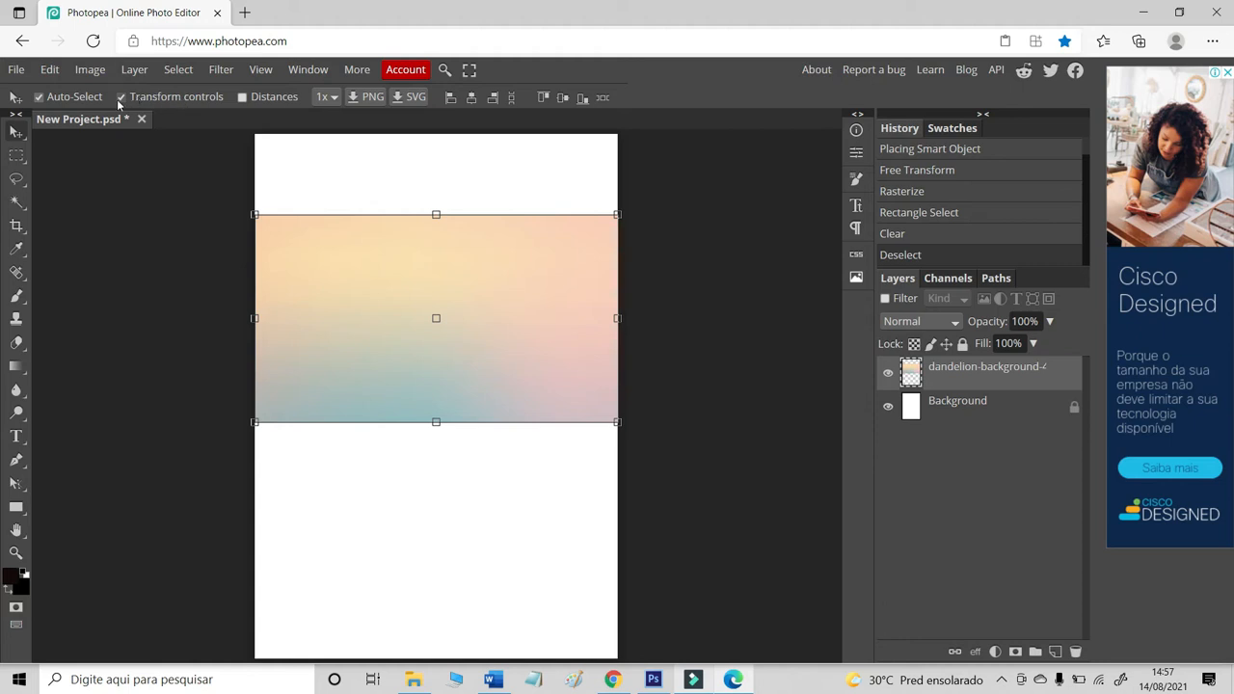
# - Stretch the pastel gradient to fill the whole card and commit the transform
pyautogui.click(122, 96)
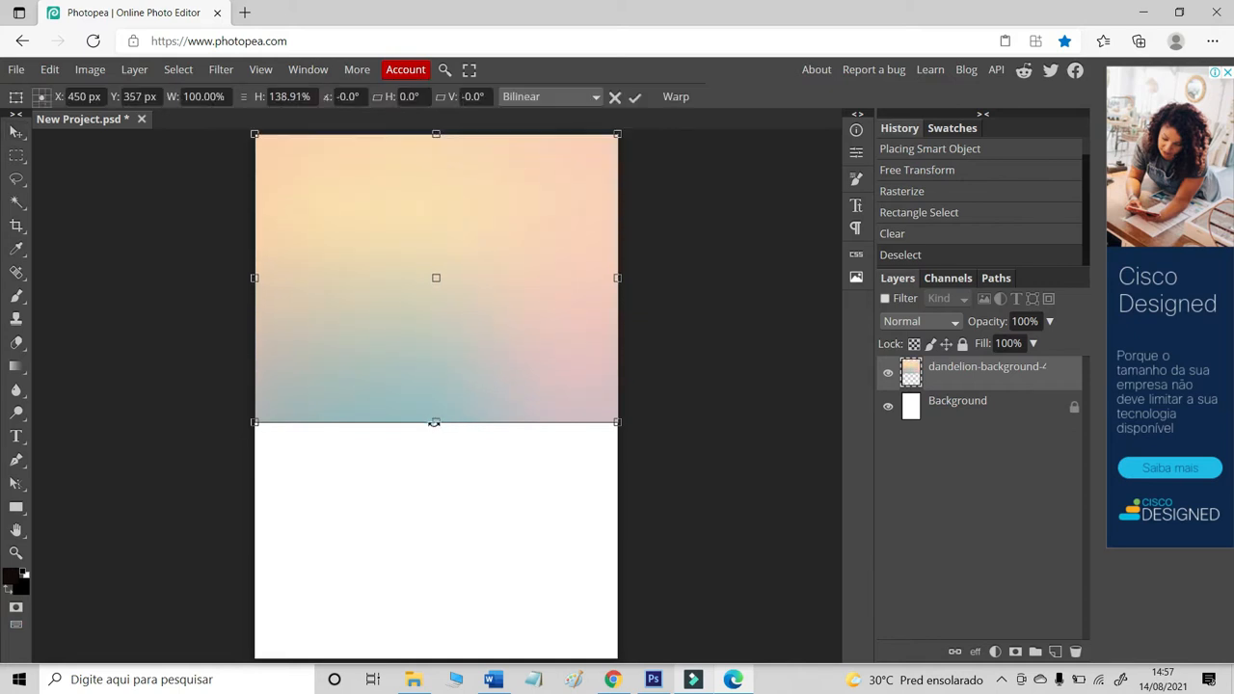
pyautogui.click(634, 96)
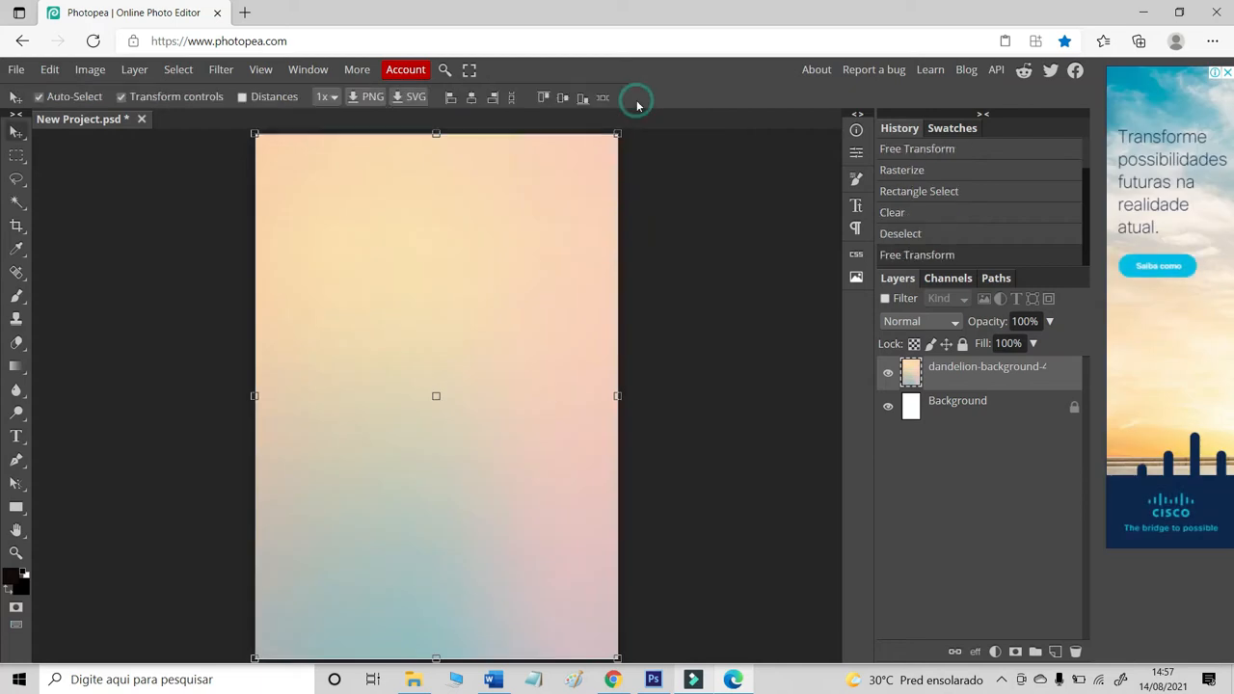
pyautogui.moveTo(544, 122)
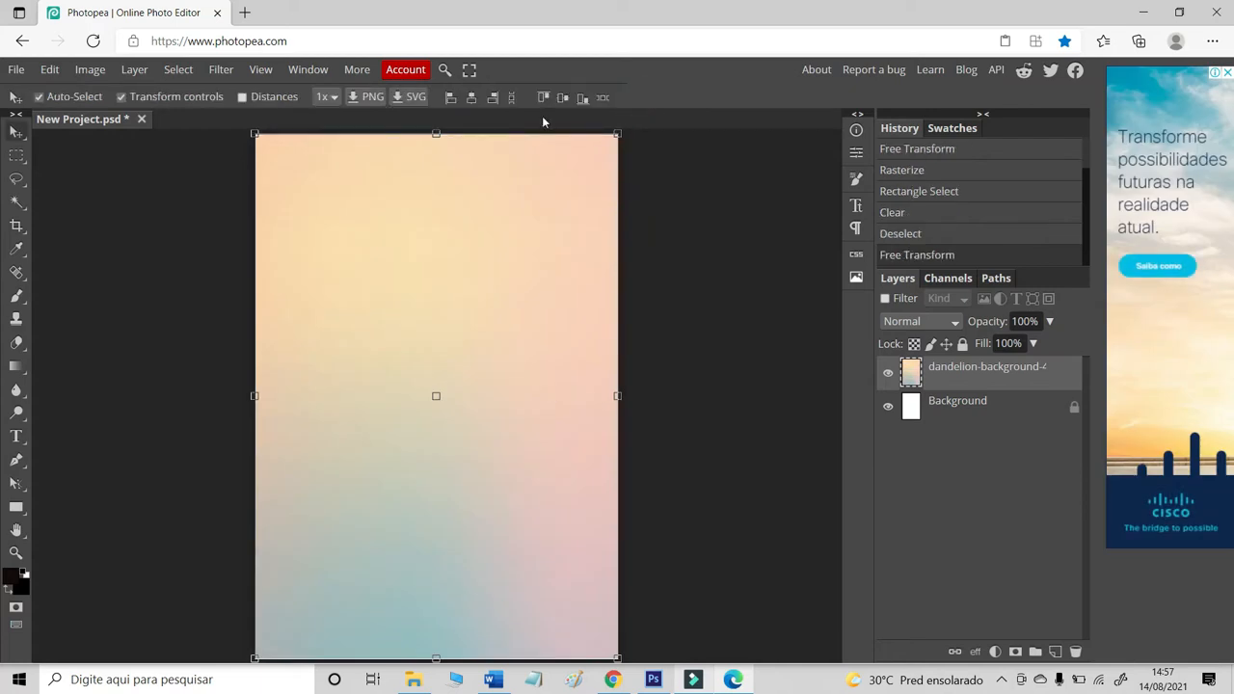
# - Place the sun-and-moon lantern illustration onto the card as its own layer
pyautogui.click(15, 69)
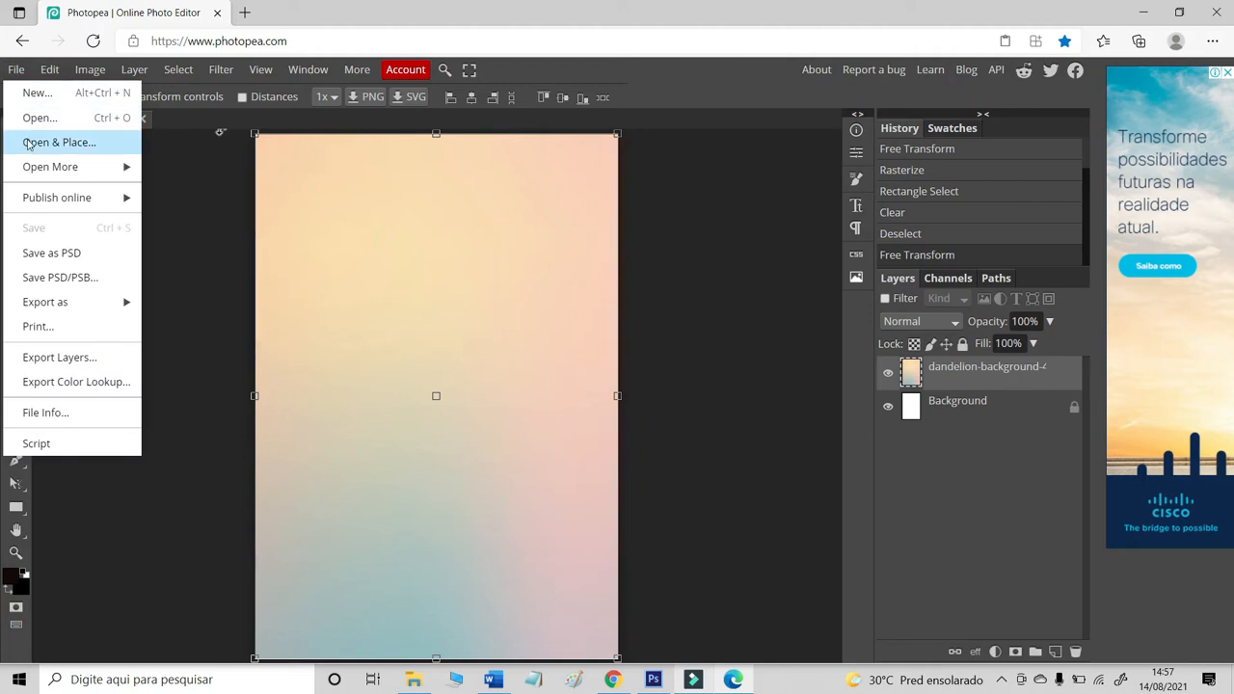
pyautogui.click(60, 142)
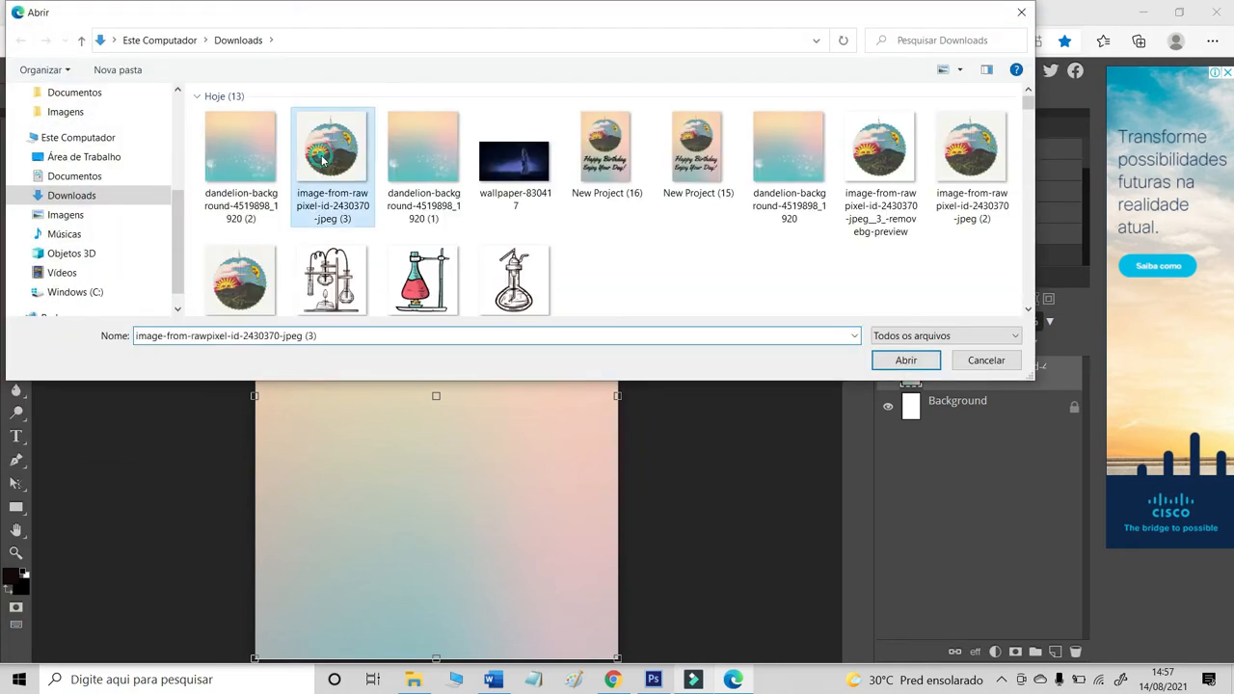
pyautogui.click(905, 360)
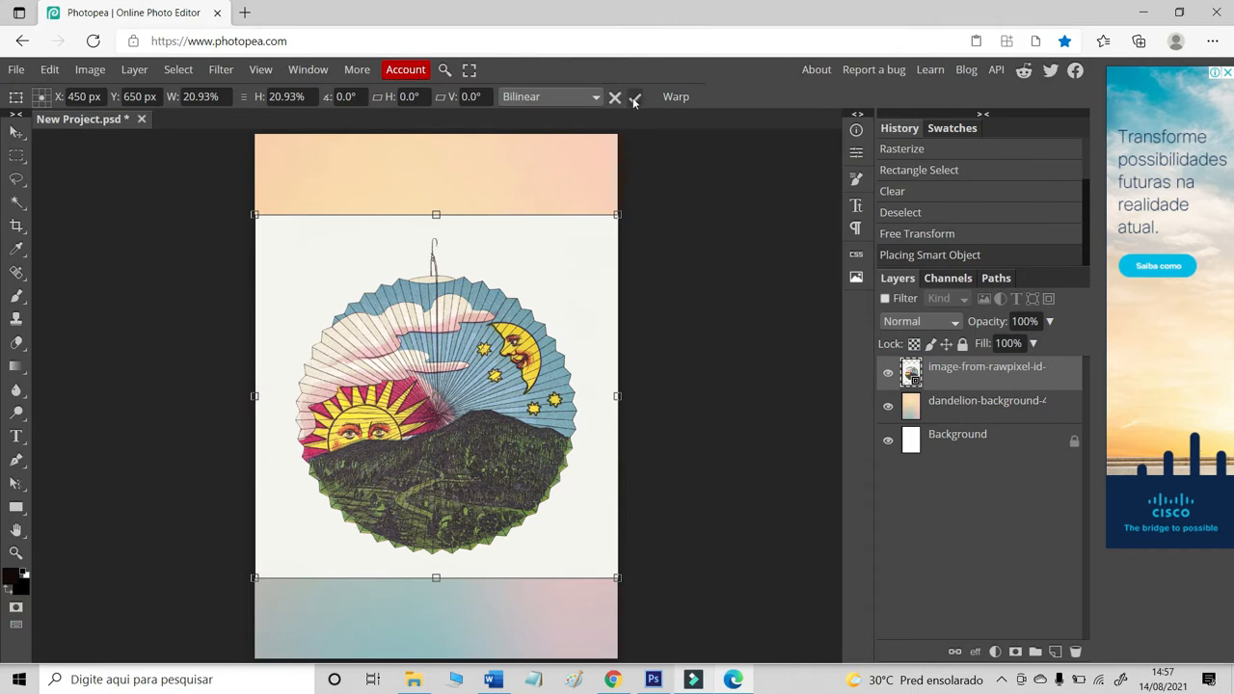
pyautogui.click(632, 97)
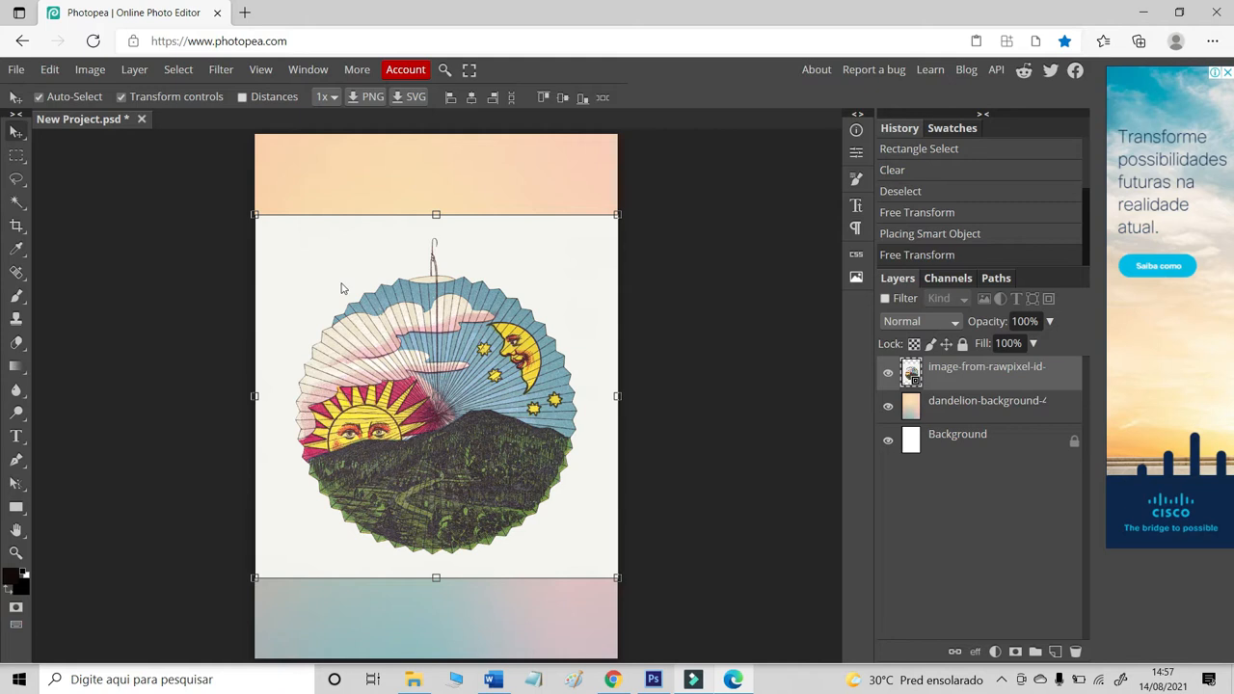
# - Rasterize the illustration layer into plain pixels
pyautogui.rightClick(987, 368)
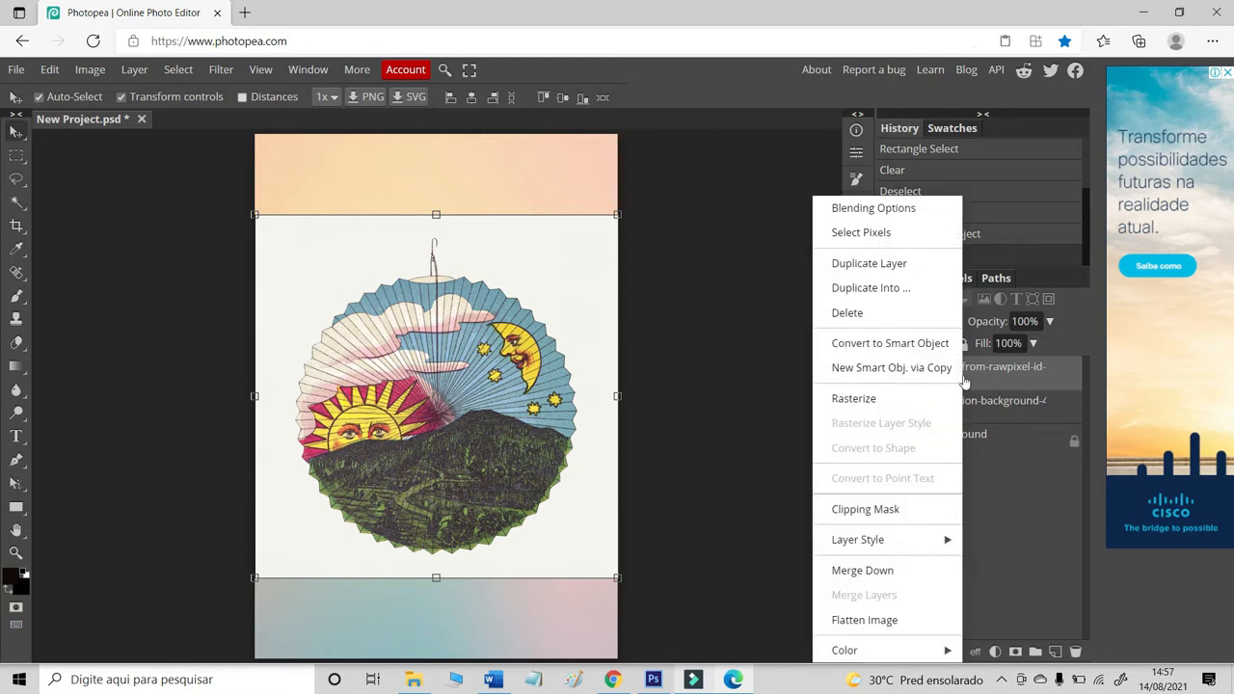
pyautogui.click(852, 397)
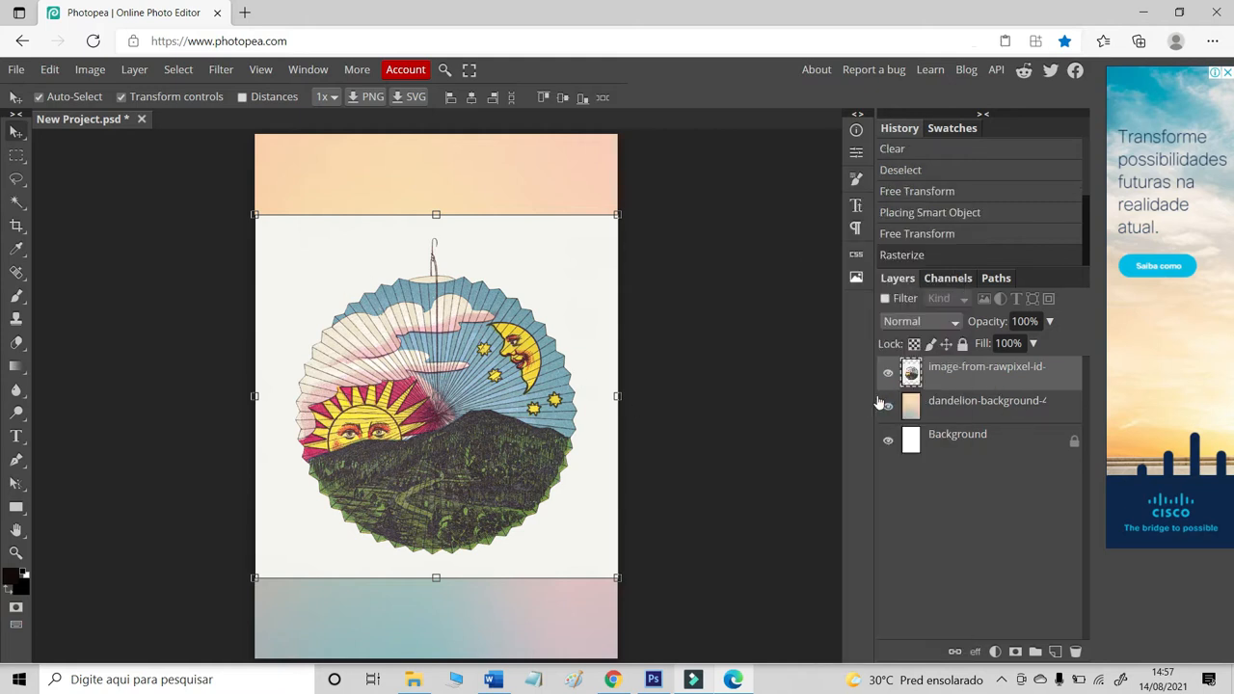
pyautogui.click(15, 200)
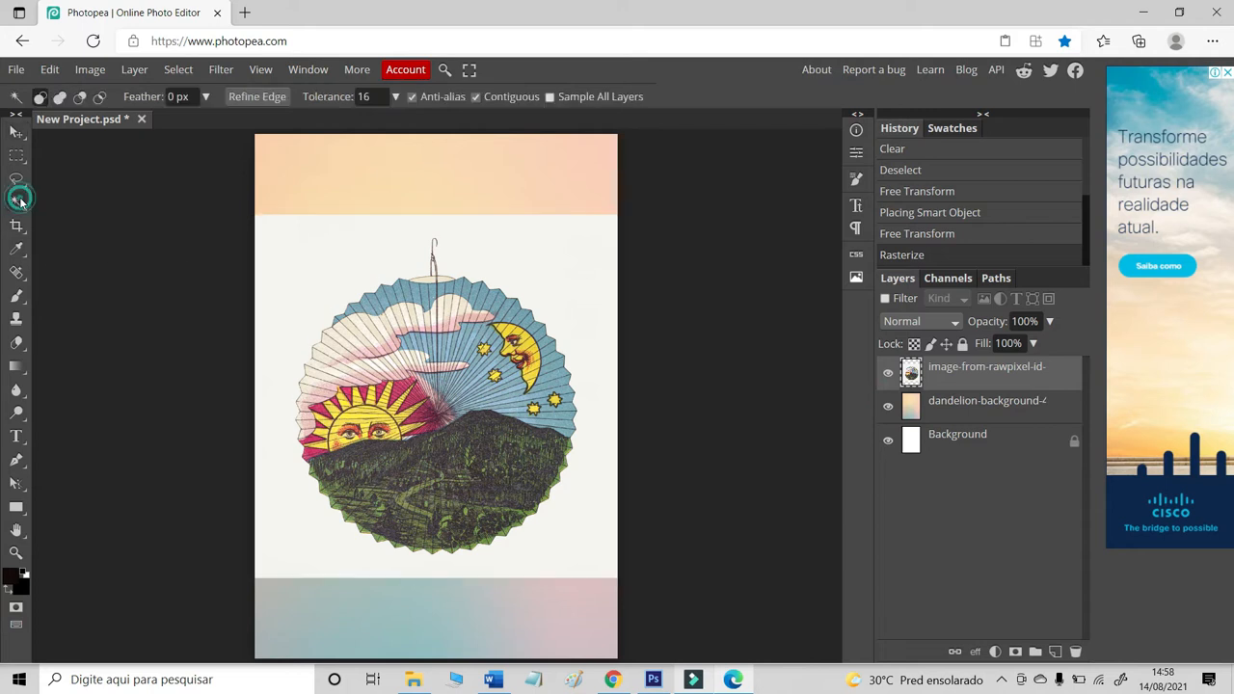
# - Clear the white backdrop around the illustration with the Magic Wand and deselect
pyautogui.click(17, 200)
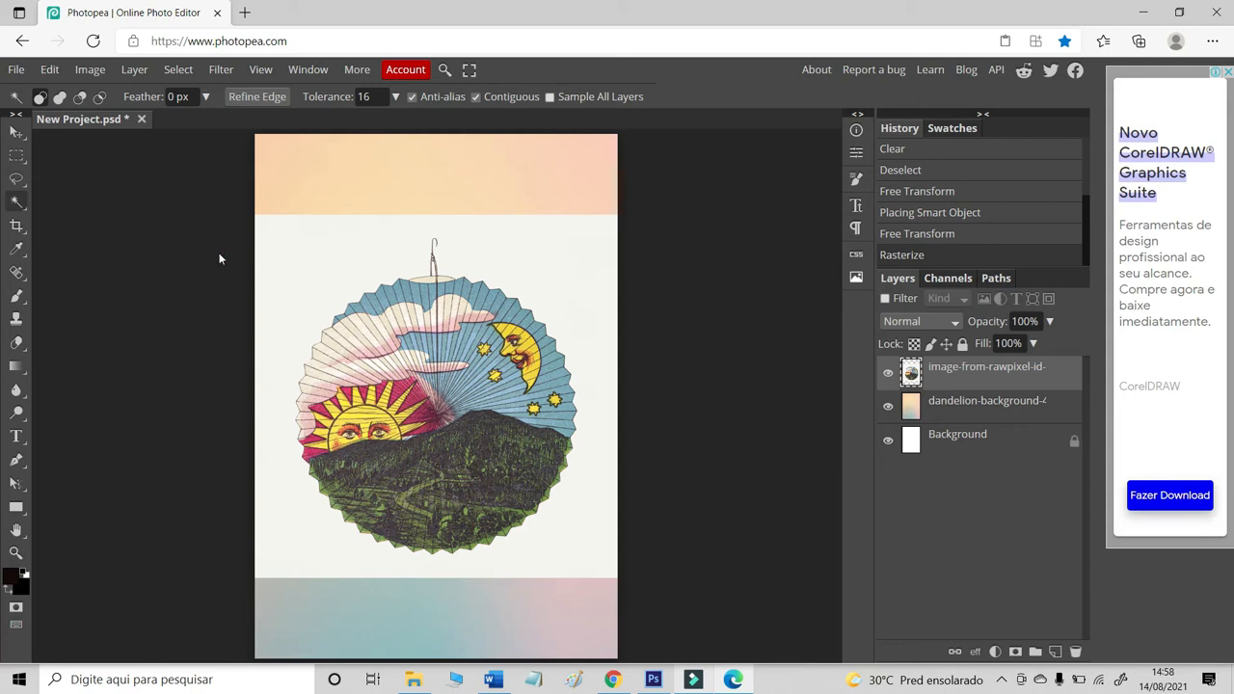
pyautogui.moveTo(559, 270)
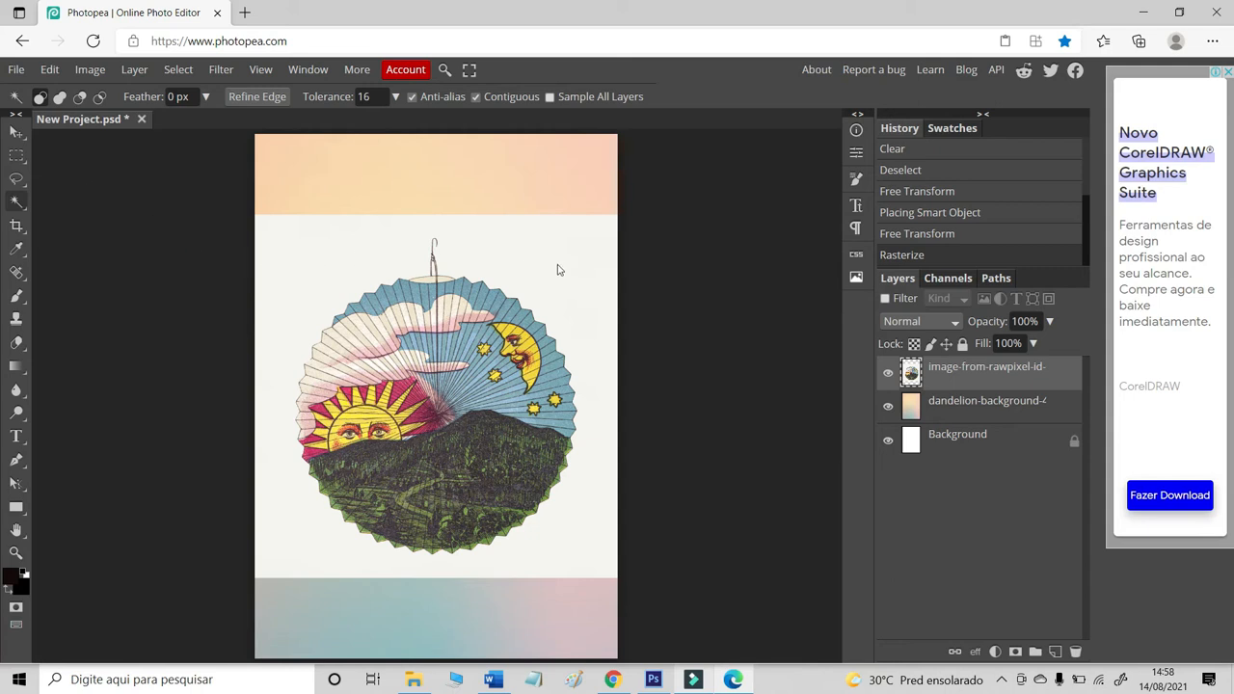
pyautogui.click(557, 254)
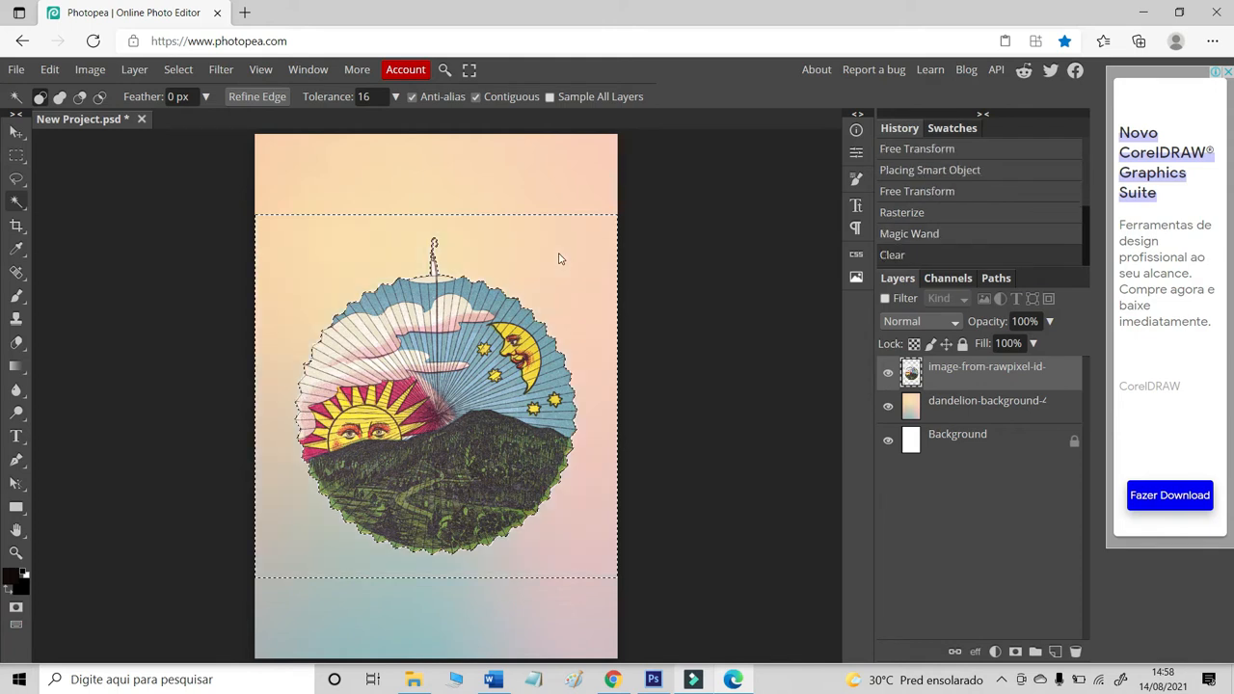
pyautogui.click(178, 70)
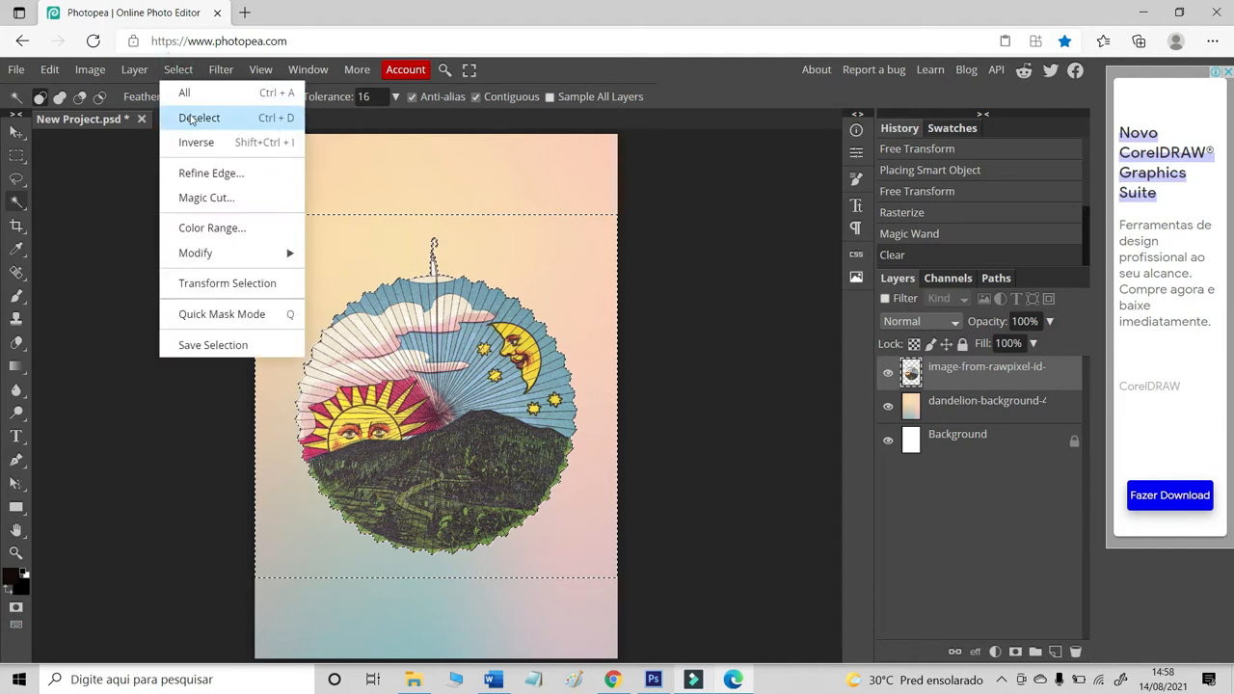
pyautogui.click(201, 117)
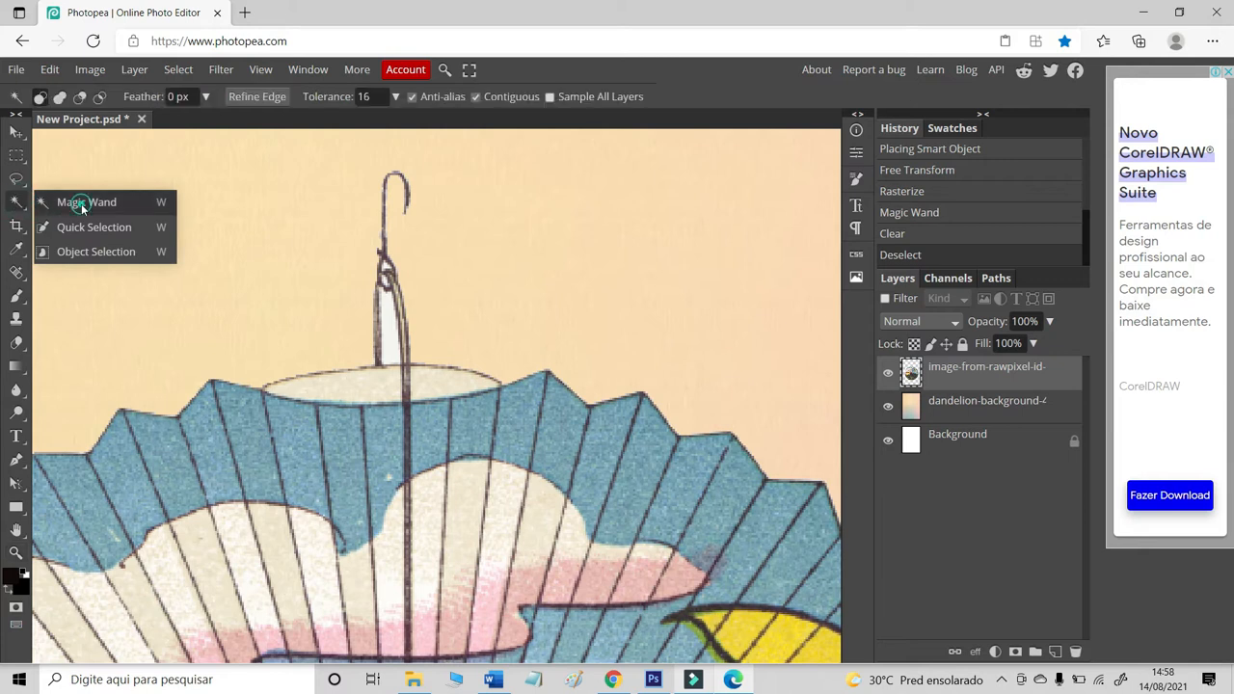
# - Clear the white area inside the lantern hook the same way and deselect
pyautogui.click(81, 202)
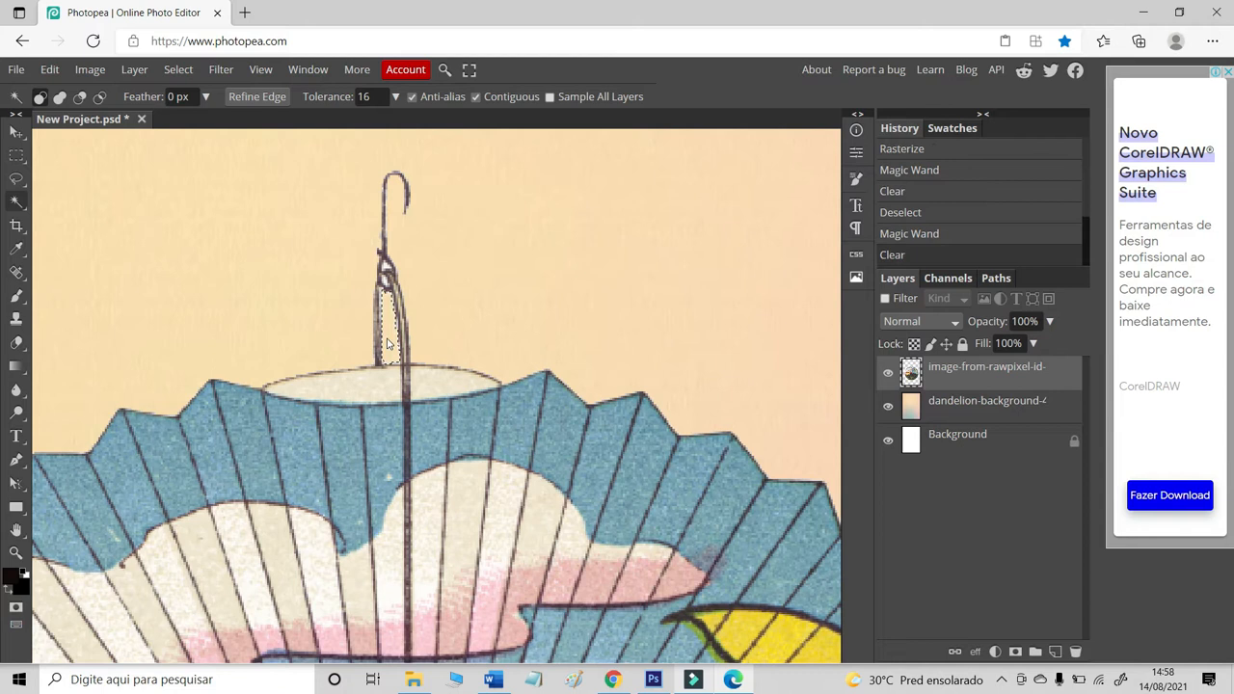
pyautogui.click(178, 70)
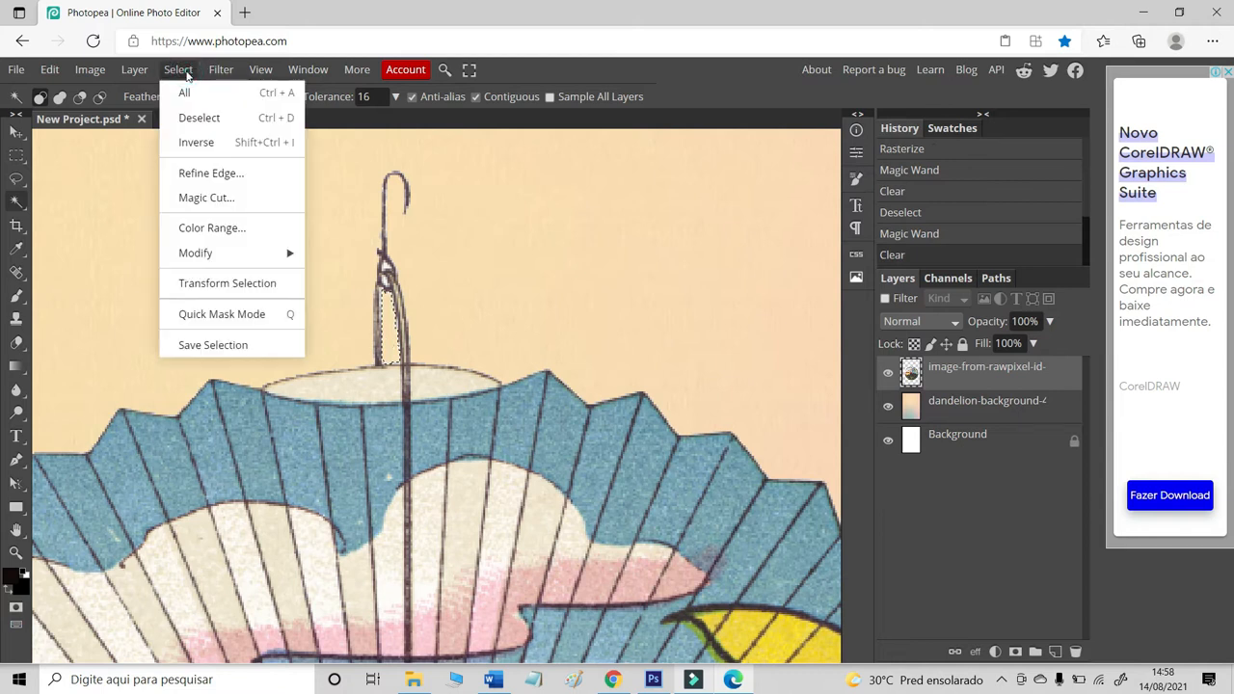
pyautogui.click(201, 118)
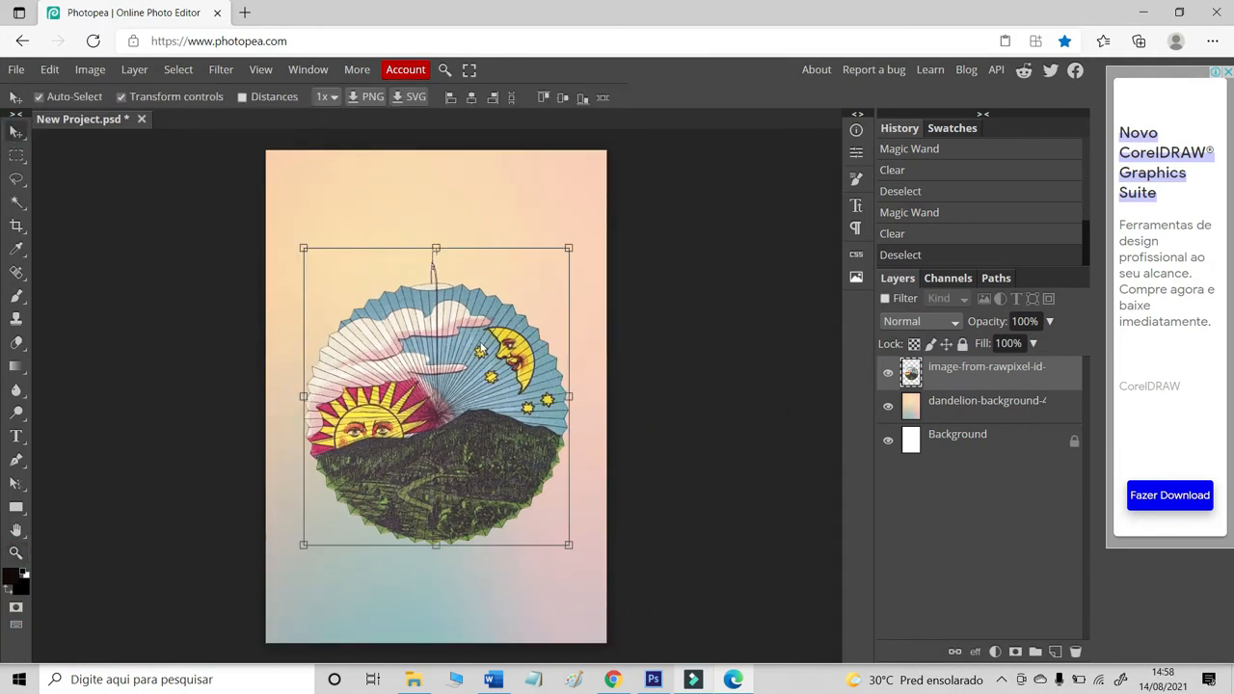
# - Move the illustration up near the top of the card
pyautogui.moveTo(436, 395); pyautogui.dragTo(436, 326)
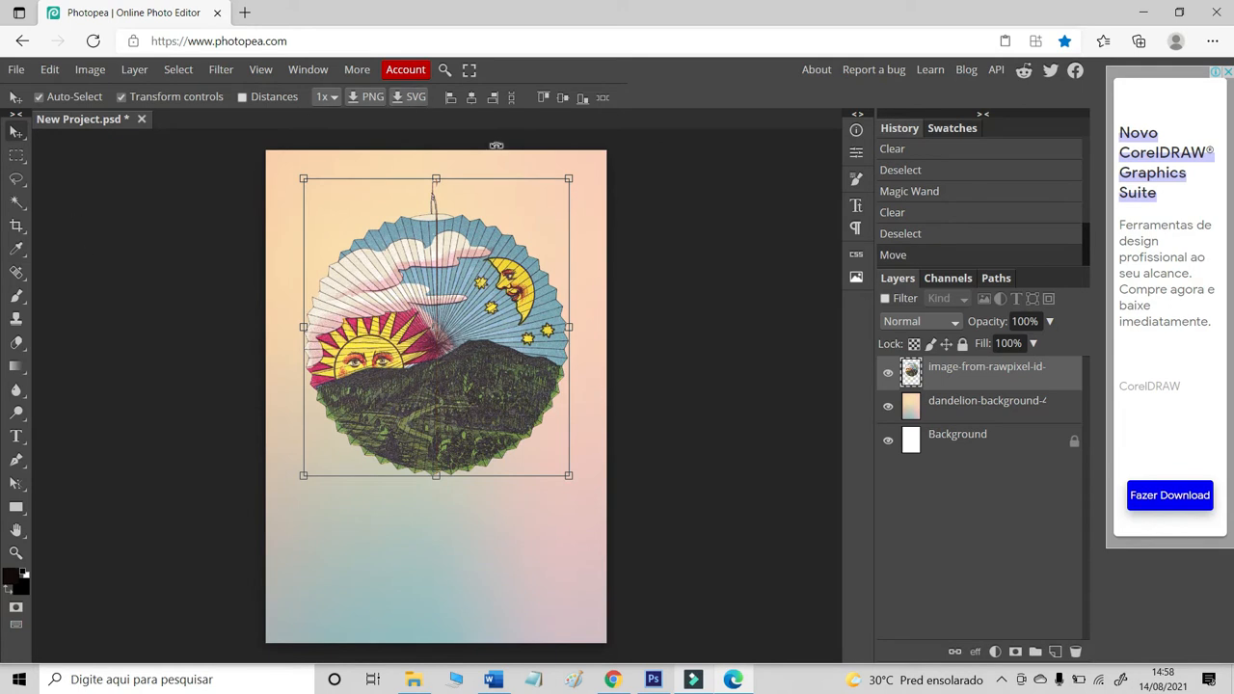
pyautogui.click(653, 678)
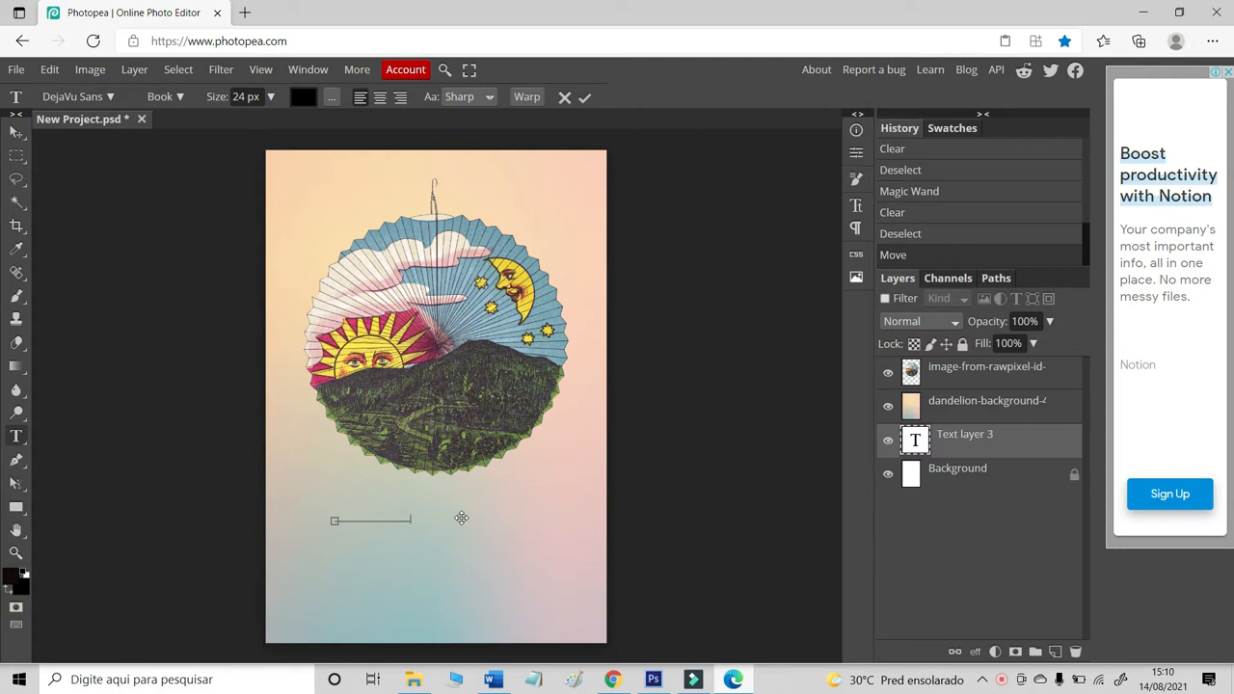
# - Start a HAPPY BIRTHDAY text box below the illustration
pyautogui.click(582, 97)
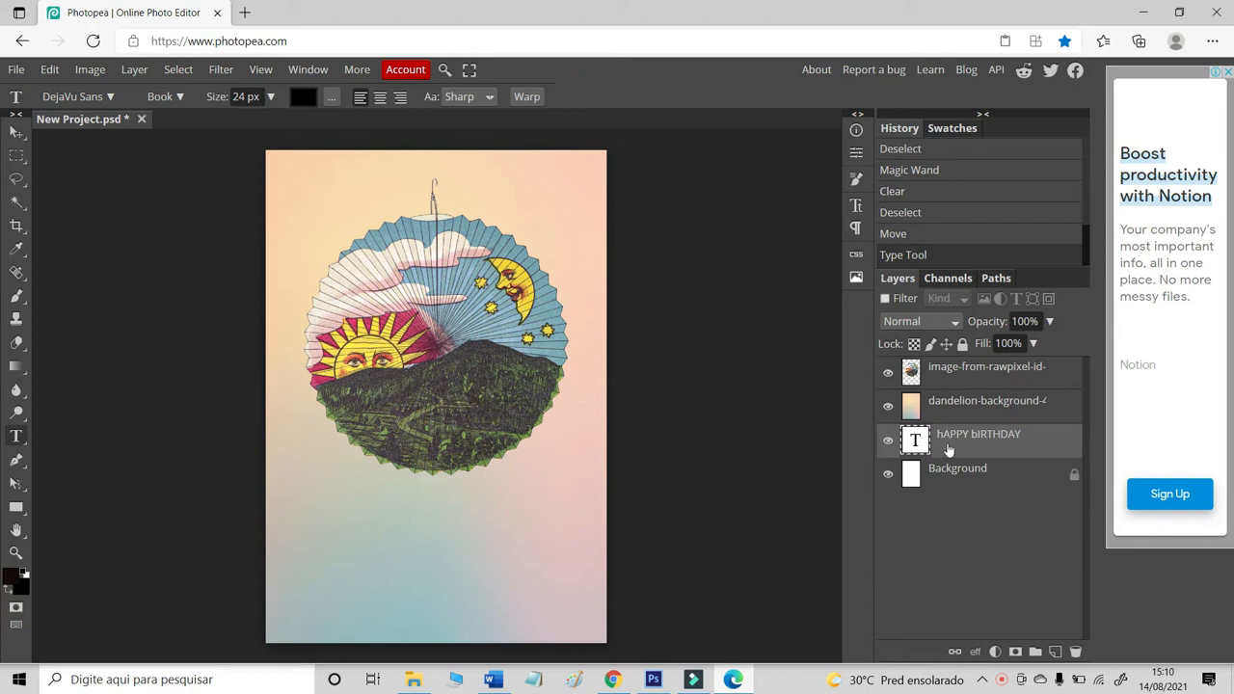
pyautogui.moveTo(967, 441)
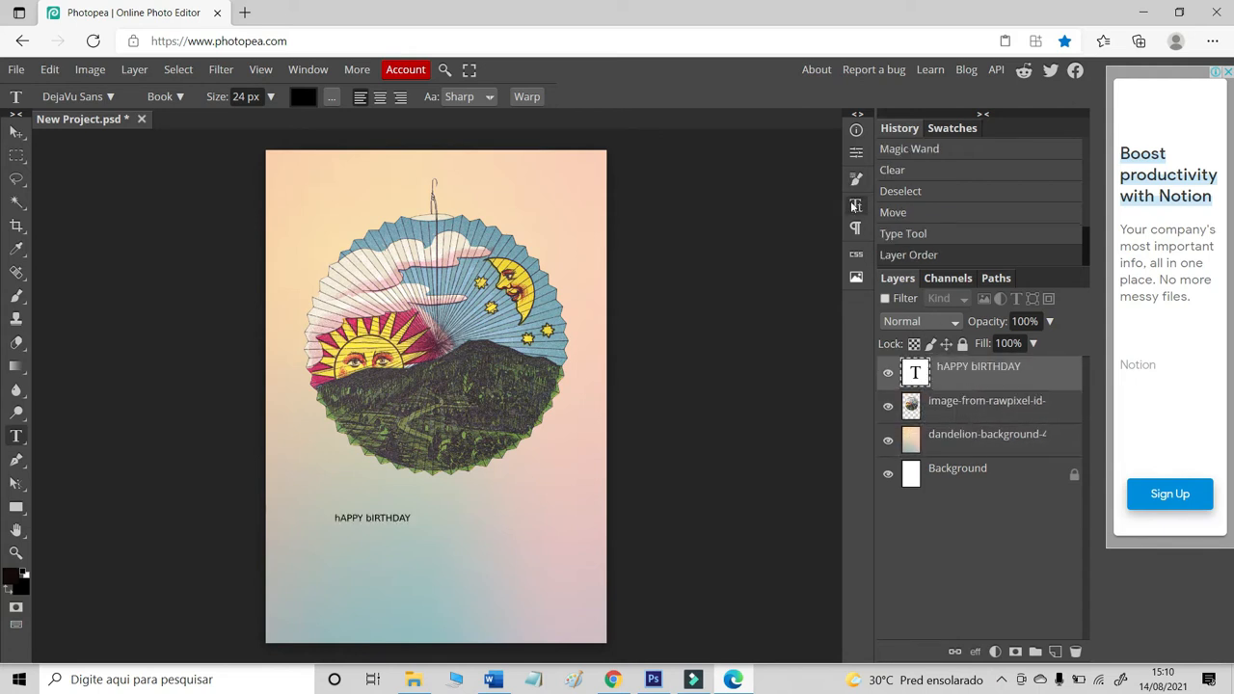
# - Enlarge the Happy Birthday text to size 150 and set it in the Yellowtail font
pyautogui.click(855, 204)
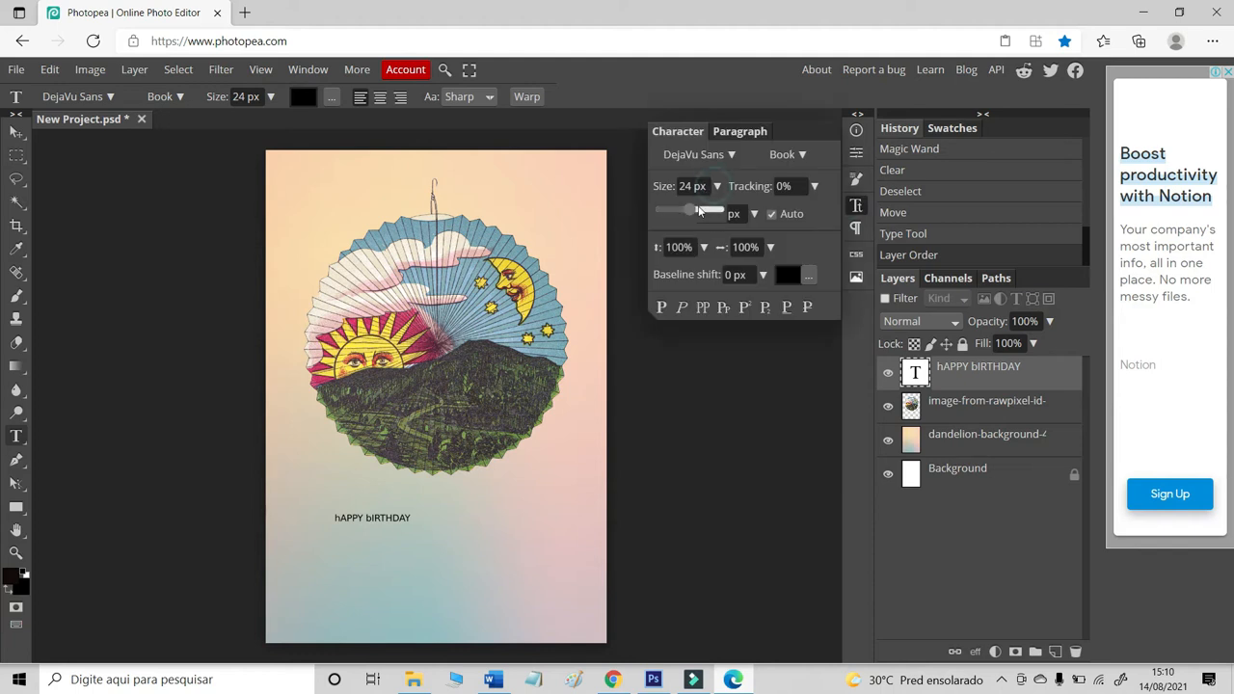
pyautogui.write('150')
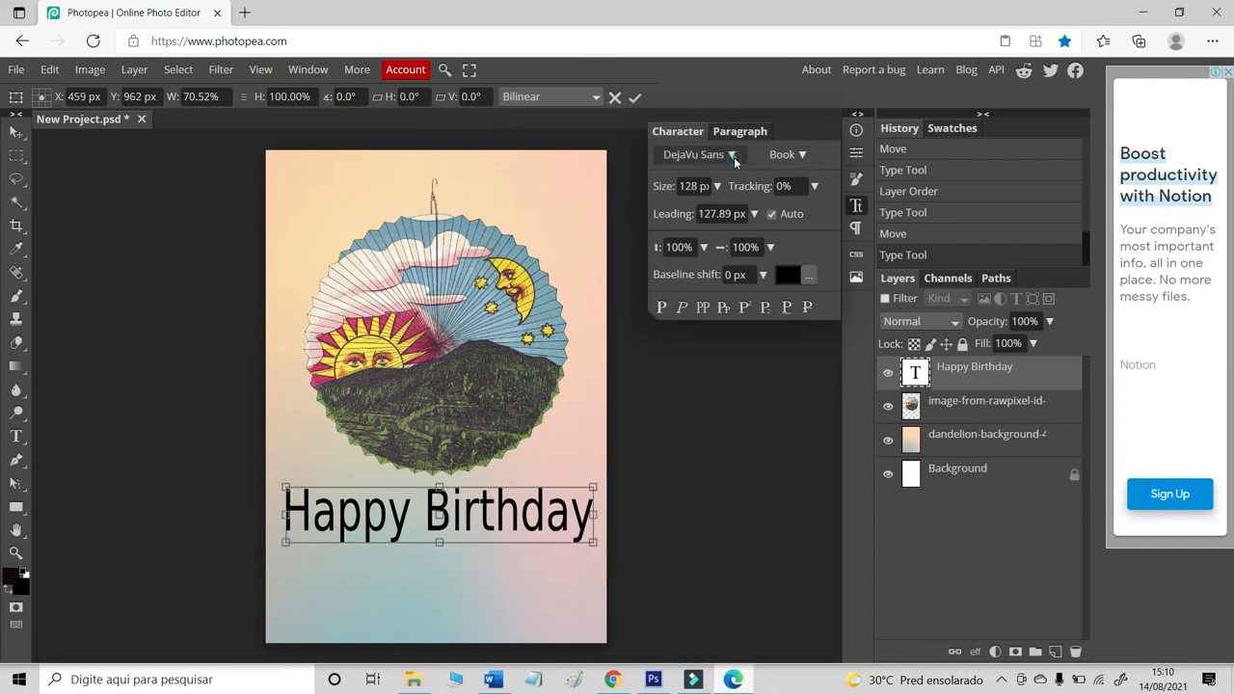
pyautogui.click(734, 154)
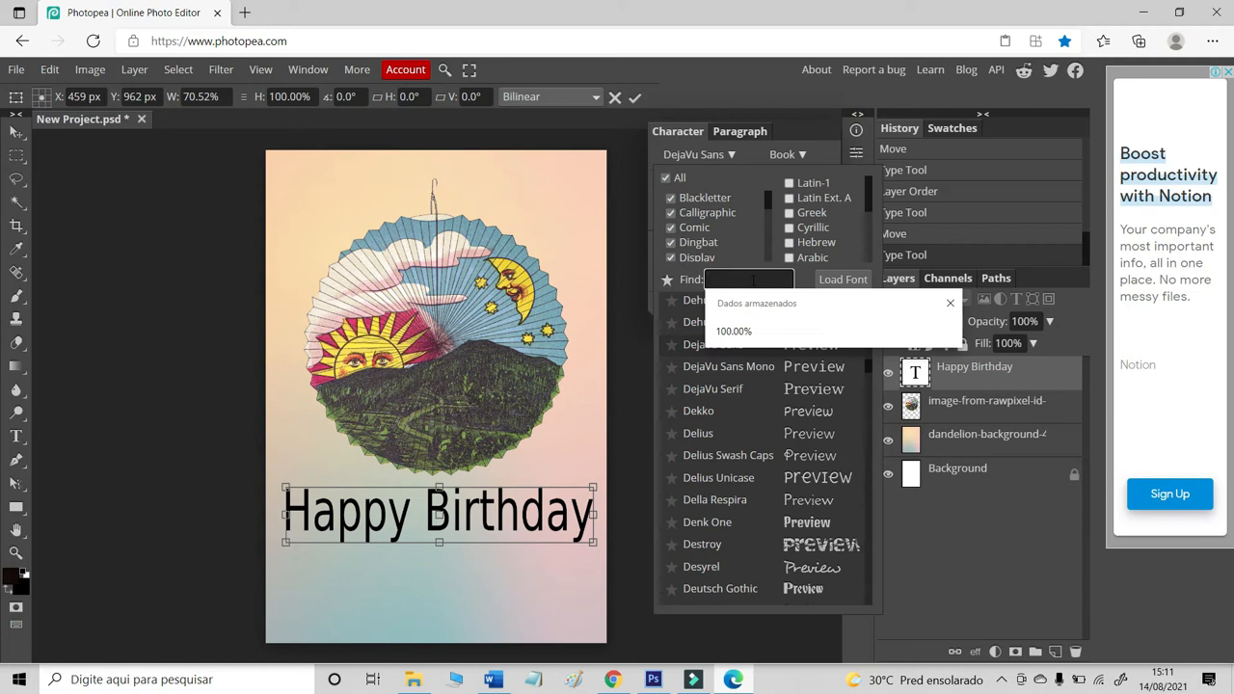
pyautogui.write('yell')
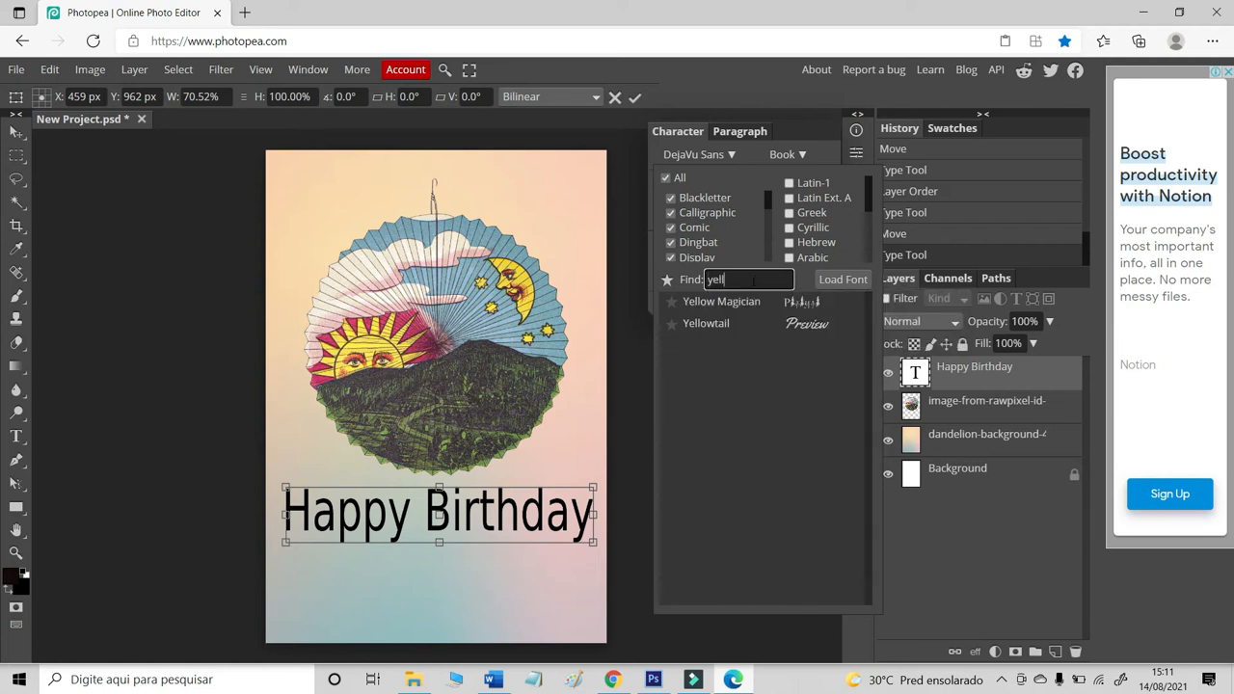
pyautogui.write('o')
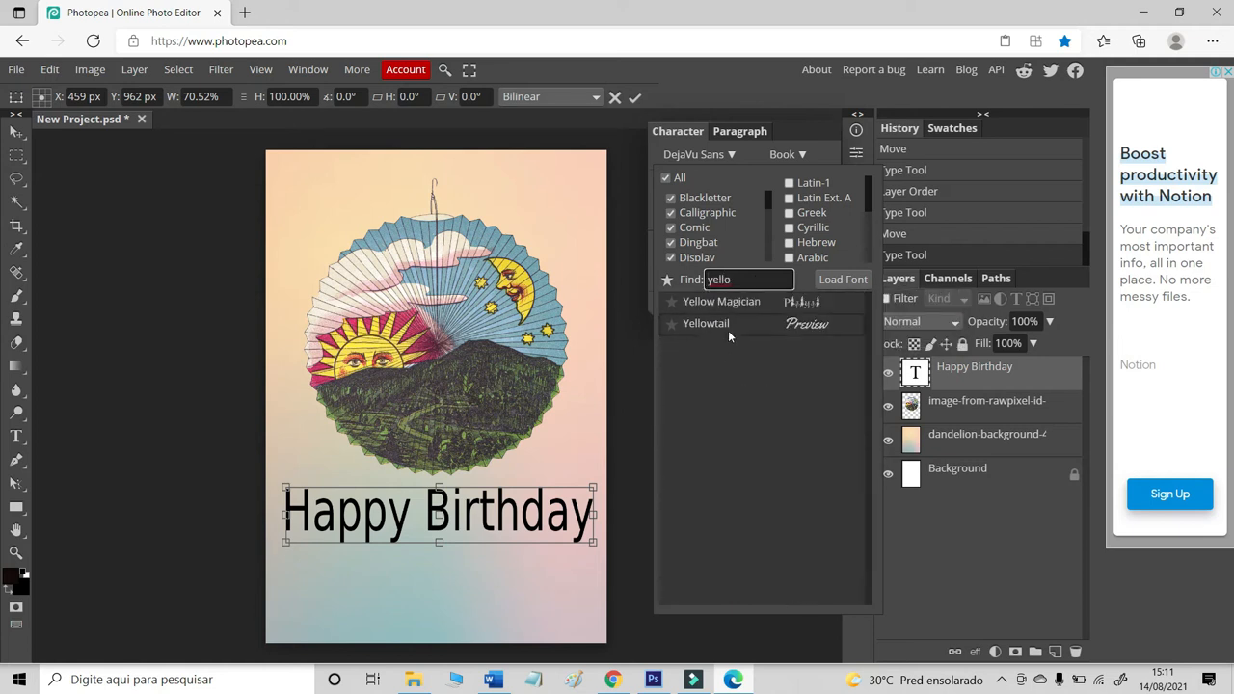
pyautogui.click(704, 324)
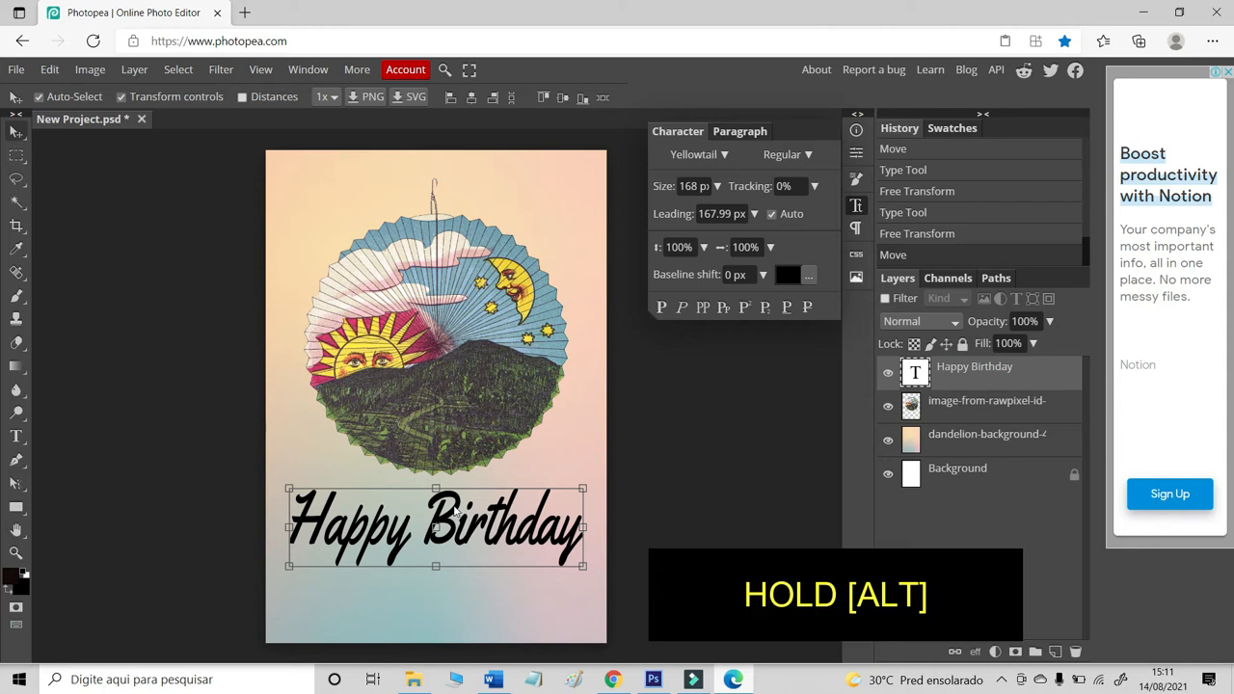
# - Alt-drag Happy Birthday downward to duplicate it as a second line for 'Enjoy Your Day!'
pyautogui.moveTo(433, 524); pyautogui.dragTo(428, 593)
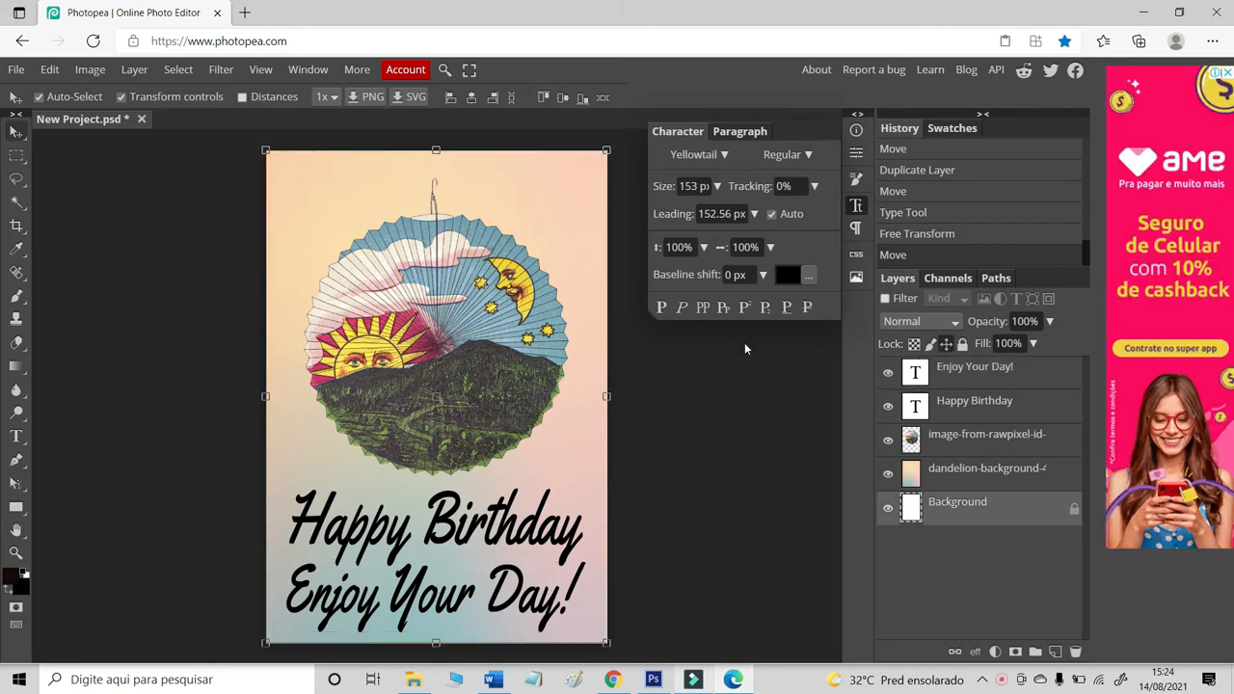
pyautogui.moveTo(246, 376)
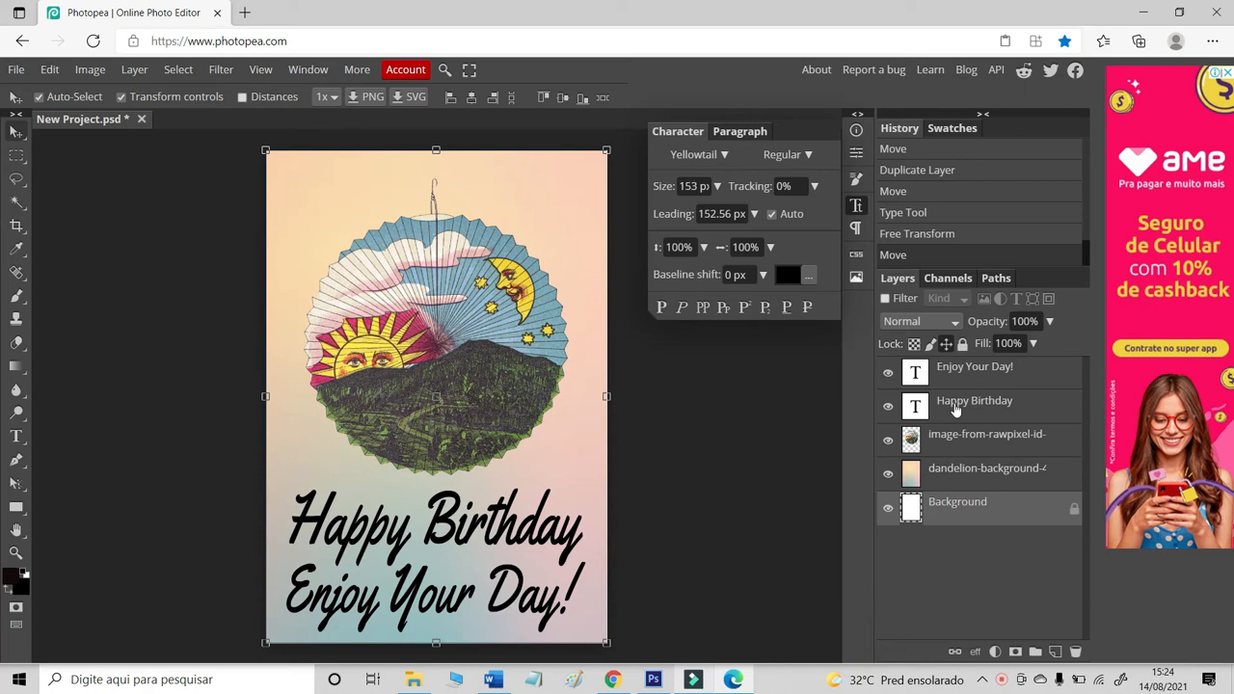
# - Duplicate Happy Birthday and recolour the lower copy light blue #8db2b9 as an offset shadow
pyautogui.click(973, 399)
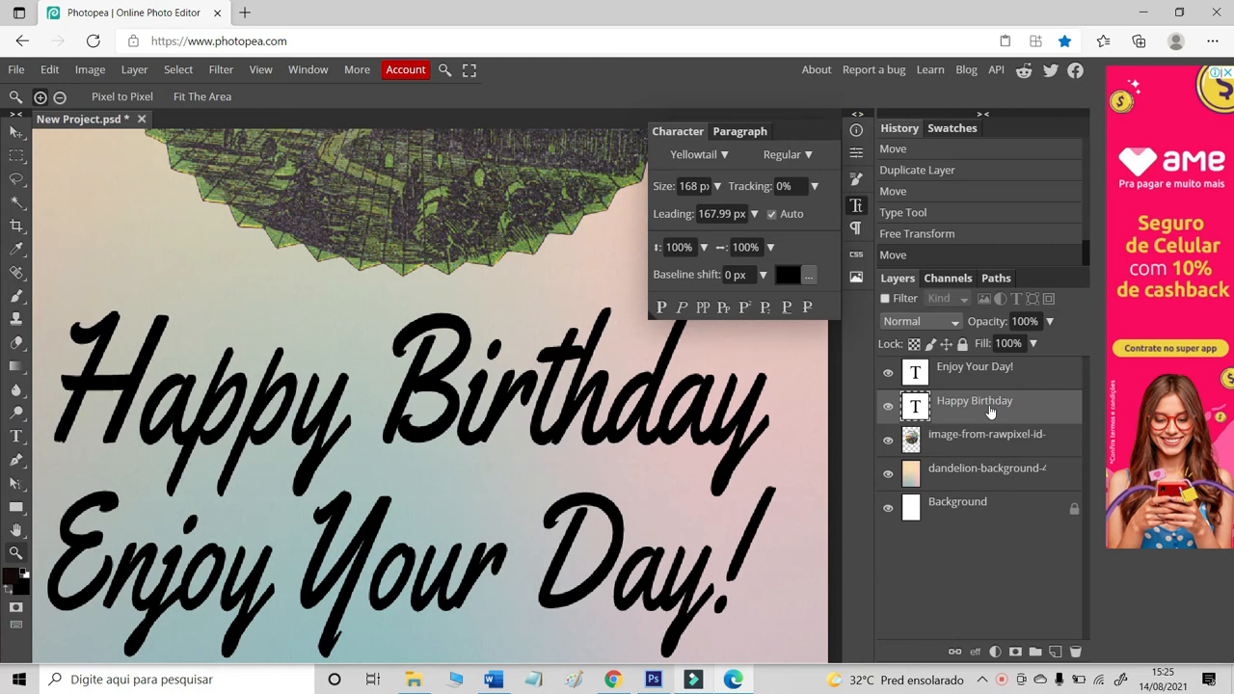
pyautogui.press('Ctrl+J')
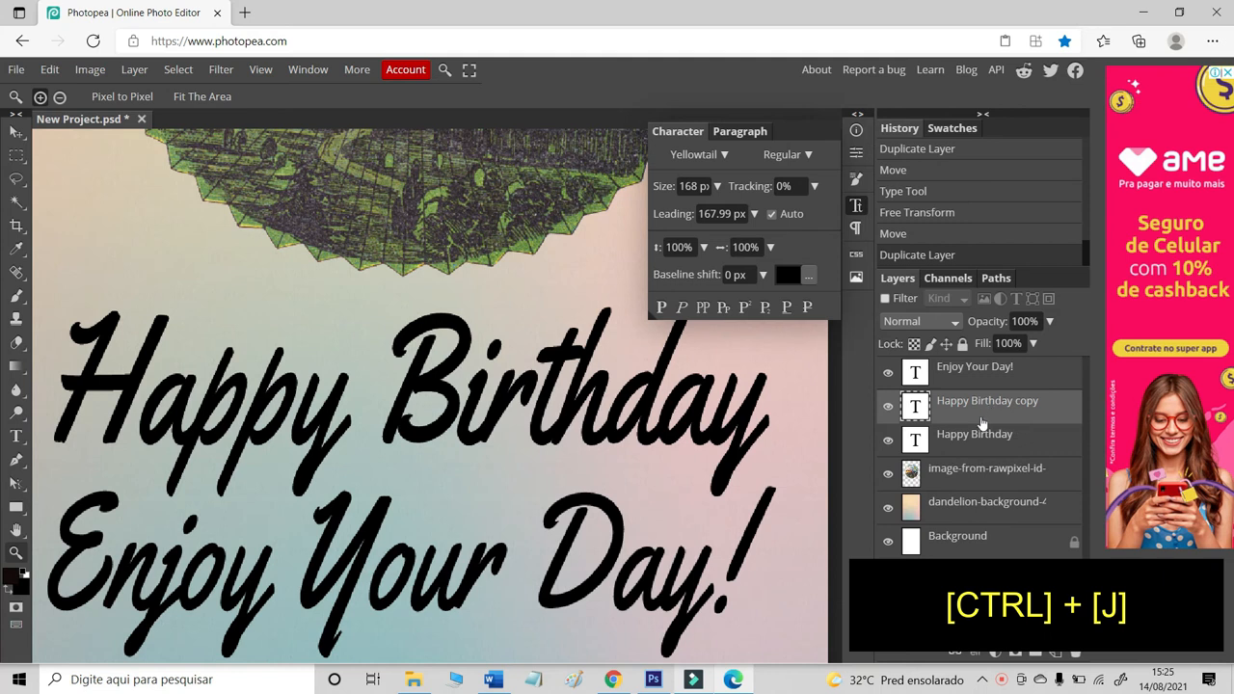
pyautogui.click(976, 442)
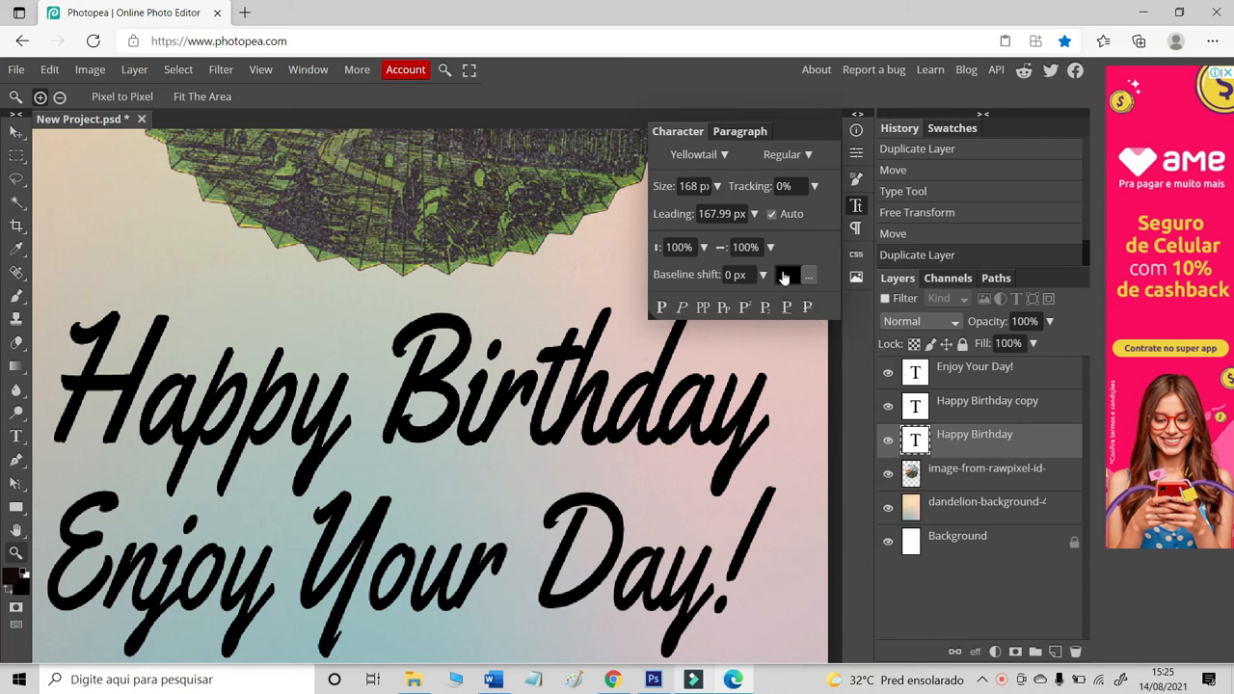
pyautogui.click(794, 274)
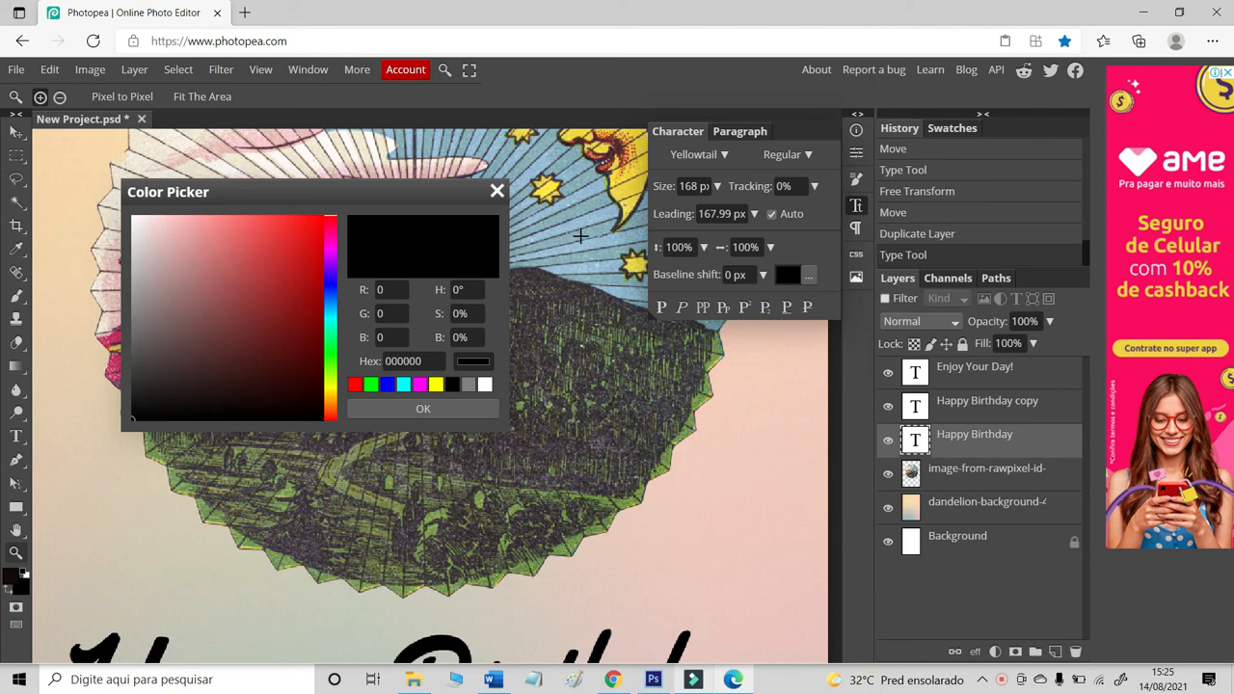
pyautogui.click(178, 270)
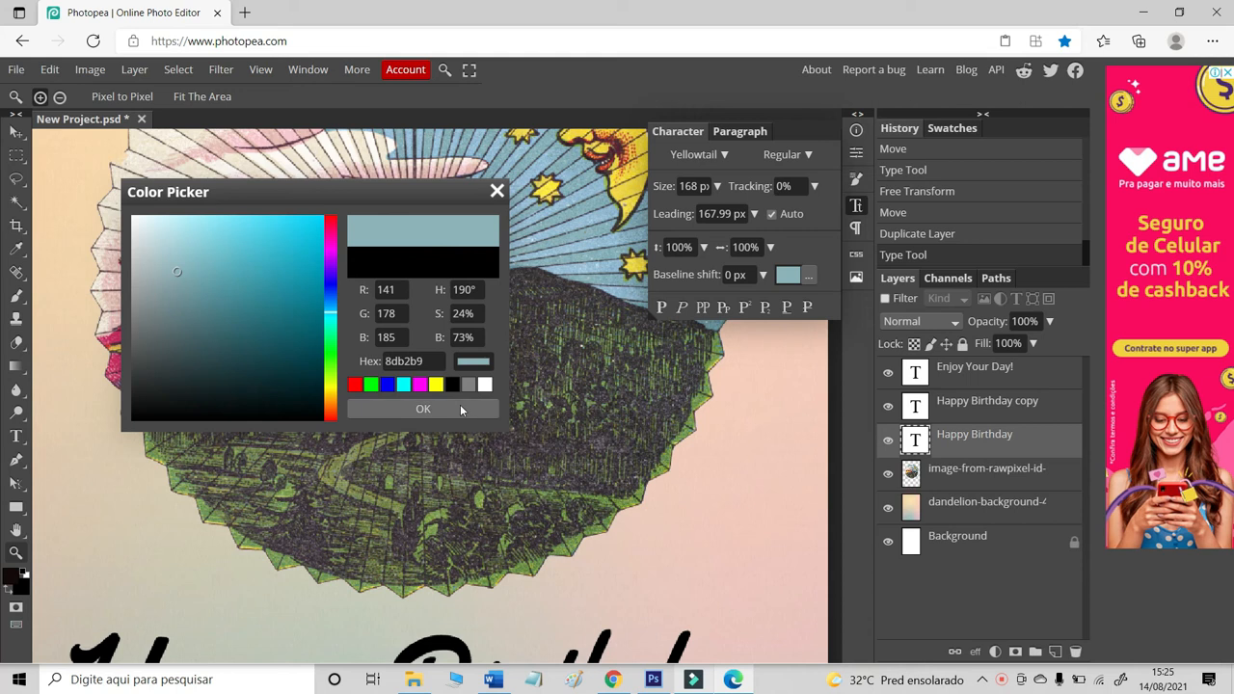
pyautogui.click(422, 408)
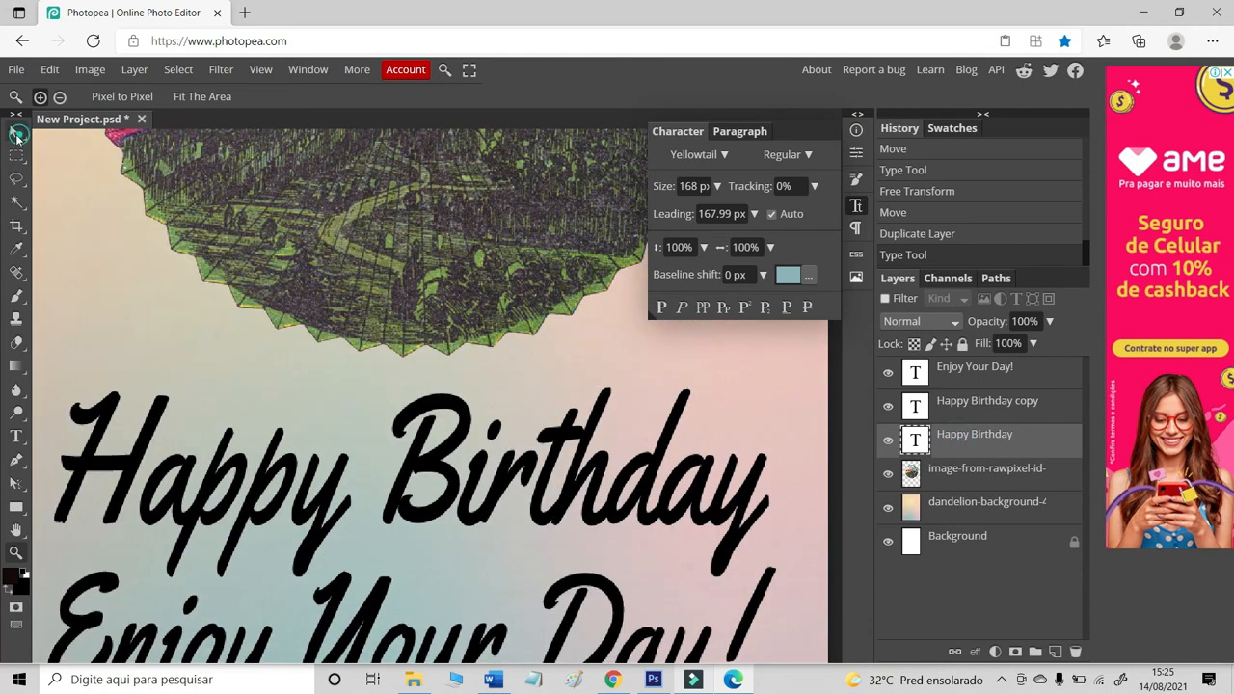
pyautogui.click(13, 133)
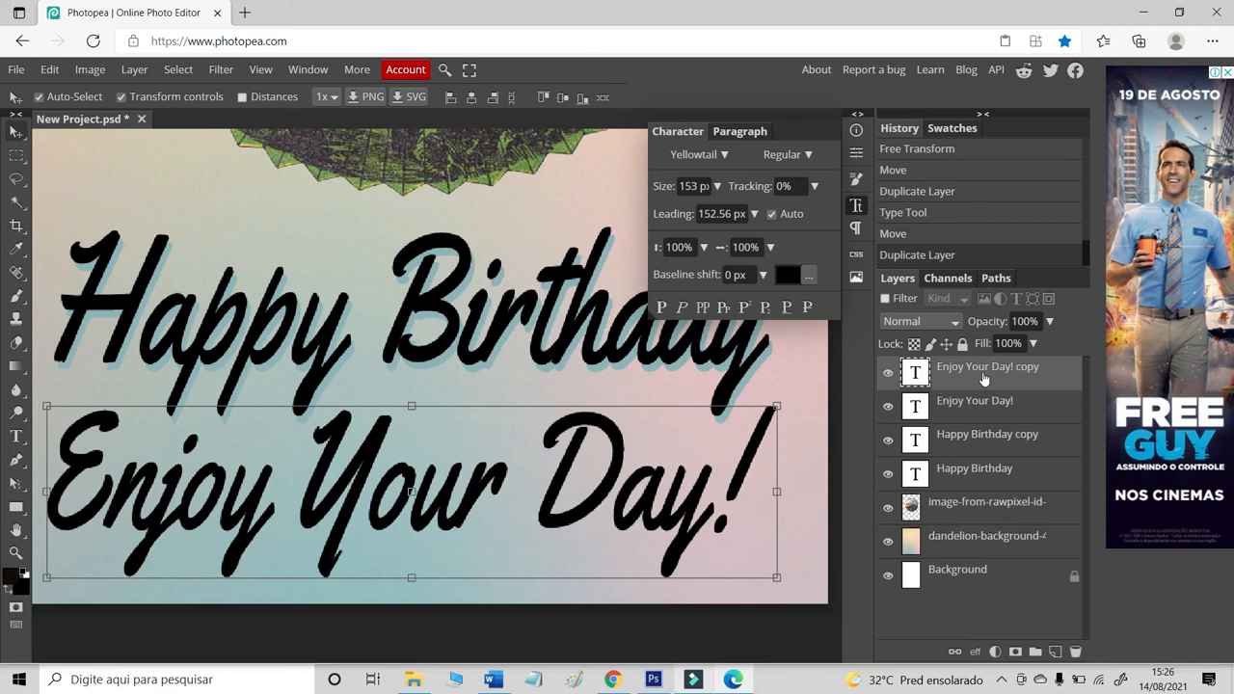
# - Recolour the original Enjoy Your Day! layer light blue #8db2b9 to match Happy Birthday's shadow
pyautogui.click(976, 399)
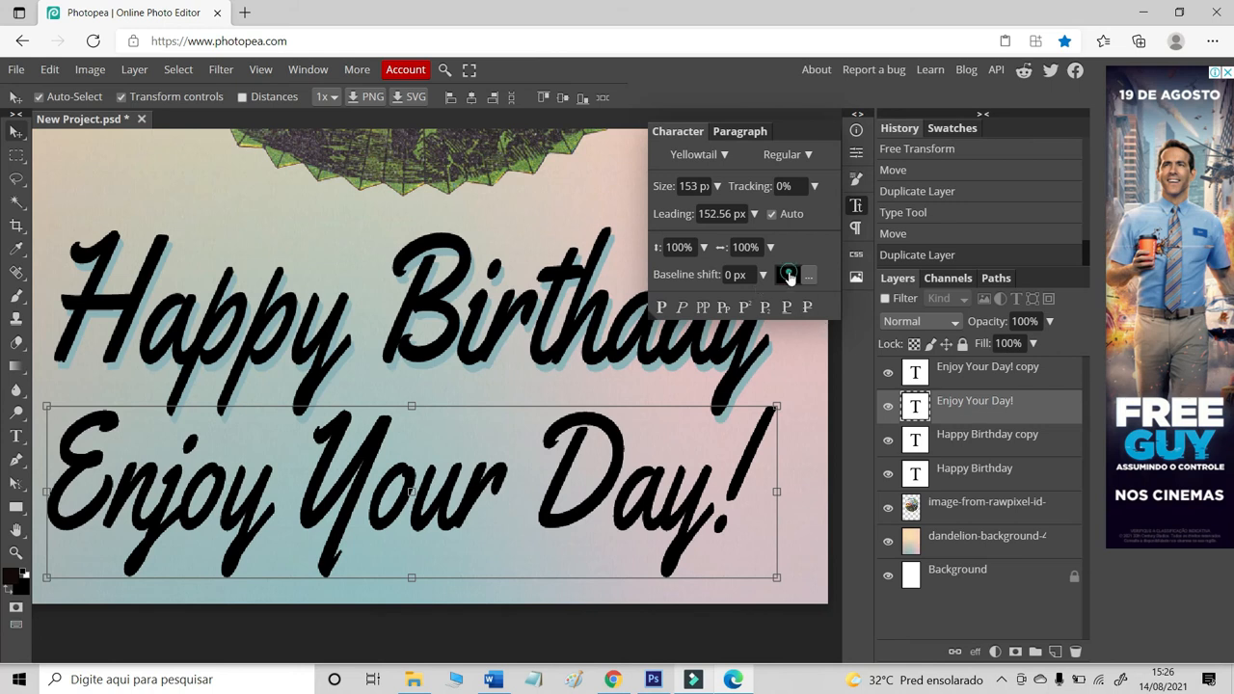
pyautogui.click(787, 274)
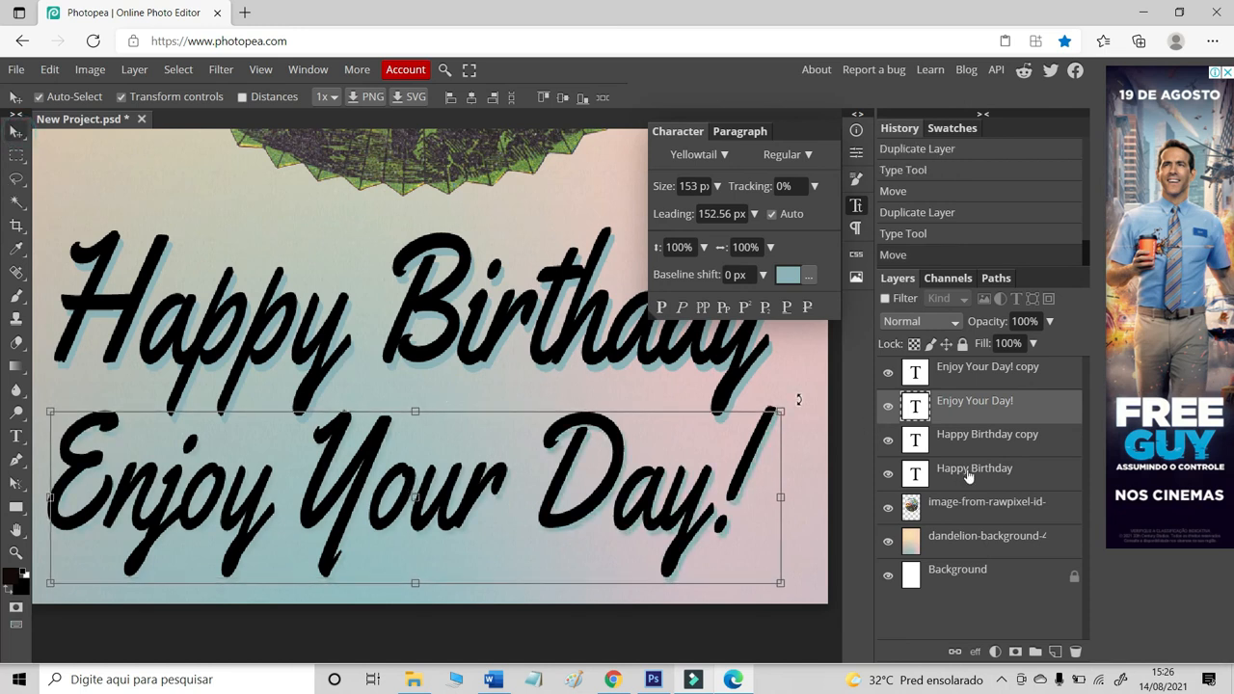
pyautogui.click(974, 469)
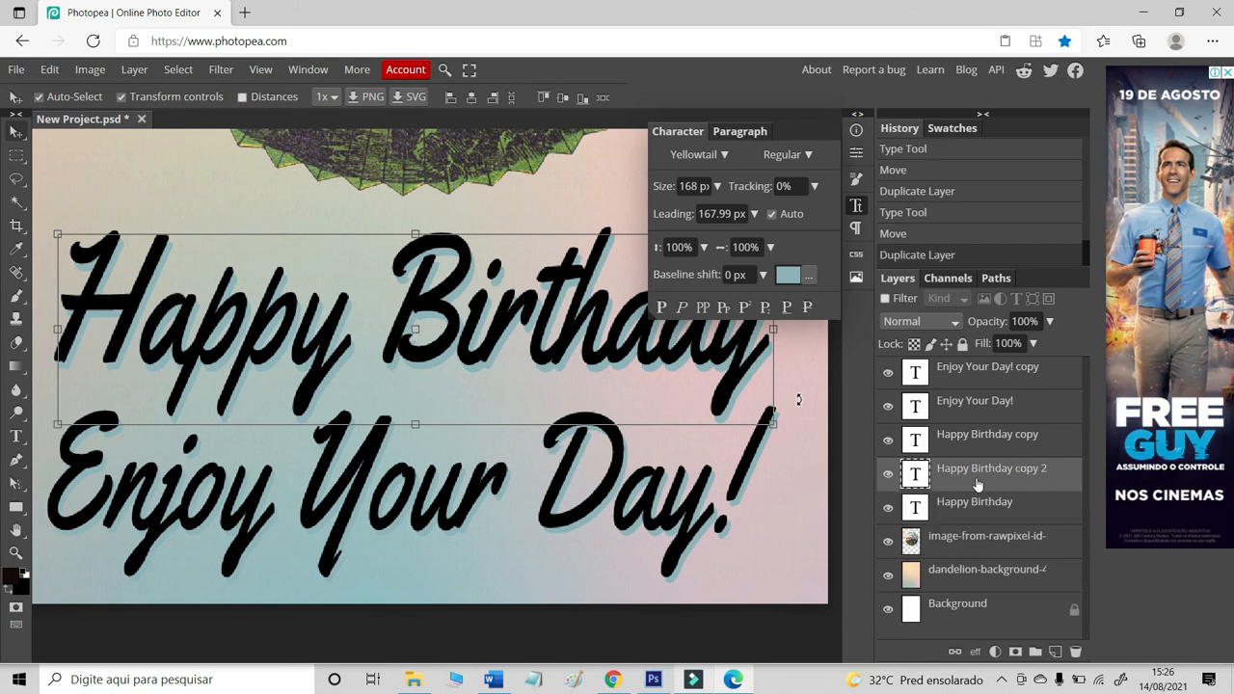
# - Recolour the bottom Happy Birthday copy pink #df346e for a second offset shadow
pyautogui.click(976, 501)
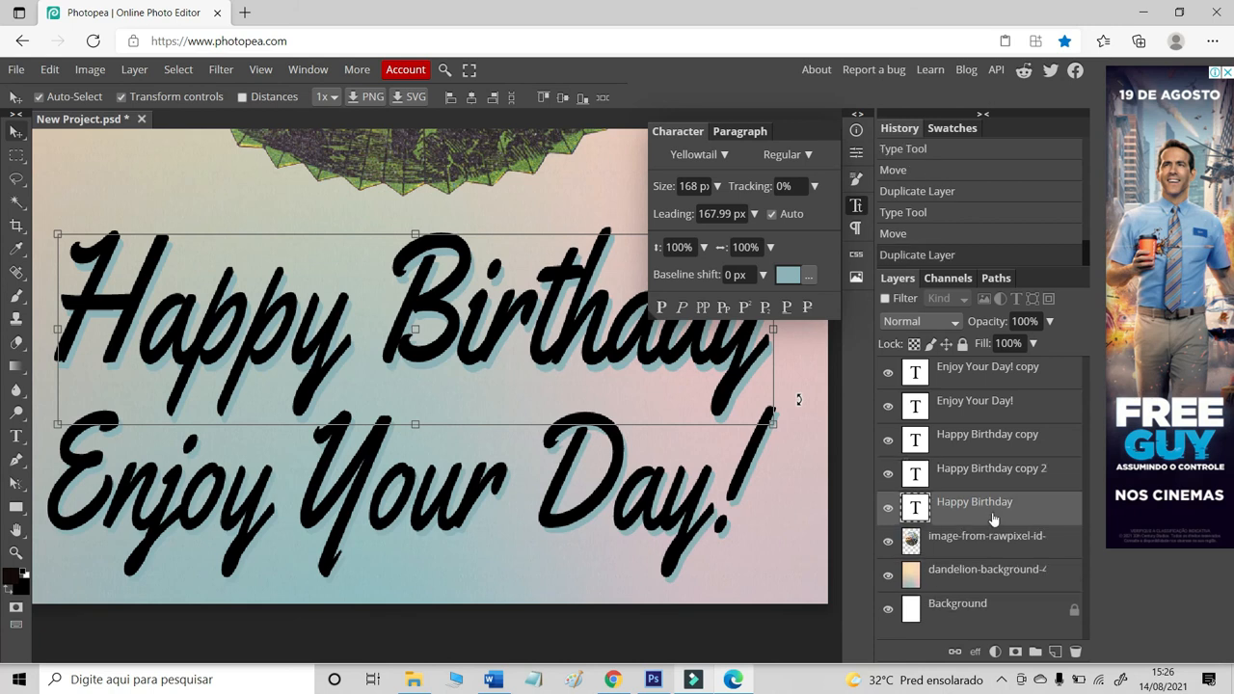
pyautogui.click(796, 274)
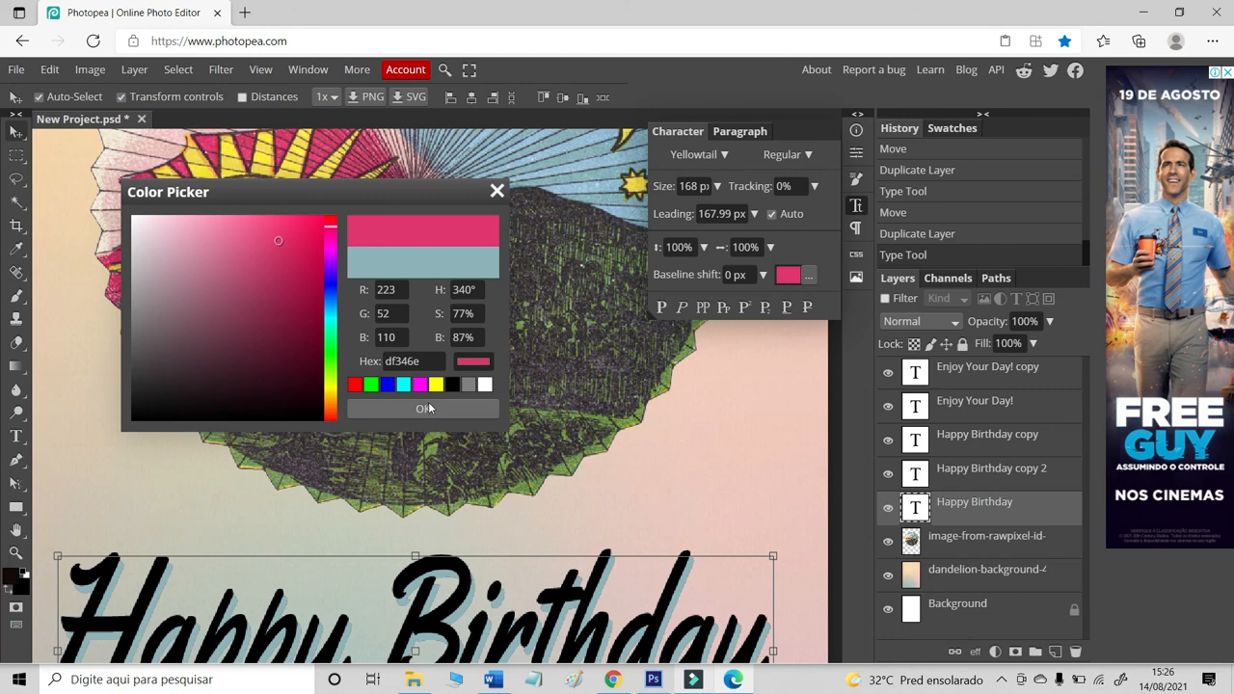
pyautogui.click(422, 408)
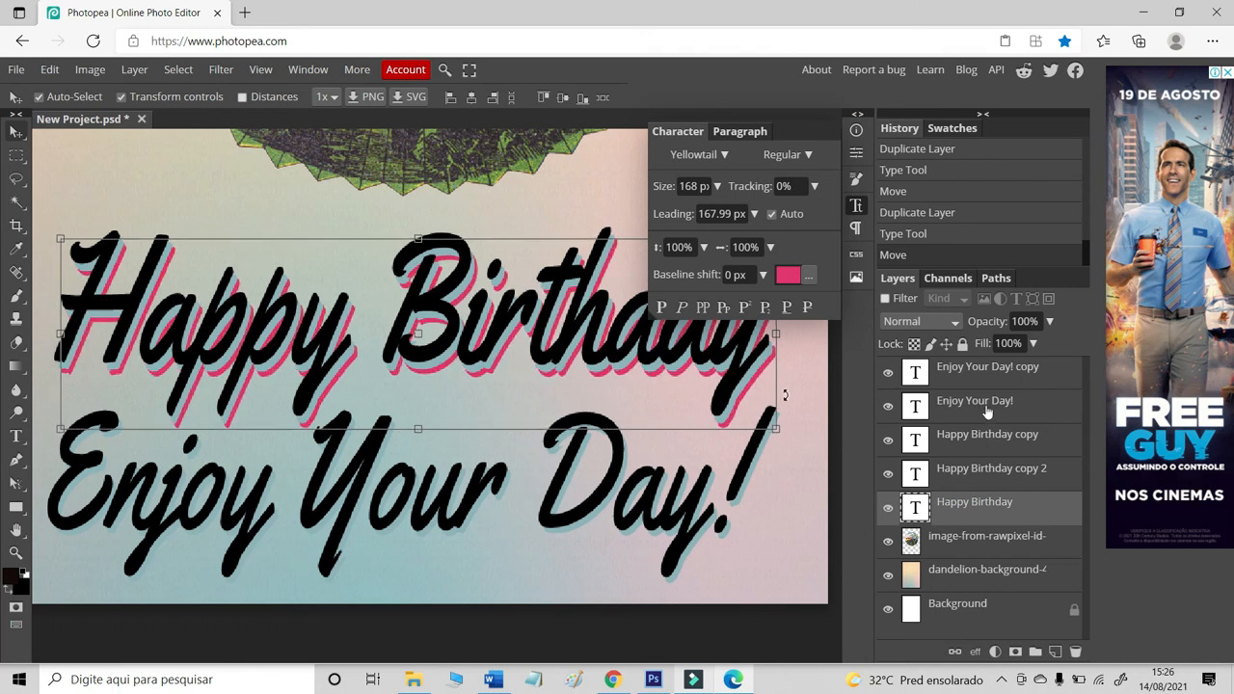
# - Recolour the bottom Enjoy Your Day! copy pink #df346e for its matching shadow
pyautogui.click(975, 399)
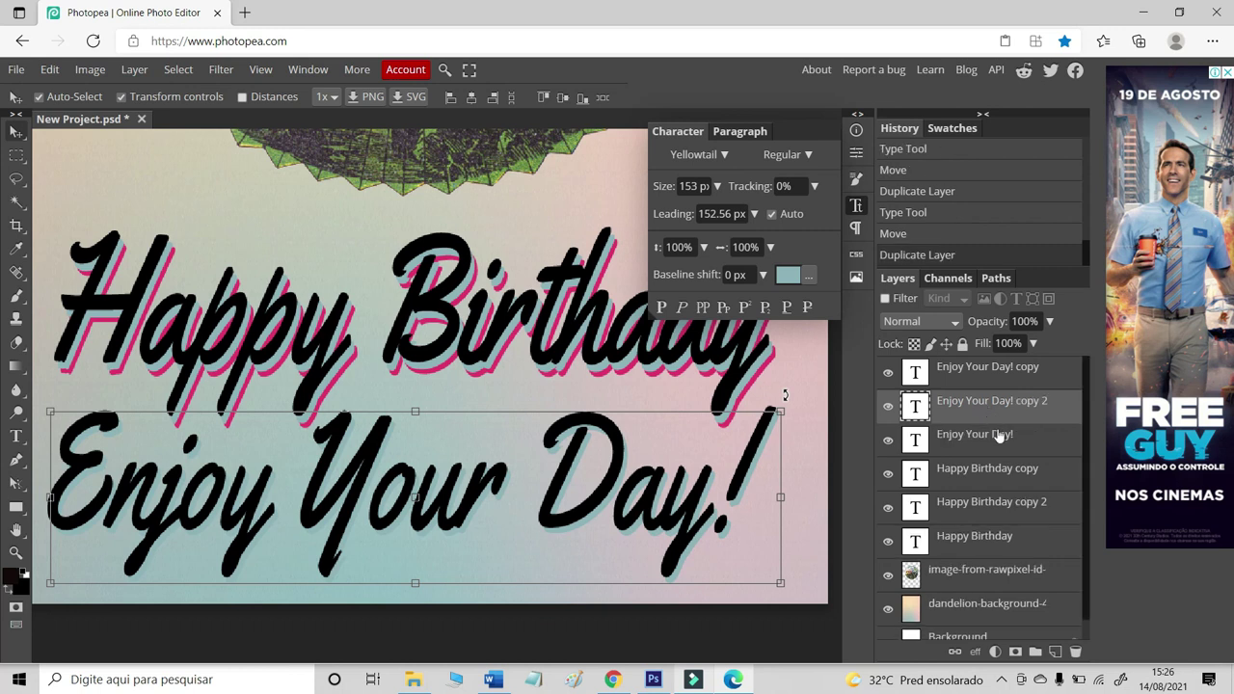
pyautogui.click(973, 434)
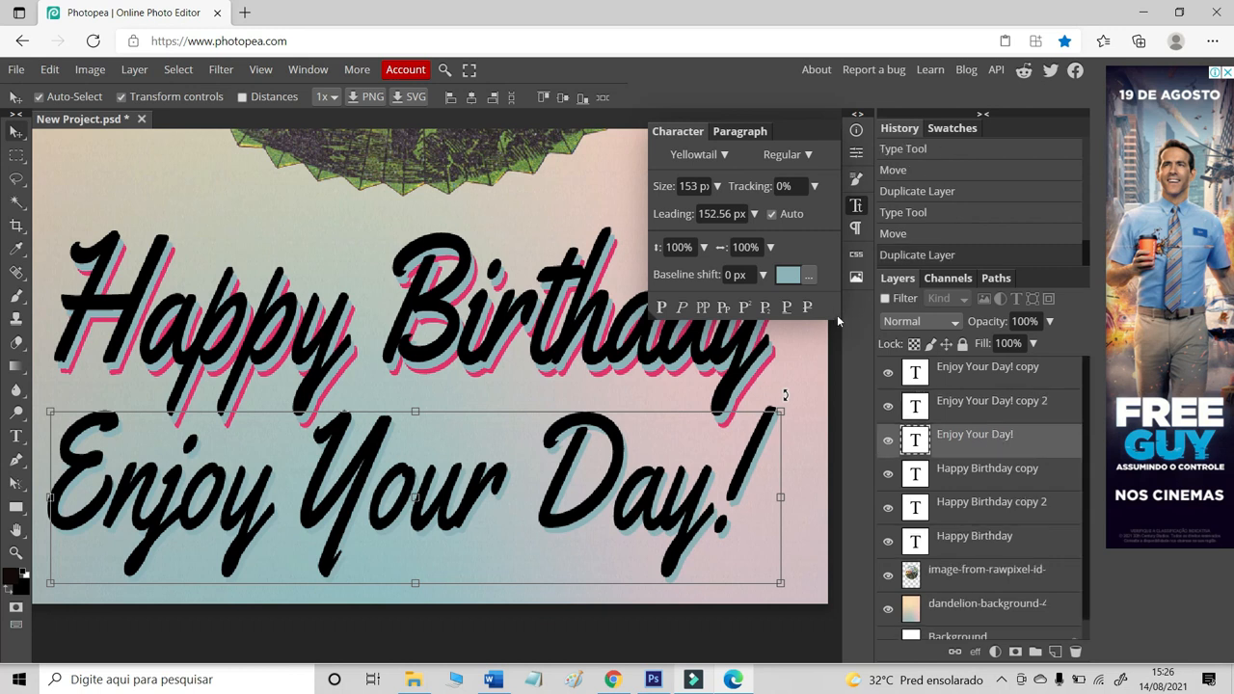
pyautogui.click(794, 273)
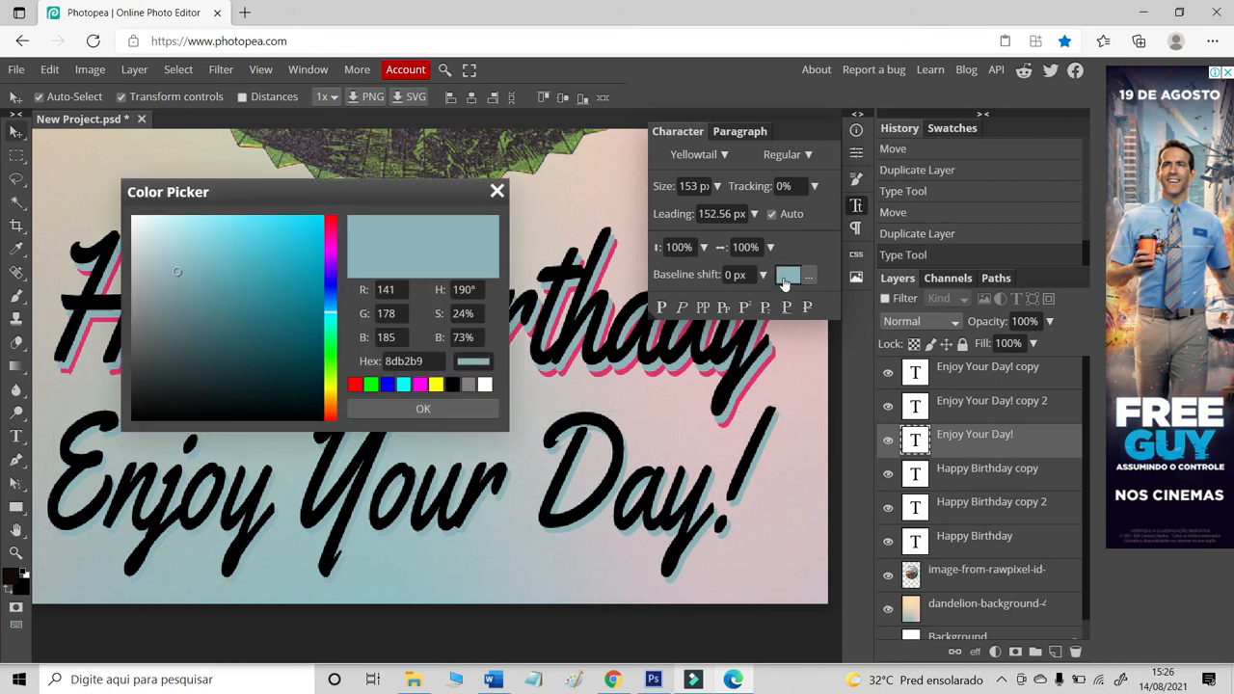
pyautogui.moveTo(759, 366)
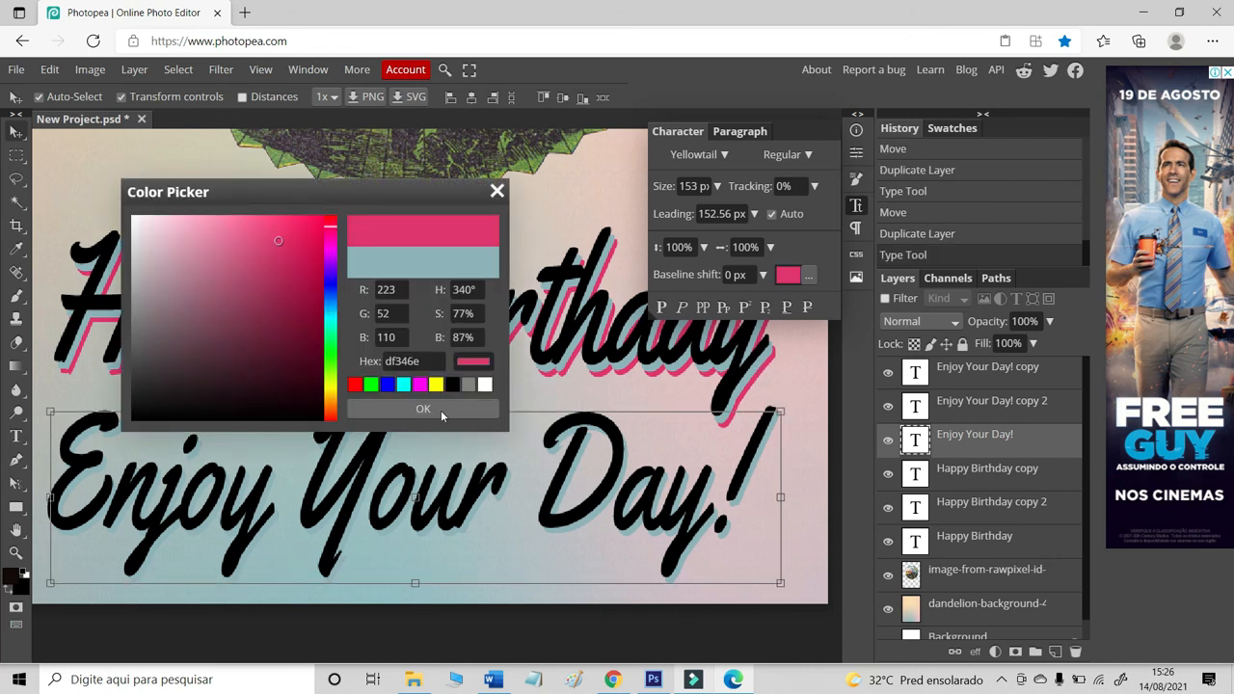
pyautogui.click(422, 409)
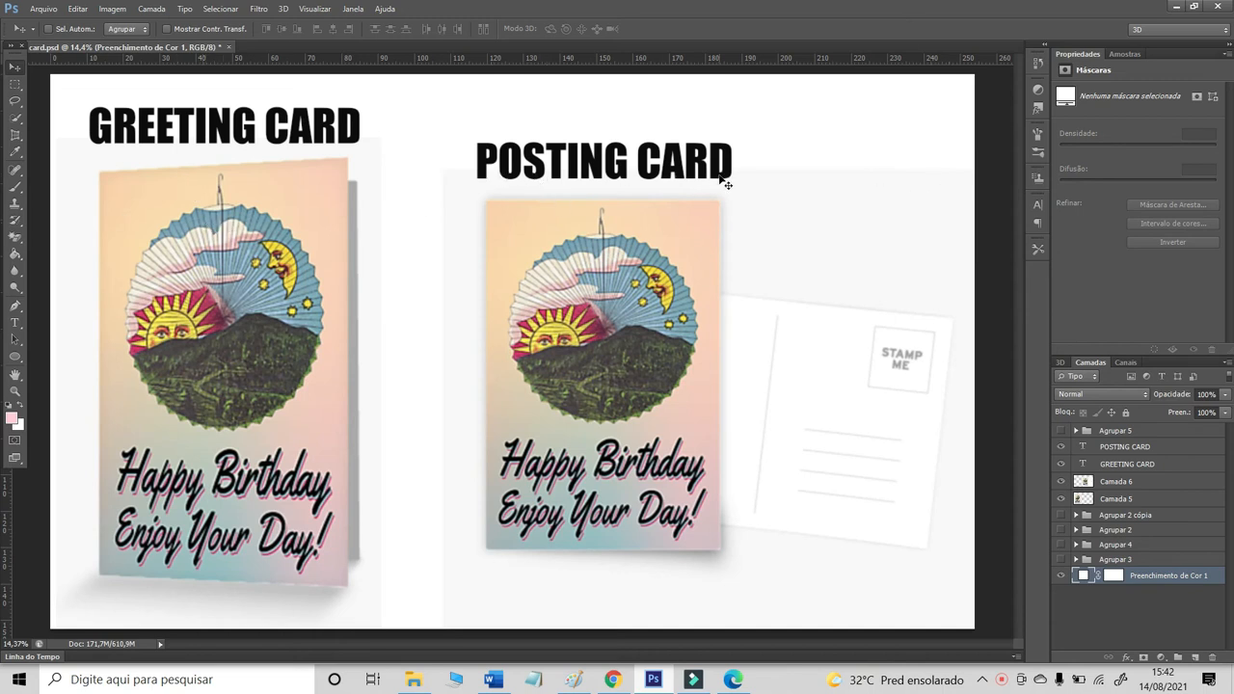
pyautogui.moveTo(910, 193)
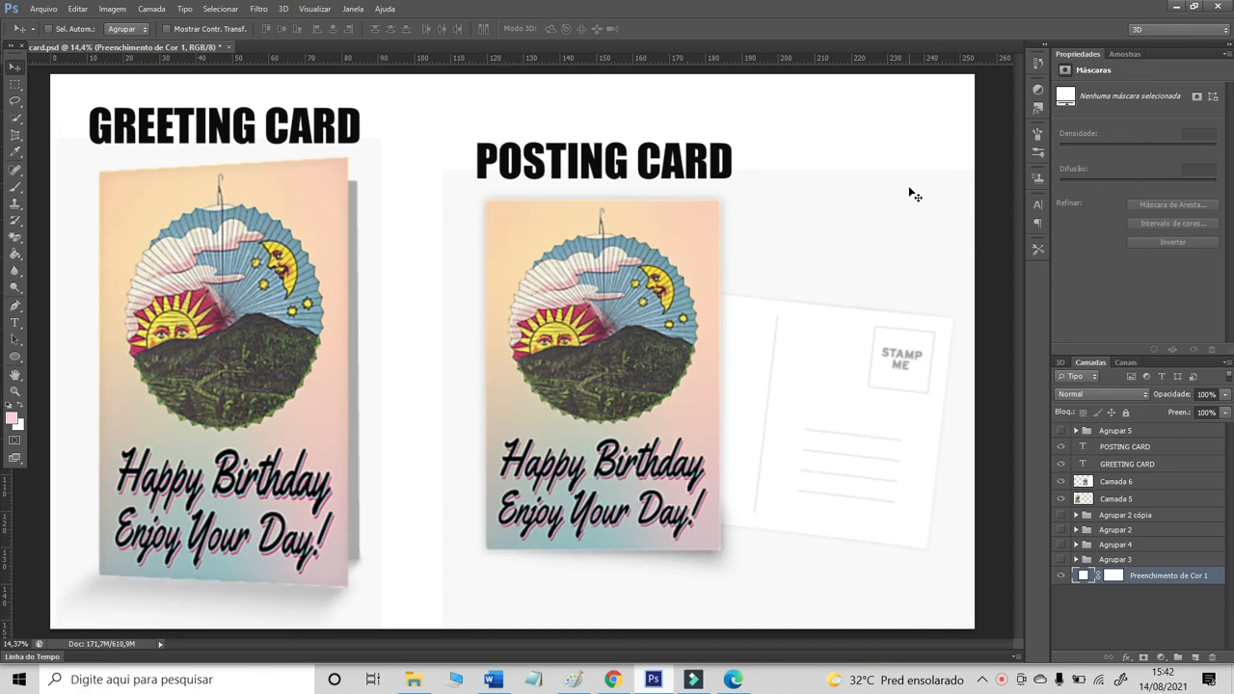
pyautogui.moveTo(933, 193)
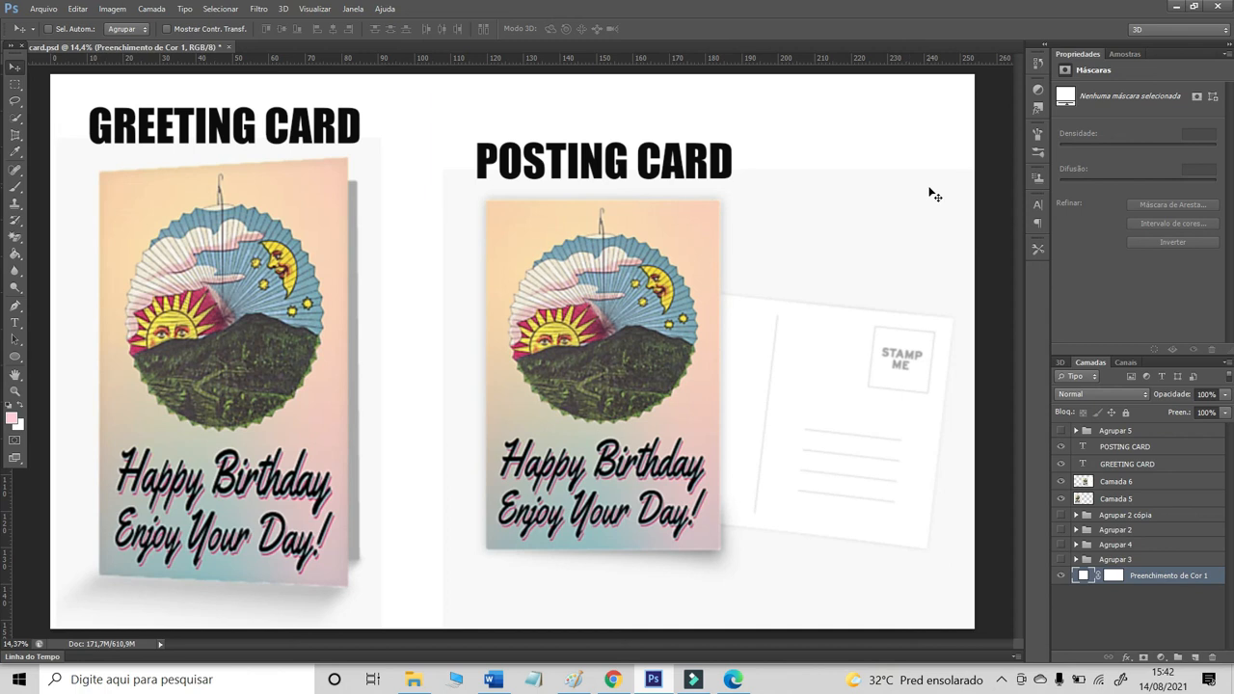